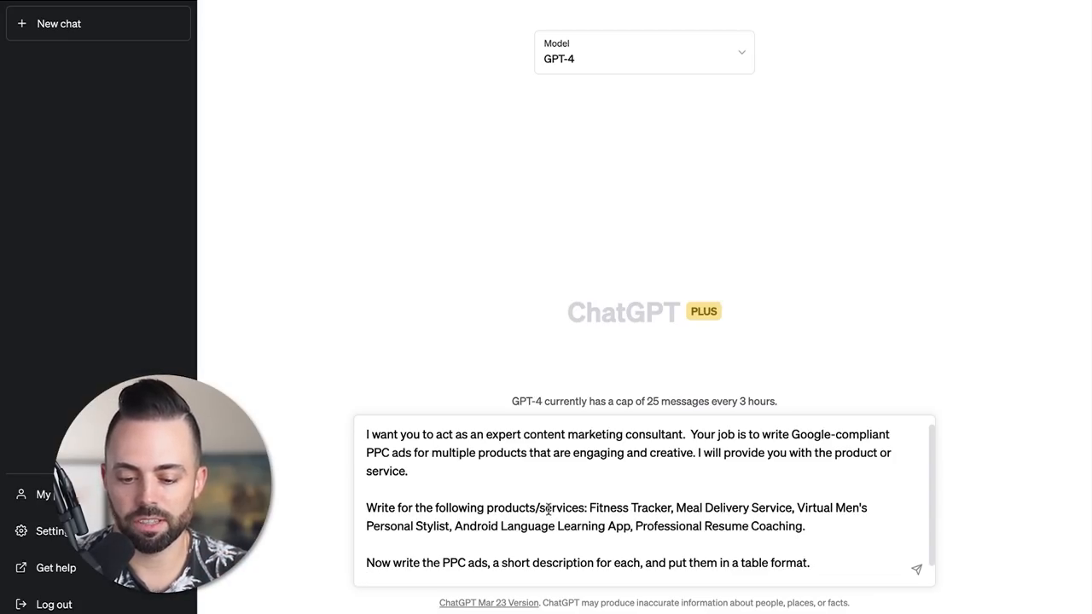
Send the table-format PPC ads request for the five products.
{"action": "left_click", "coordinate": [916, 570]}
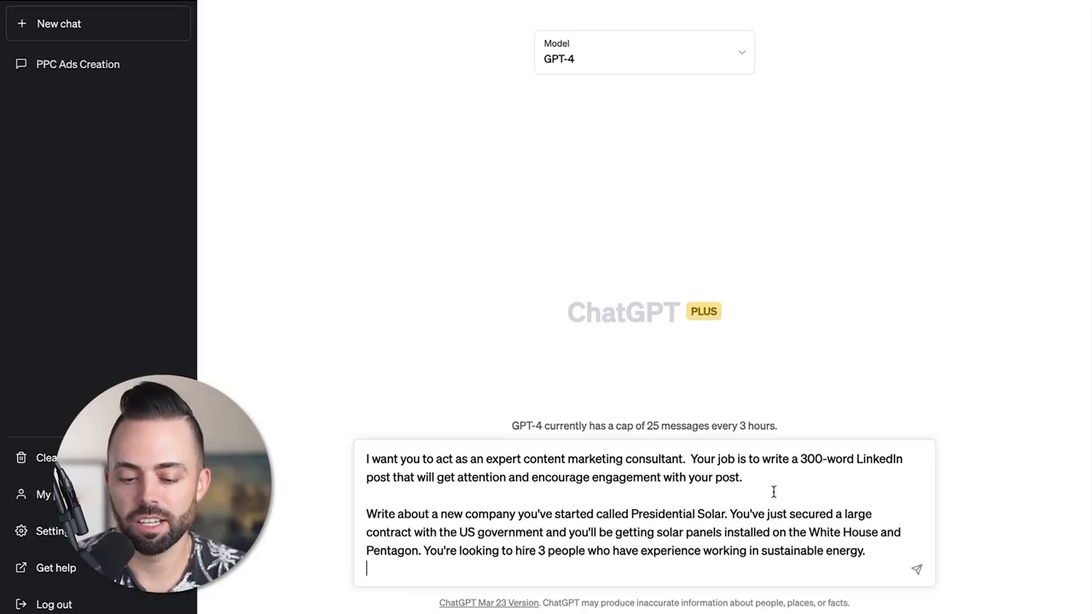
Send the Presidential Solar LinkedIn hiring-post request and read through the generated post.
{"action": "left_click", "coordinate": [916, 570]}
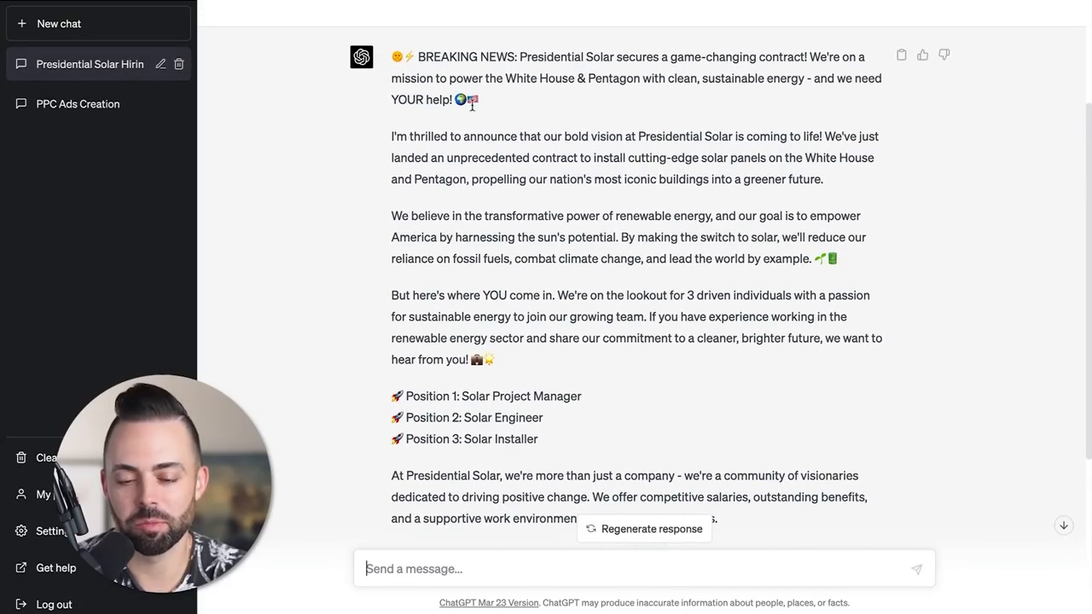
{"action": "mouse_move", "coordinate": [561, 102]}
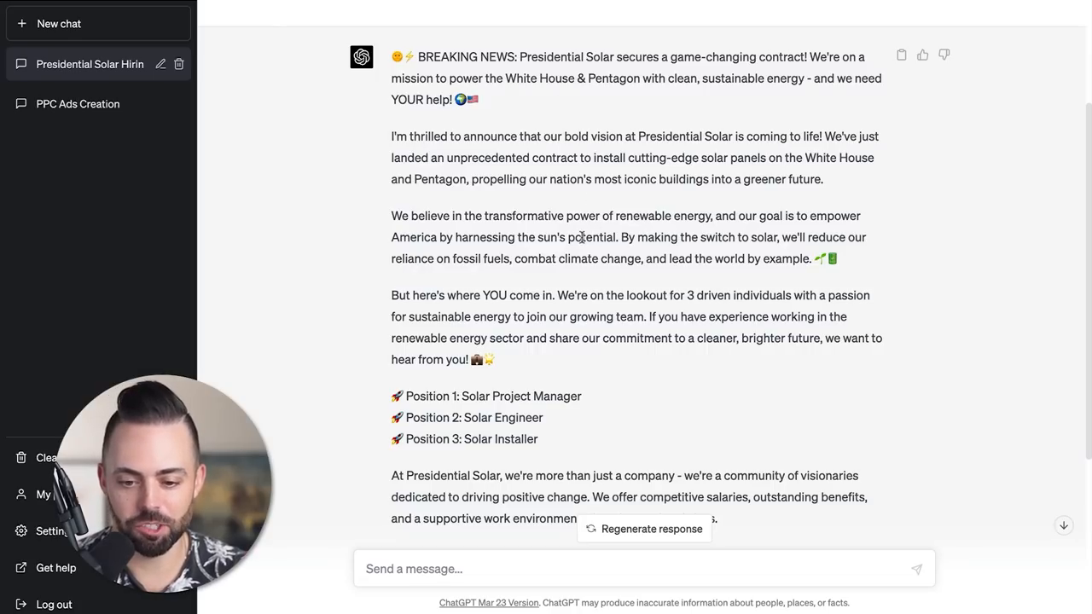
{"action": "scroll", "scroll_direction": "down", "scroll_amount": 3}
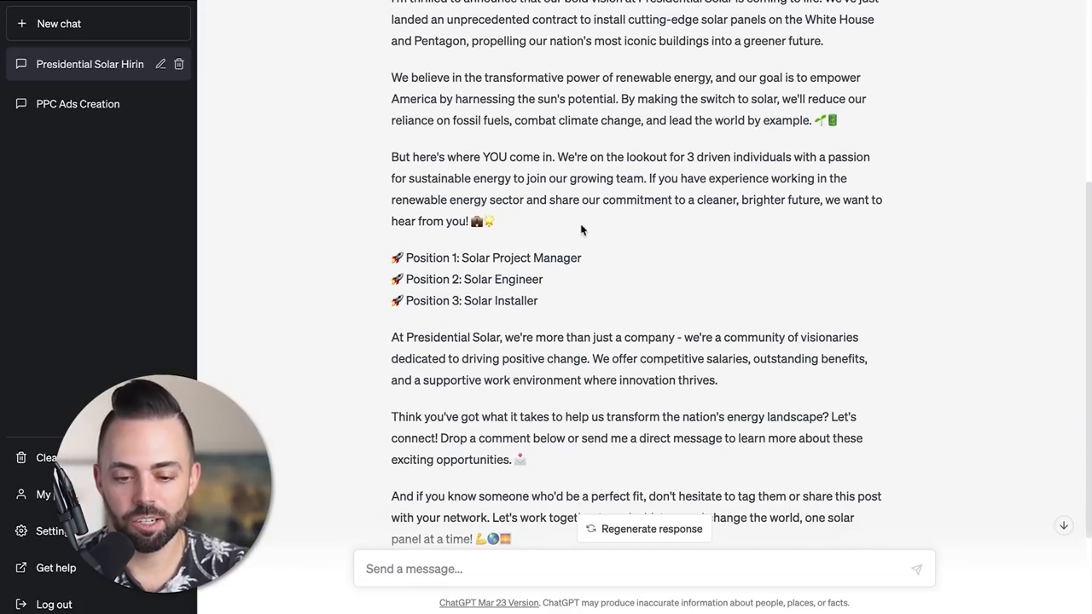
{"action": "scroll", "scroll_direction": "down", "scroll_amount": 3}
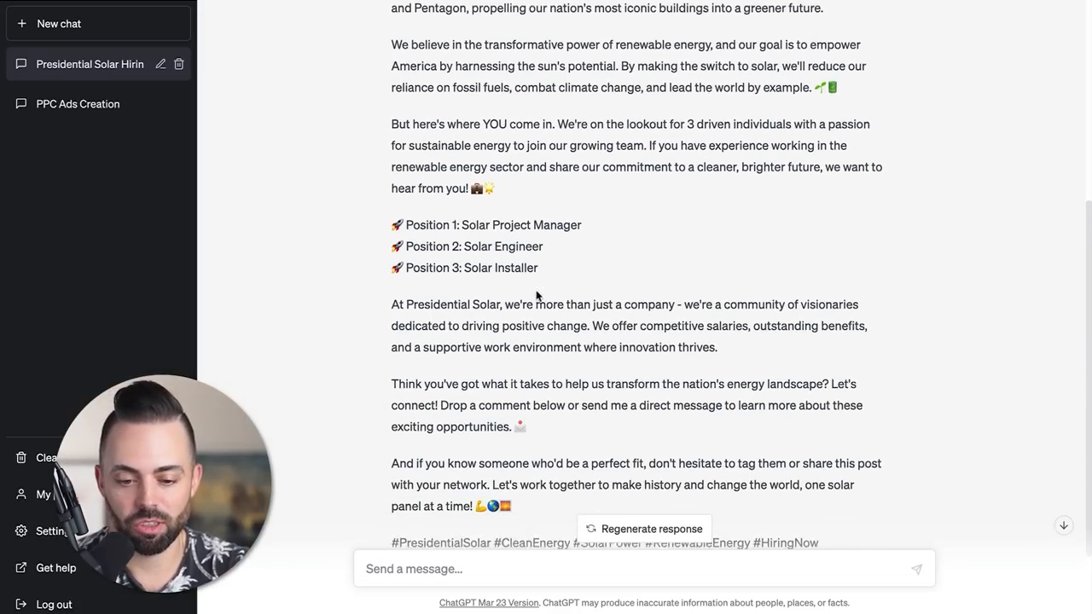
{"action": "scroll", "scroll_direction": "down", "scroll_amount": 3}
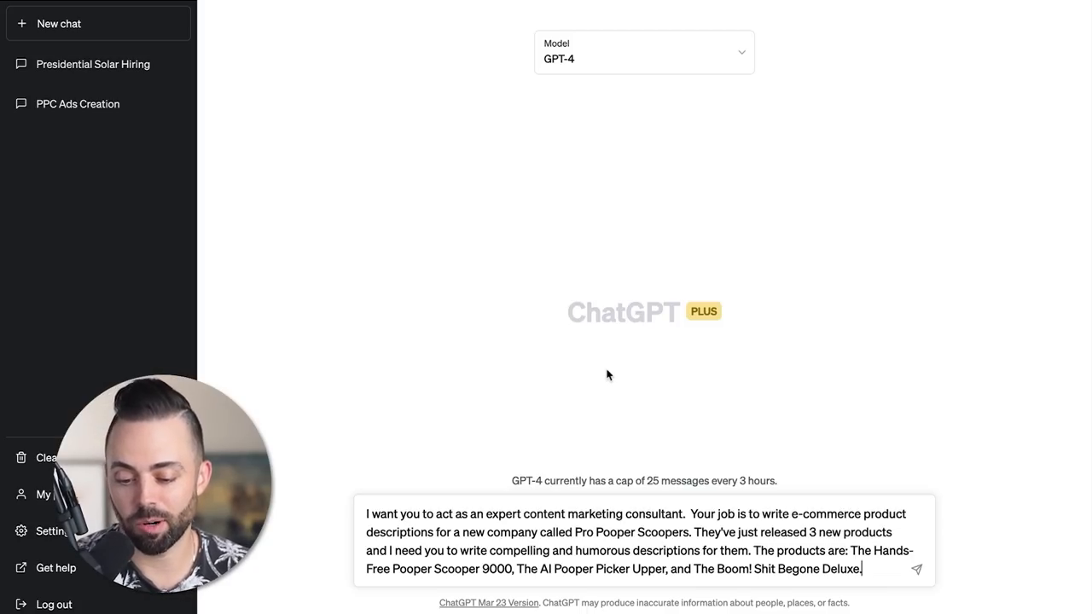
Send the Pro Pooper Scoopers product-description request and review the witty descriptions.
{"action": "left_click", "coordinate": [916, 570]}
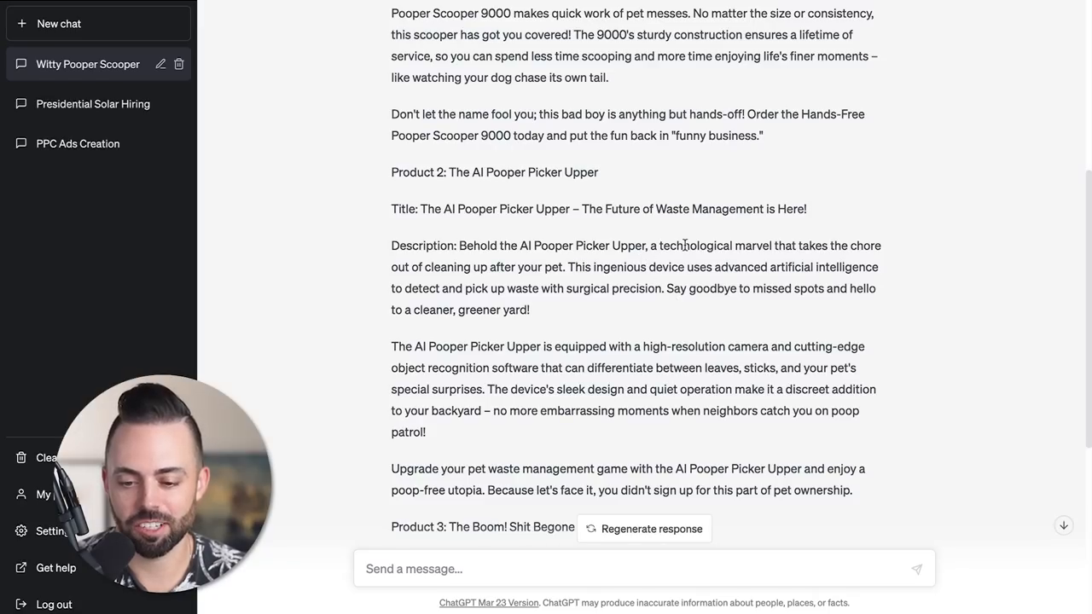
{"action": "scroll", "scroll_direction": "up", "scroll_amount": 3}
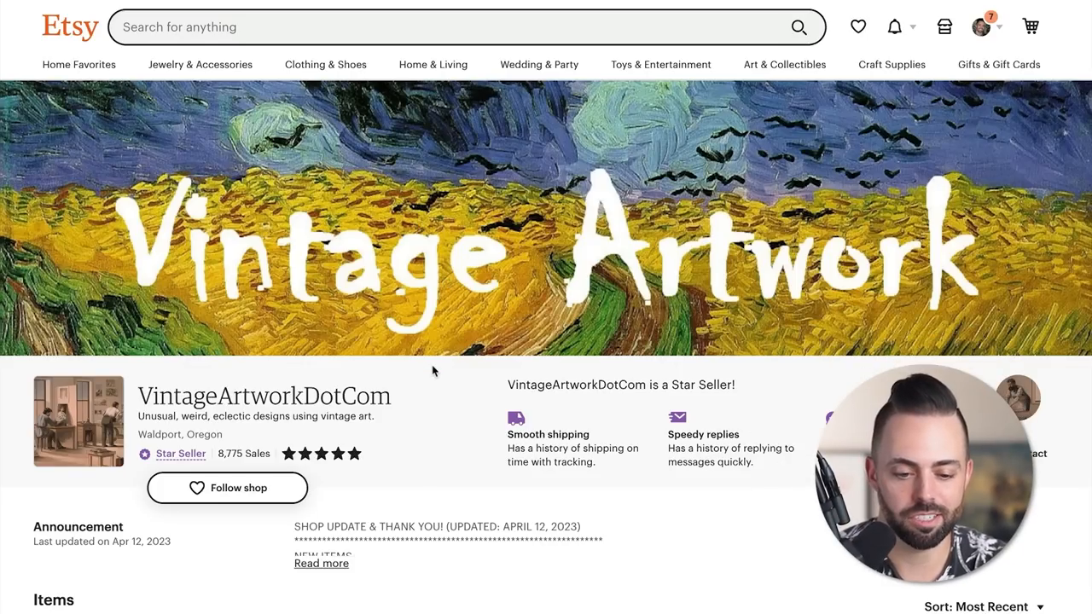
{"action": "scroll", "scroll_direction": "down", "scroll_amount": 3}
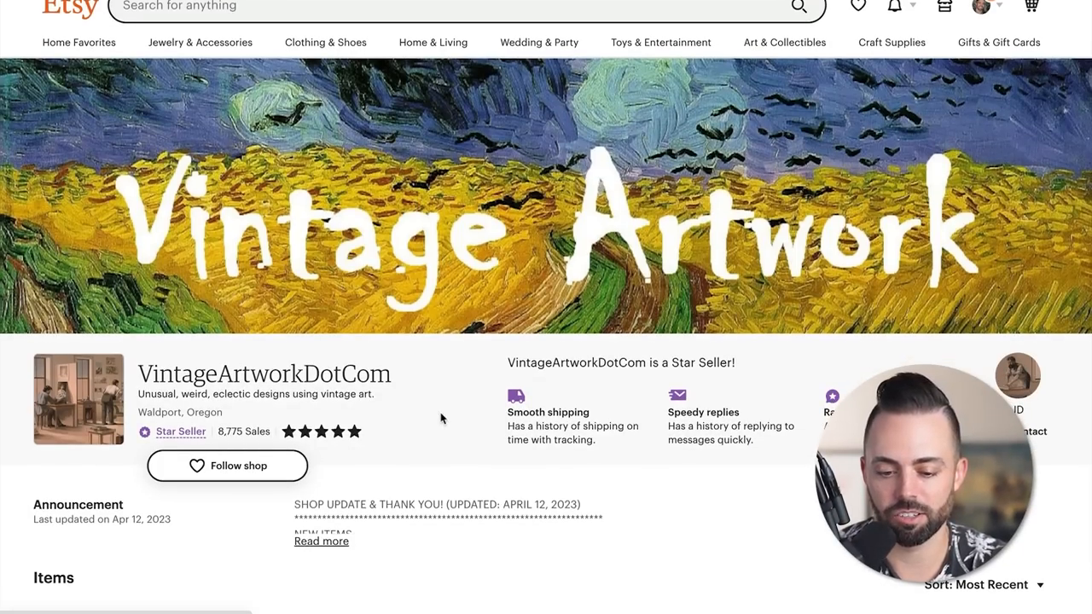
{"action": "scroll", "scroll_direction": "down", "scroll_amount": 3}
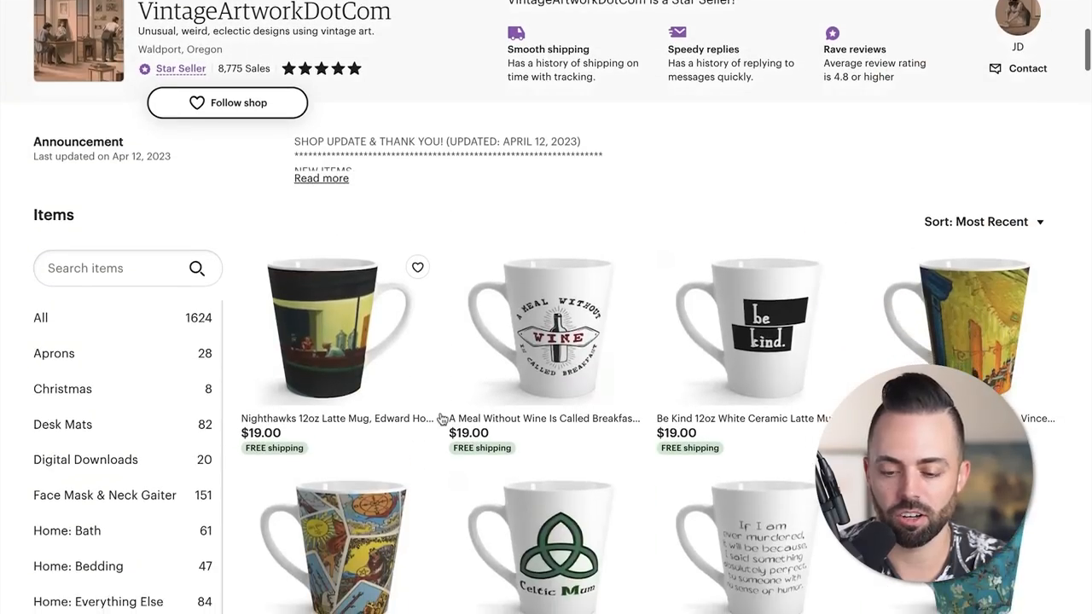
{"action": "scroll", "scroll_direction": "up", "scroll_amount": 3}
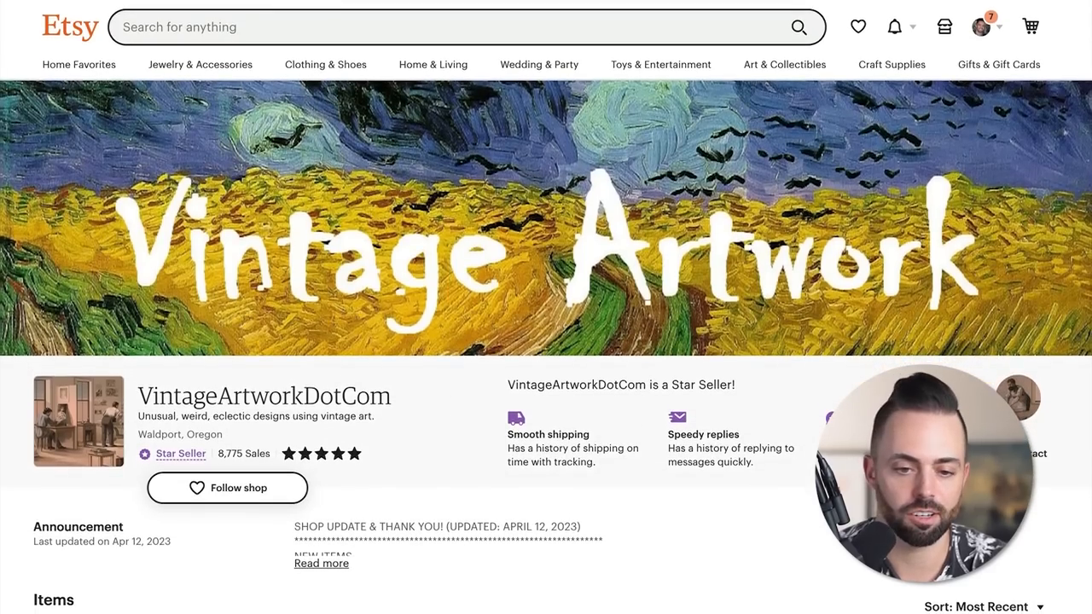
{"action": "left_click", "coordinate": [314, 20]}
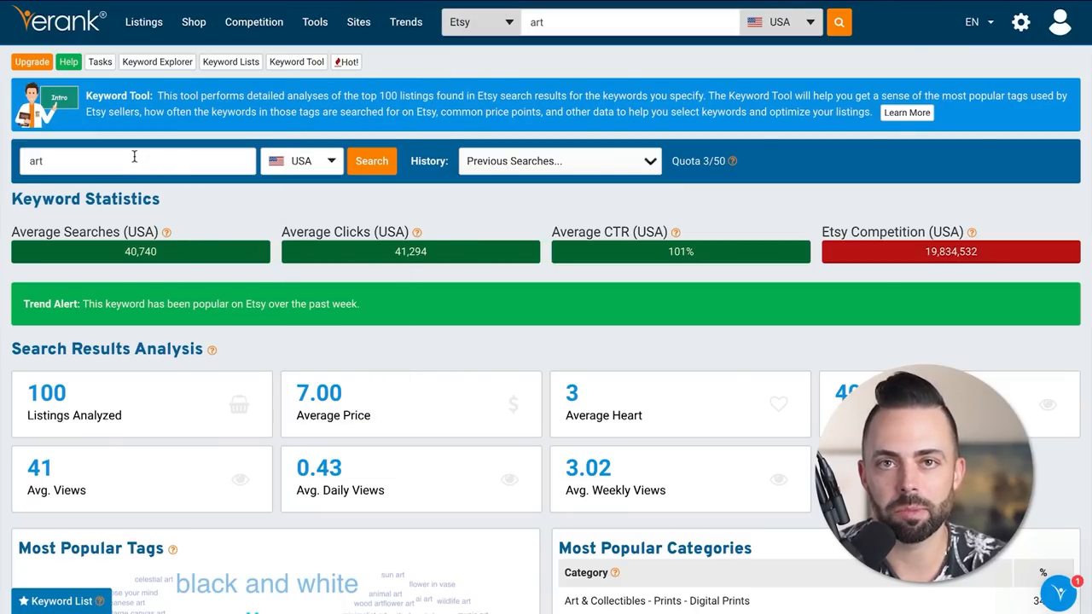
{"action": "scroll", "scroll_direction": "down", "scroll_amount": 3}
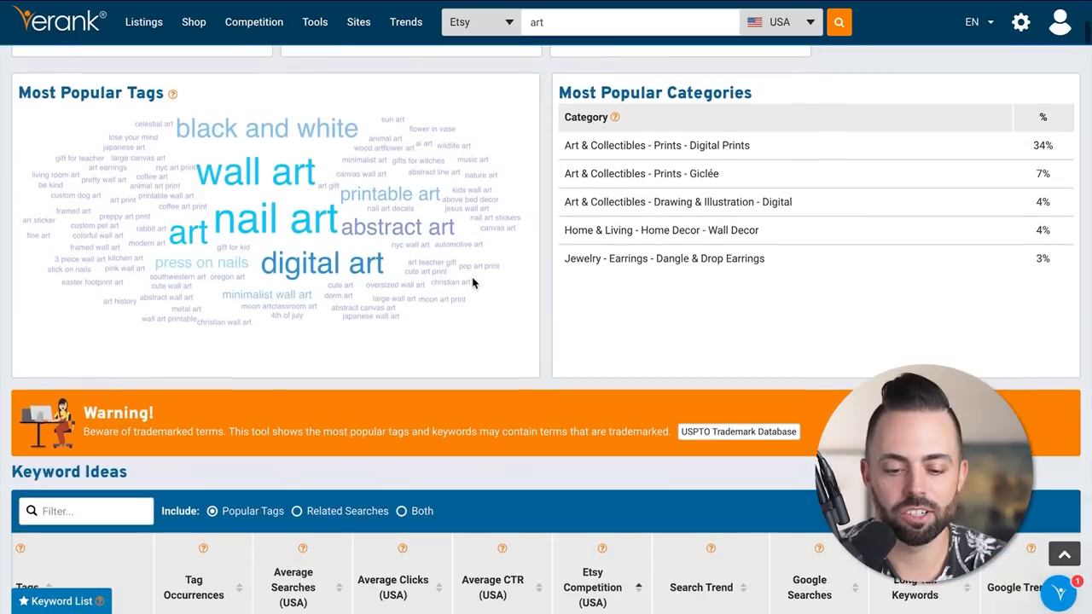
{"action": "scroll", "scroll_direction": "down", "scroll_amount": 3}
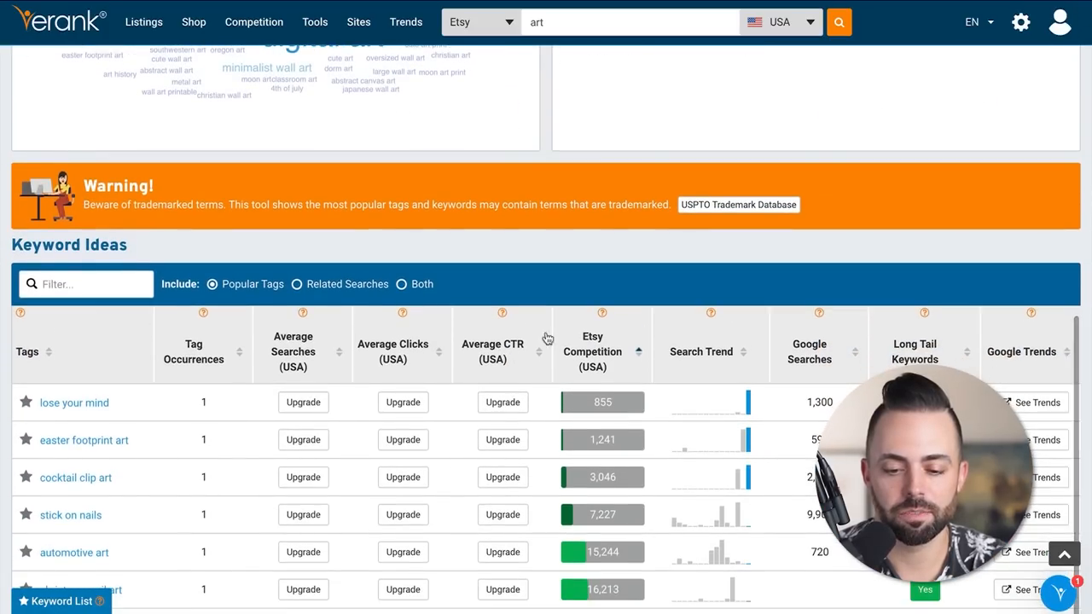
{"action": "scroll", "scroll_direction": "down", "scroll_amount": 3}
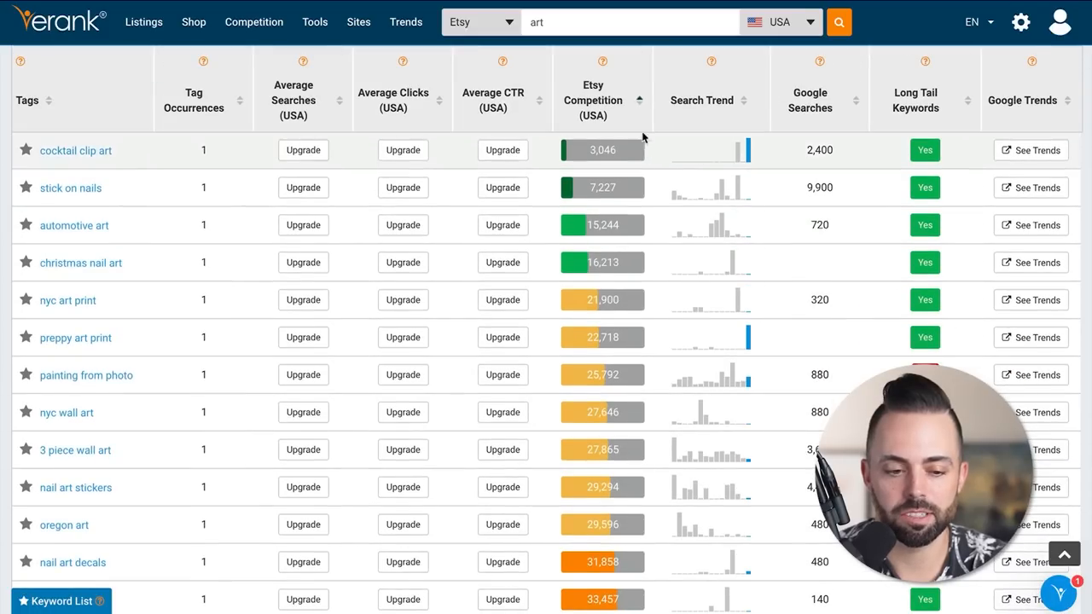
{"action": "scroll", "scroll_direction": "down", "scroll_amount": 3}
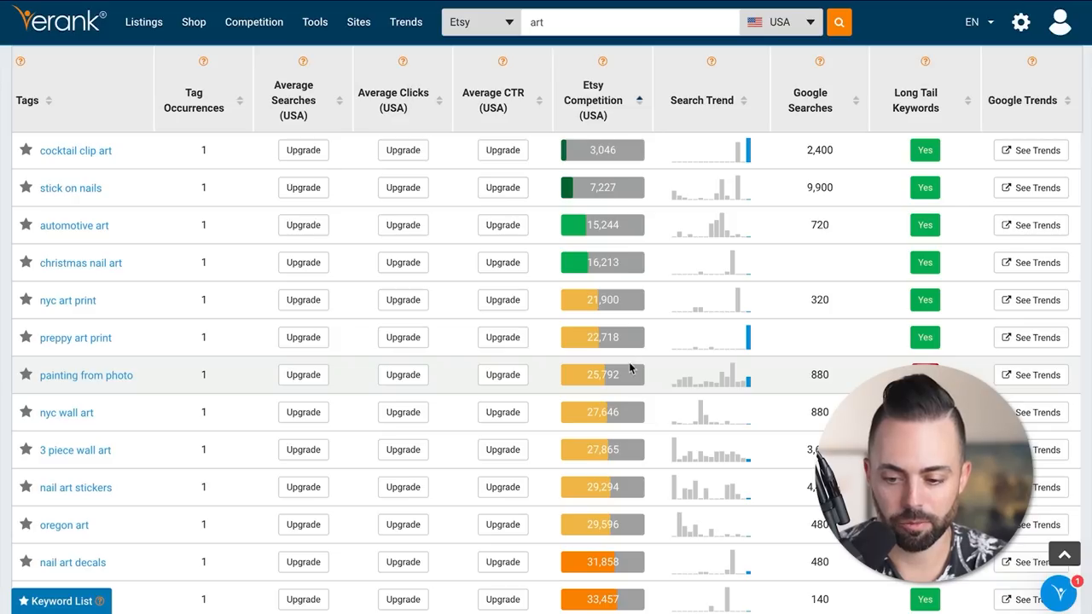
{"action": "mouse_move", "coordinate": [815, 174]}
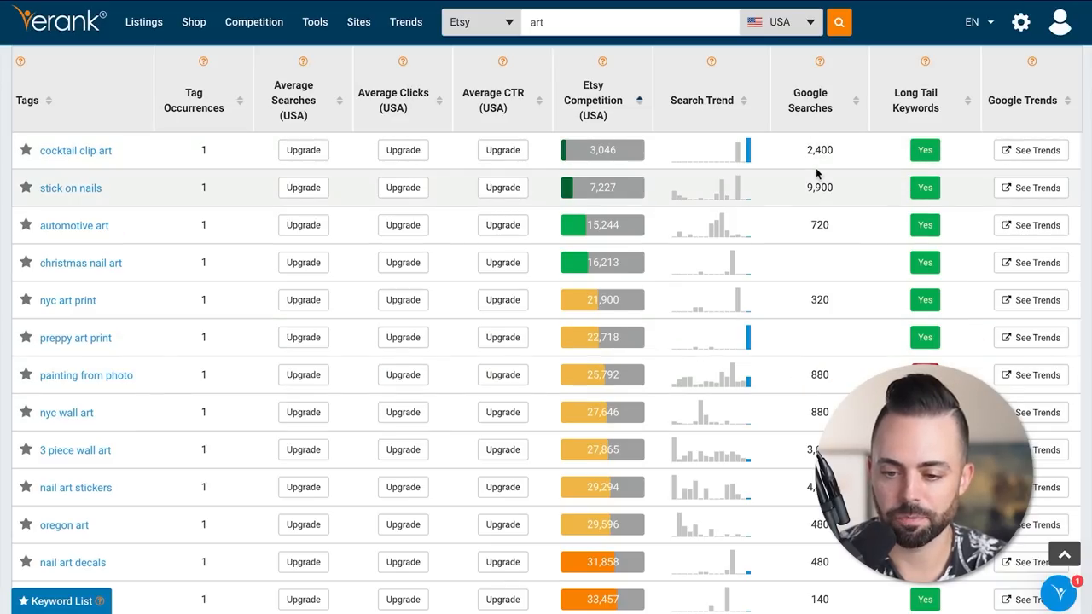
{"action": "mouse_move", "coordinate": [789, 360]}
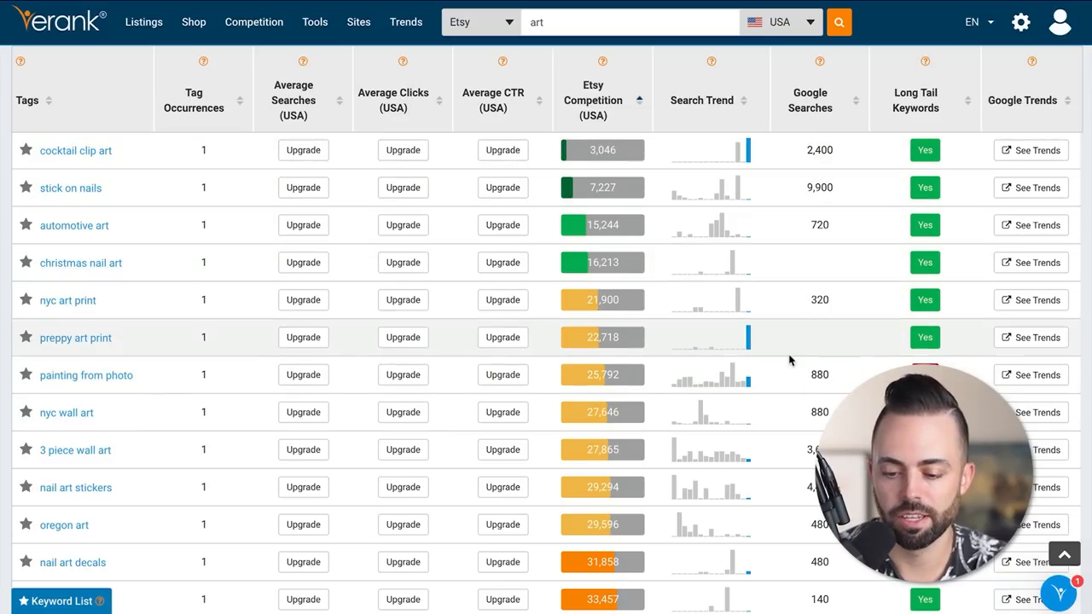
{"action": "scroll", "scroll_direction": "down", "scroll_amount": 3}
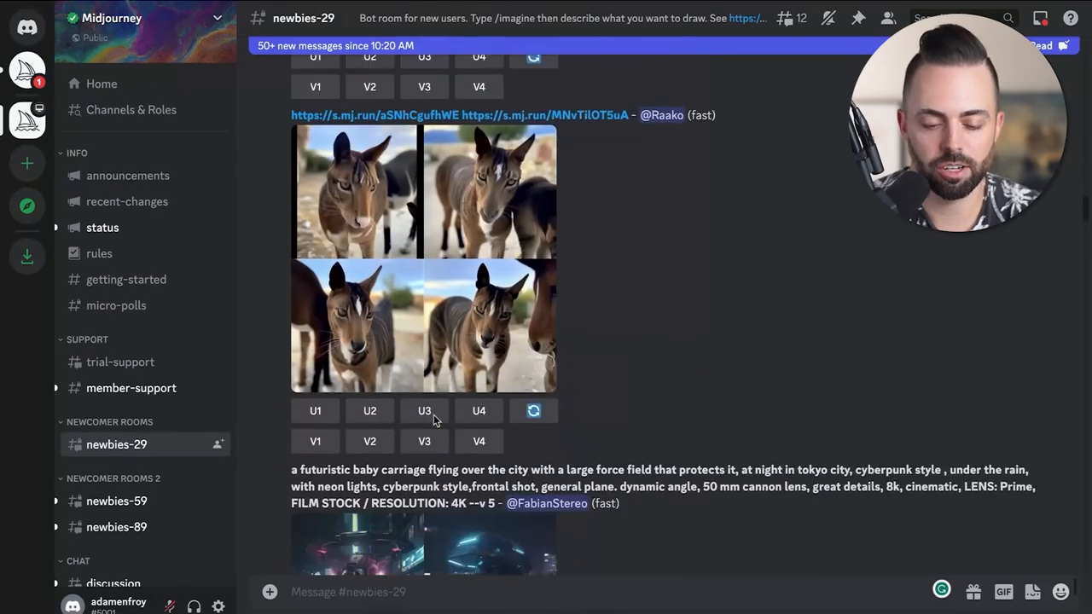
Draft an /imagine prompt in newbies-29: gesture painting, gouache, female martial artist with bo staff.
{"action": "scroll", "scroll_direction": "down", "scroll_amount": 3}
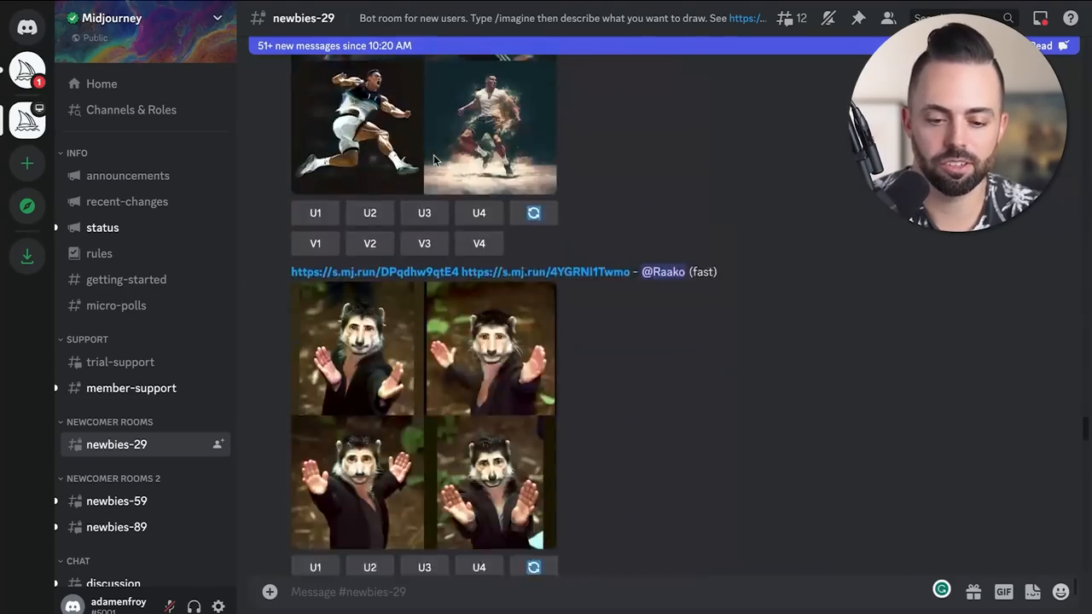
{"action": "scroll", "scroll_direction": "down", "scroll_amount": 3}
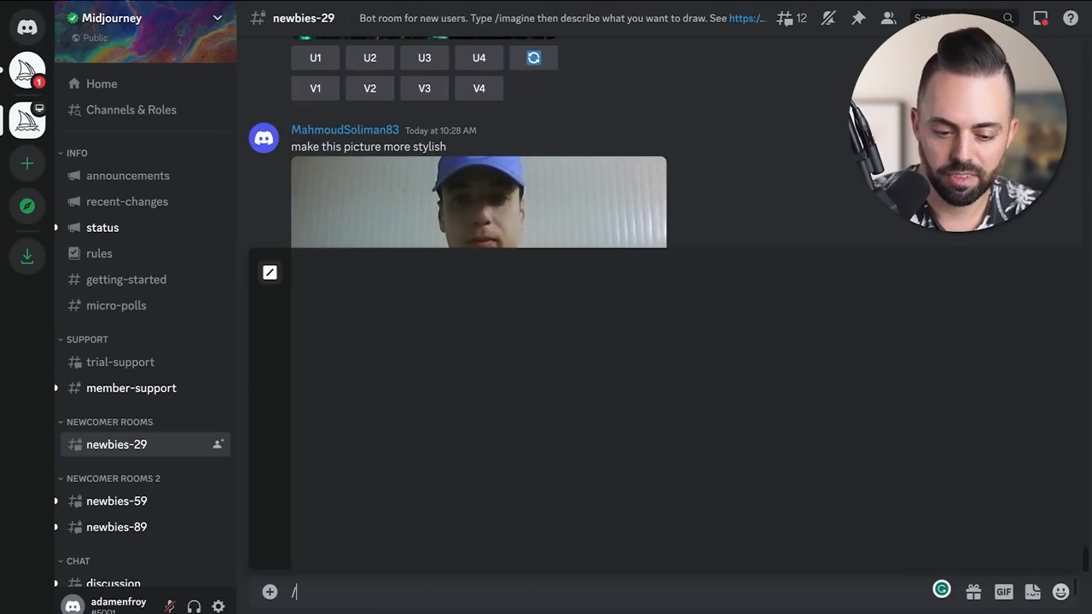
{"action": "type", "text": "/imagine"}
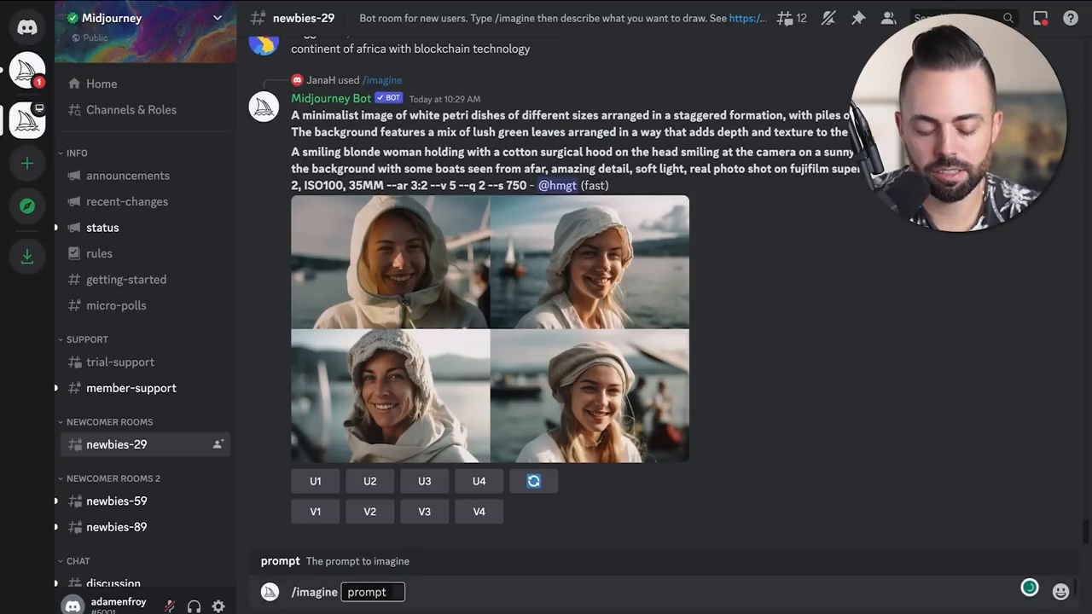
{"action": "type", "text": "Gesture painting, guache on paper, female martial artist with bo staff, dynamic pose, professionally painted, in the style of Yoji Shinkawa"}
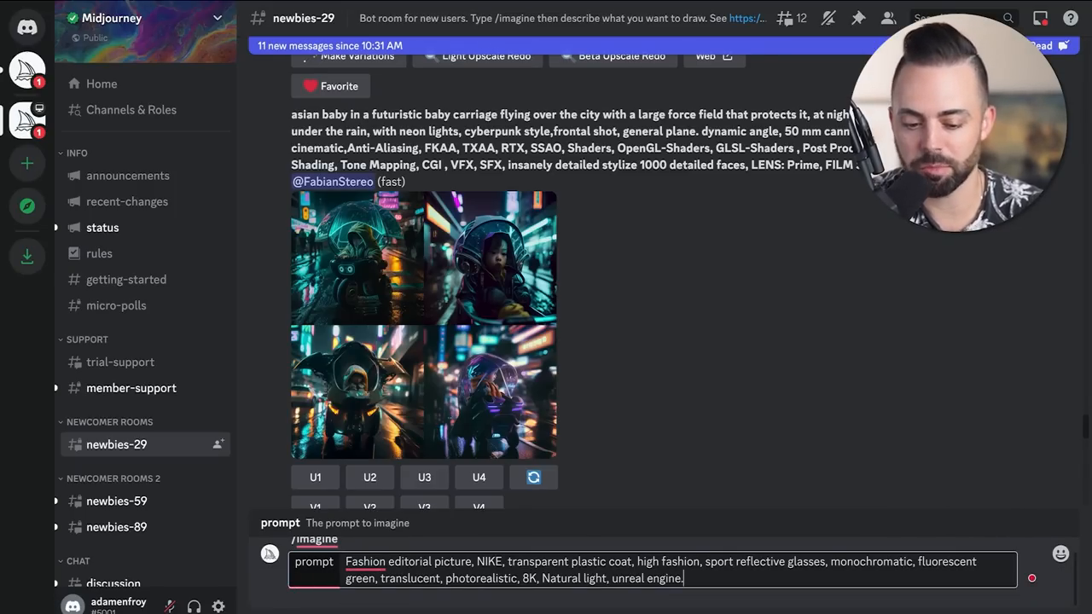
Submit the Nike fashion editorial /imagine prompt and watch the Midjourney results appear.
{"action": "left_click", "coordinate": [477, 477]}
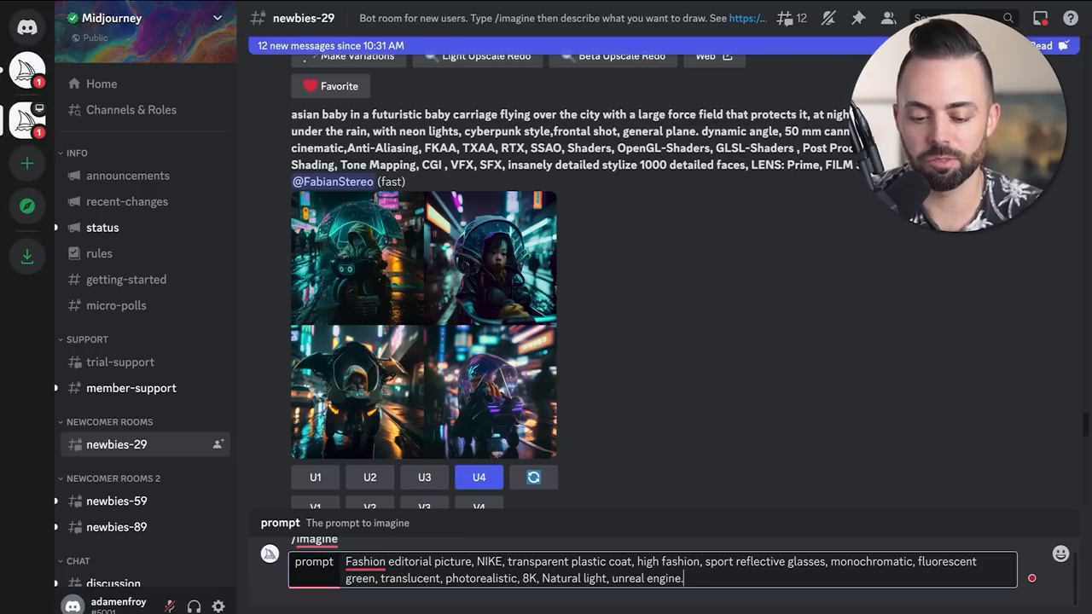
{"action": "key", "text": "enter"}
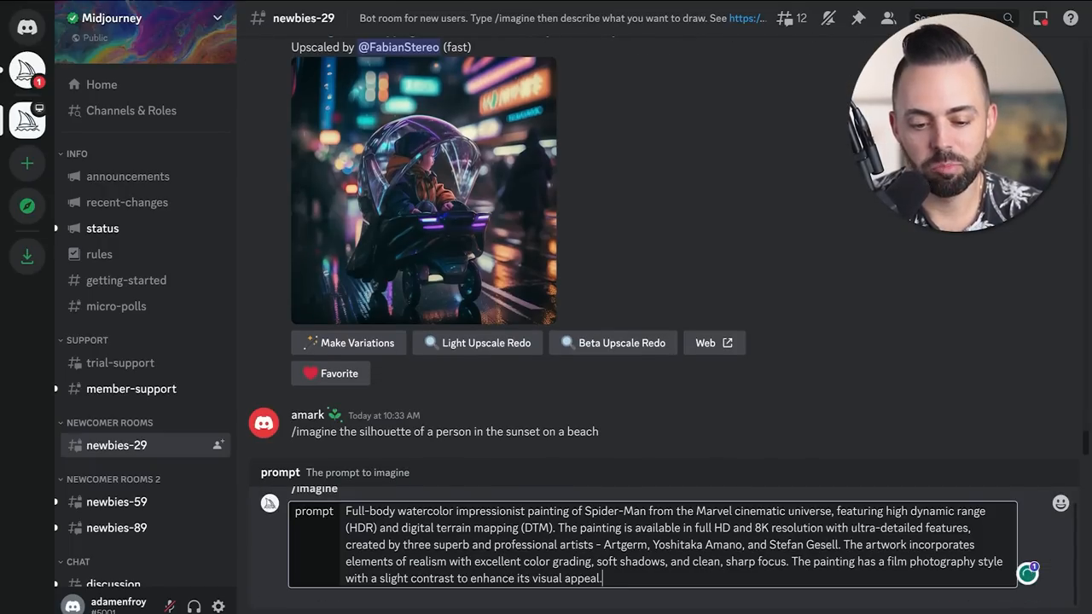
{"action": "scroll", "scroll_direction": "down", "scroll_amount": 3}
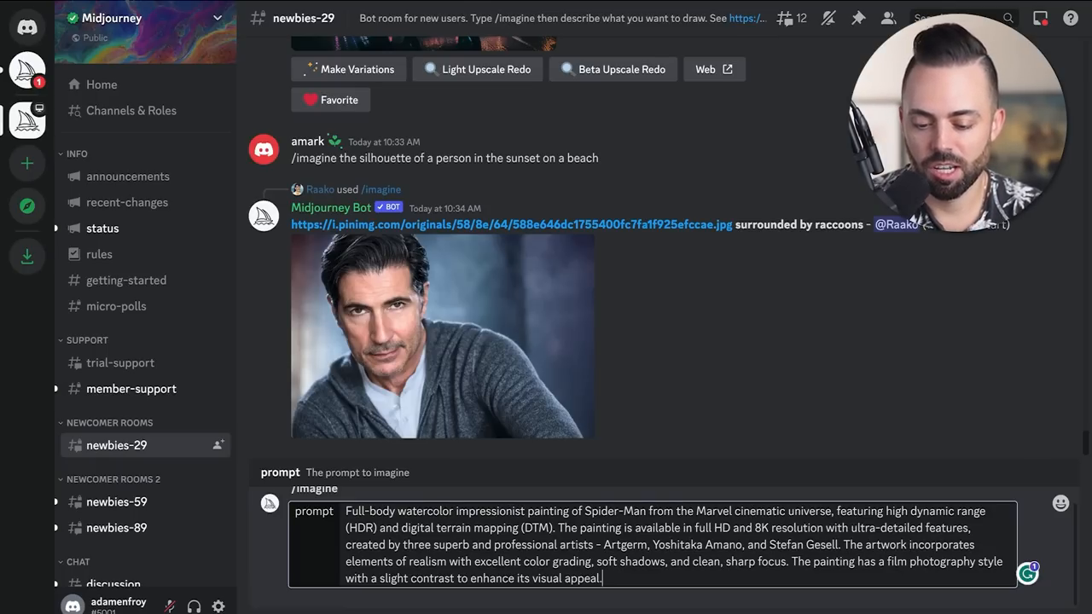
{"action": "scroll", "scroll_direction": "down", "scroll_amount": 3}
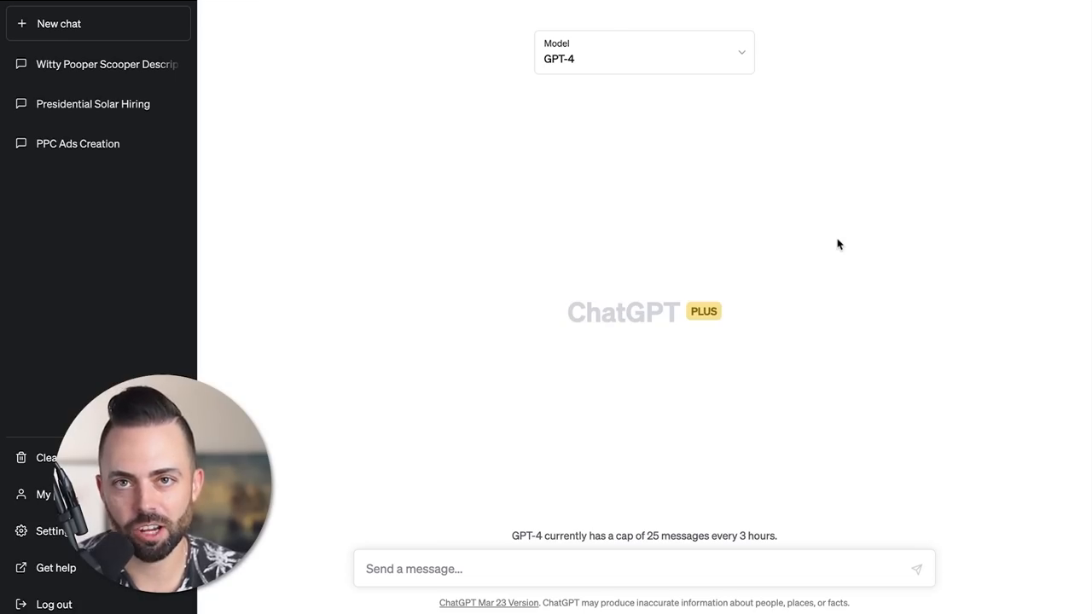
Ask ChatGPT for a good DALL-E prompt for a detailed drawing of the earth's energetic force.
{"action": "left_click", "coordinate": [594, 569]}
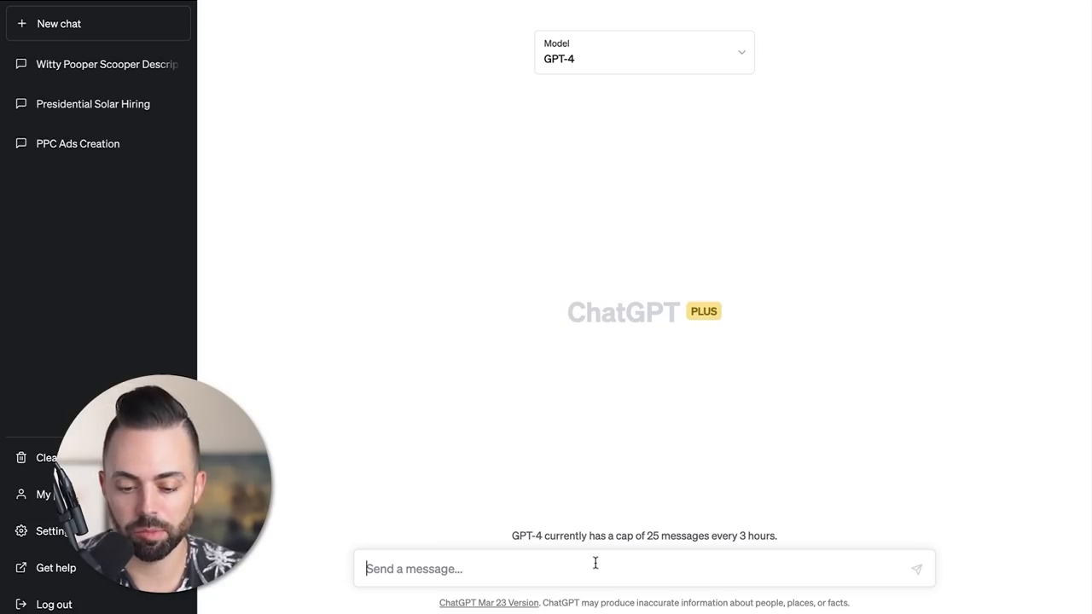
{"action": "type", "text": "I need a good prompt for DALL E. I want a detailed drawing of the earth's energetic force. high detail, pencil drawing, old worn paper, volumetric lighting in the style of Terrence malick, cinematic"}
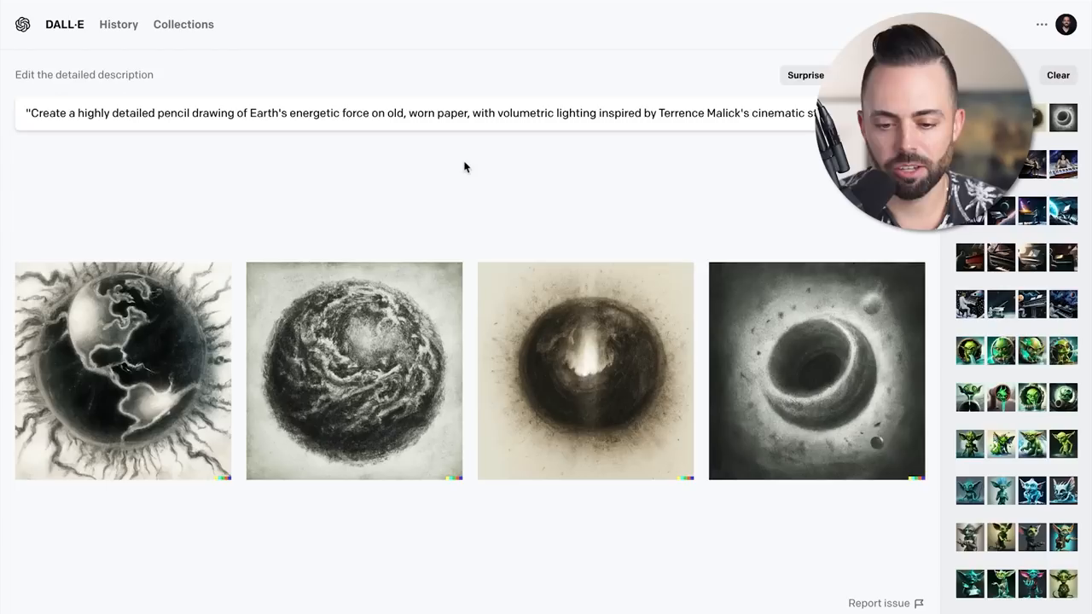
Generate the Earth's energetic force pencil drawings in DALL-E from the ChatGPT description.
{"action": "left_click", "coordinate": [123, 370]}
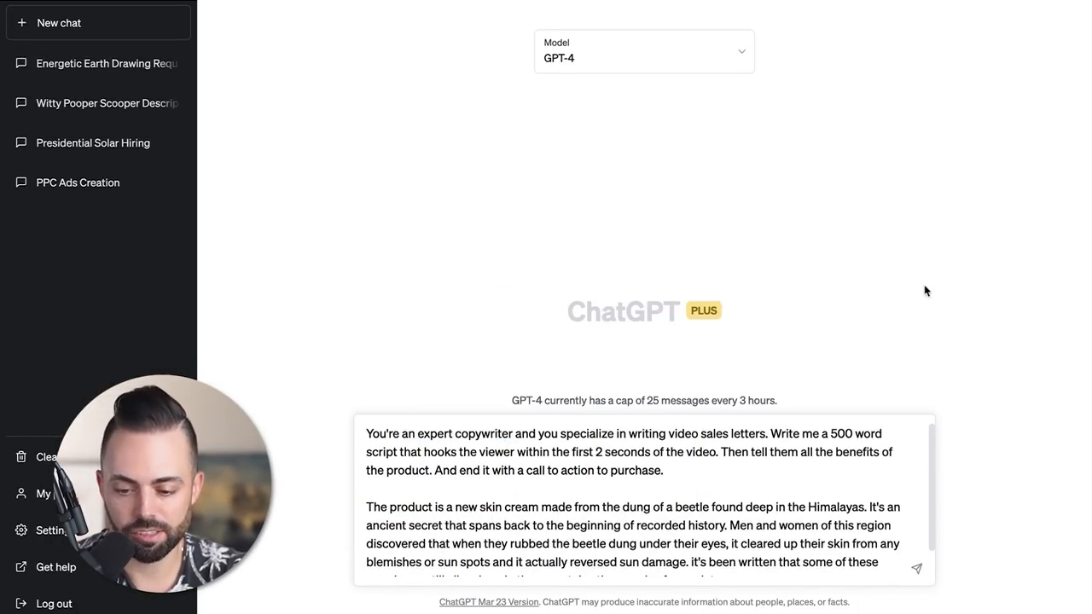
Send the 500-word beetle-dung skin cream video sales script request.
{"action": "scroll", "scroll_direction": "down", "scroll_amount": 3}
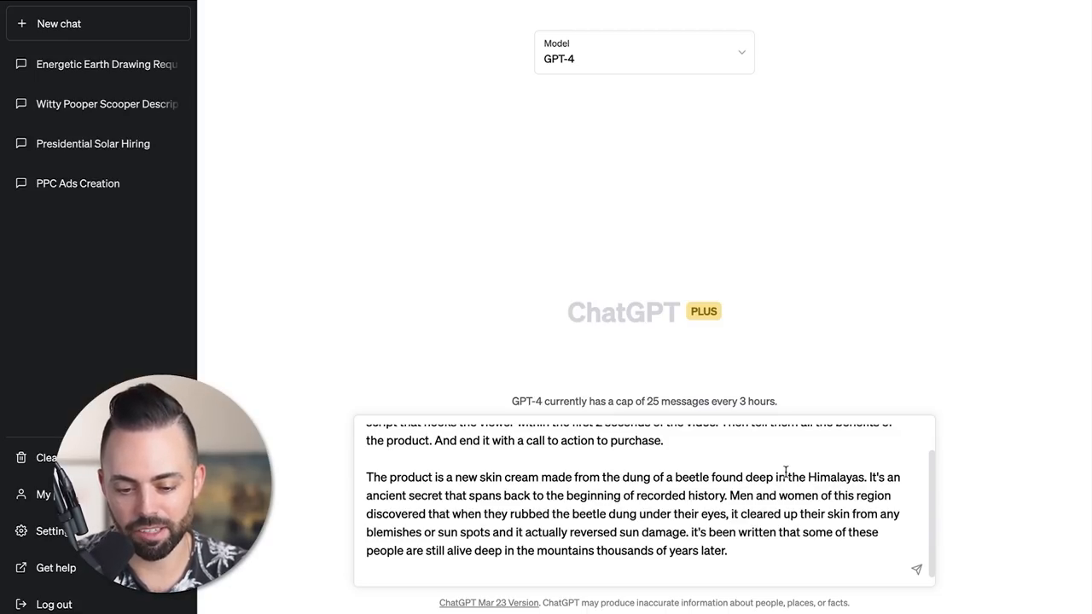
{"action": "left_click", "coordinate": [915, 570]}
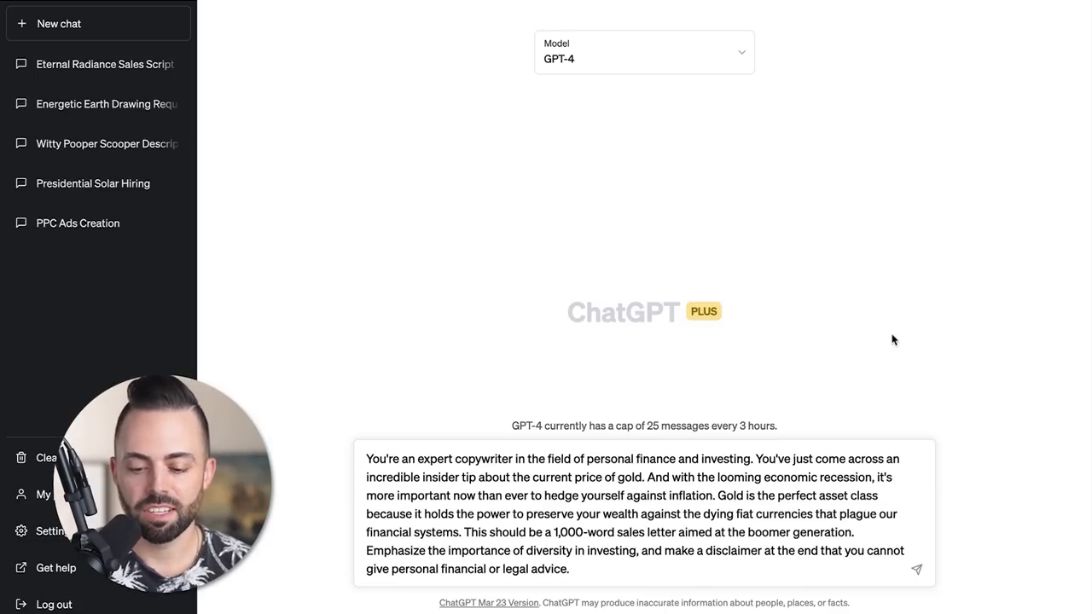
Send the 1,000-word boomer gold sales letter request with a no-financial-advice disclaimer.
{"action": "left_click", "coordinate": [917, 569]}
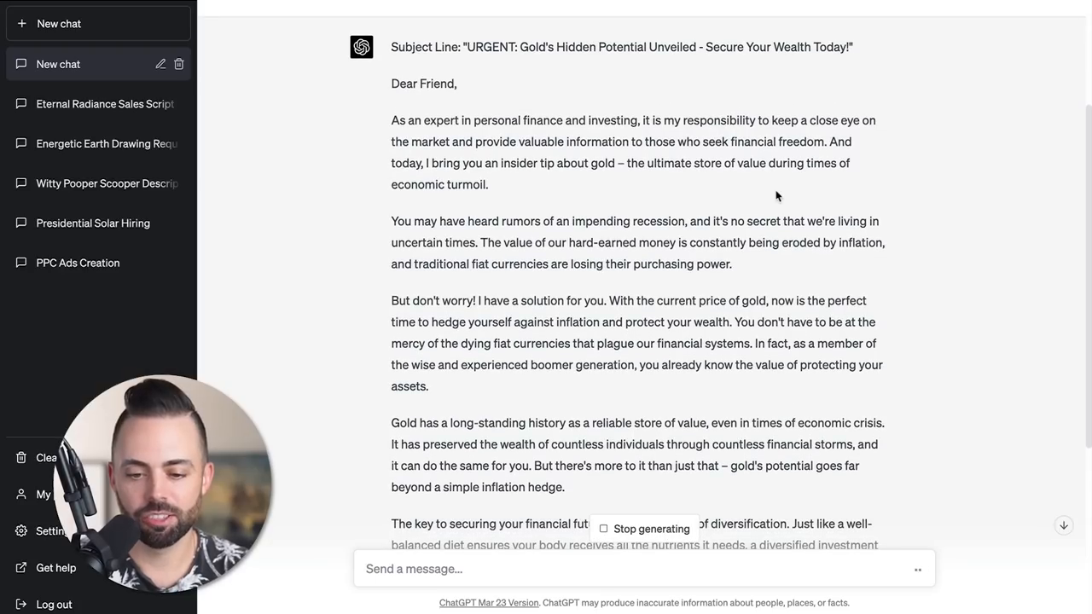
{"action": "left_click_drag", "start_coordinate": [573, 222], "coordinate": [730, 222]}
{"action": "type", "text": "Write me a 300 word script explaining in detail how mutual funds differ from stocks and bonds."}
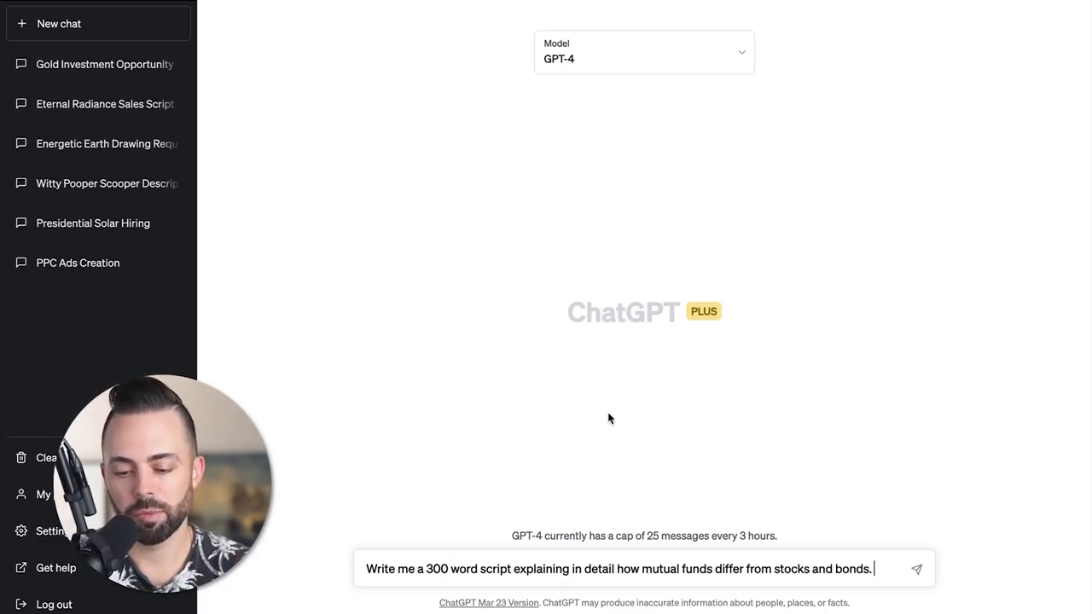
Send the 300-word mutual funds vs. stocks and bonds script request and review the result.
{"action": "left_click", "coordinate": [916, 570]}
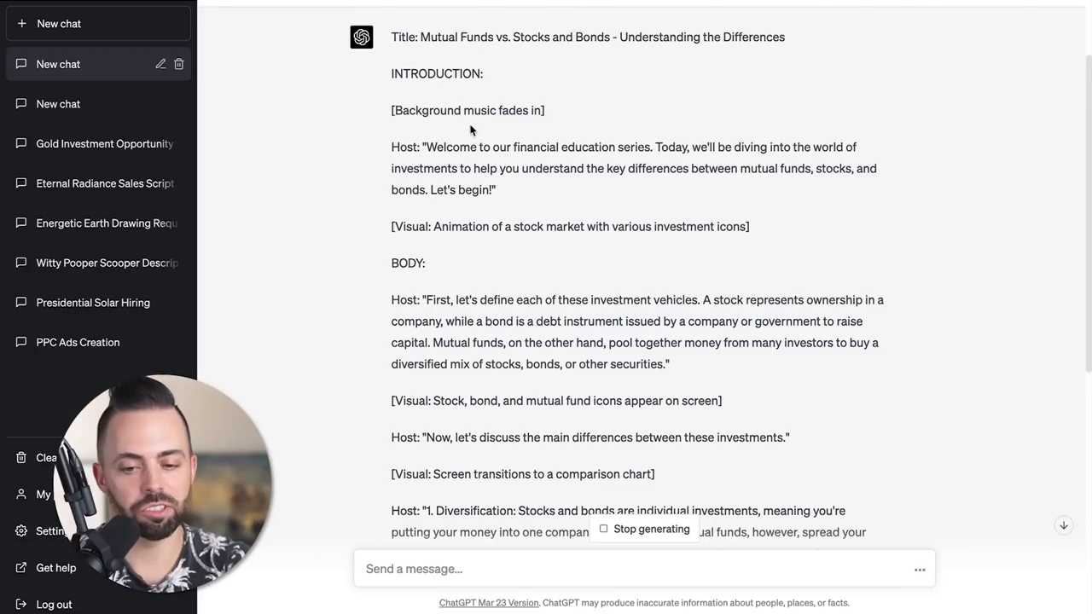
{"action": "mouse_move", "coordinate": [493, 220]}
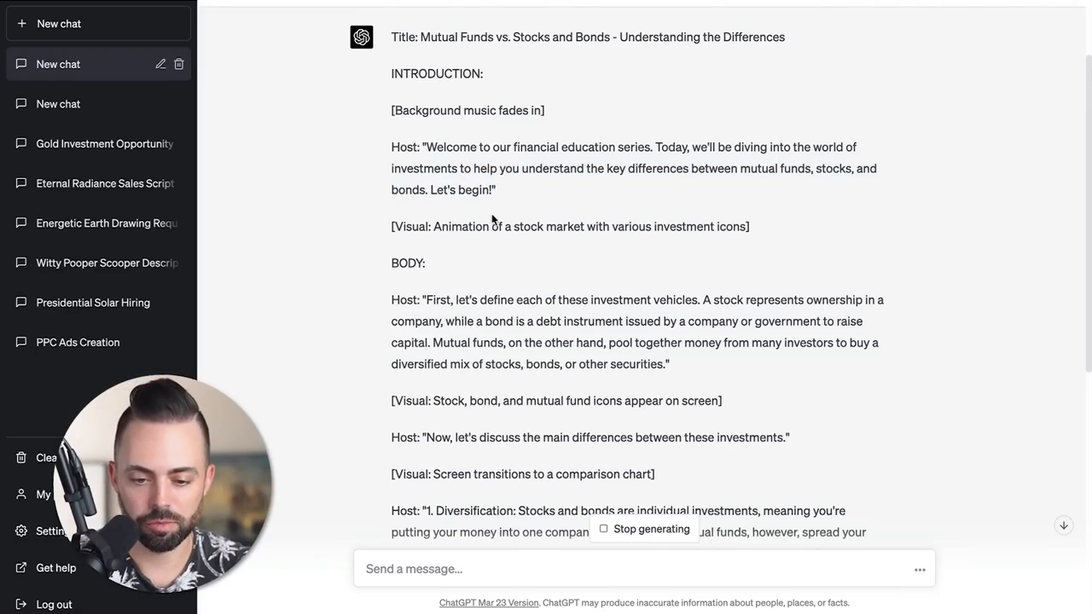
{"action": "left_click_drag", "start_coordinate": [505, 226], "coordinate": [690, 225]}
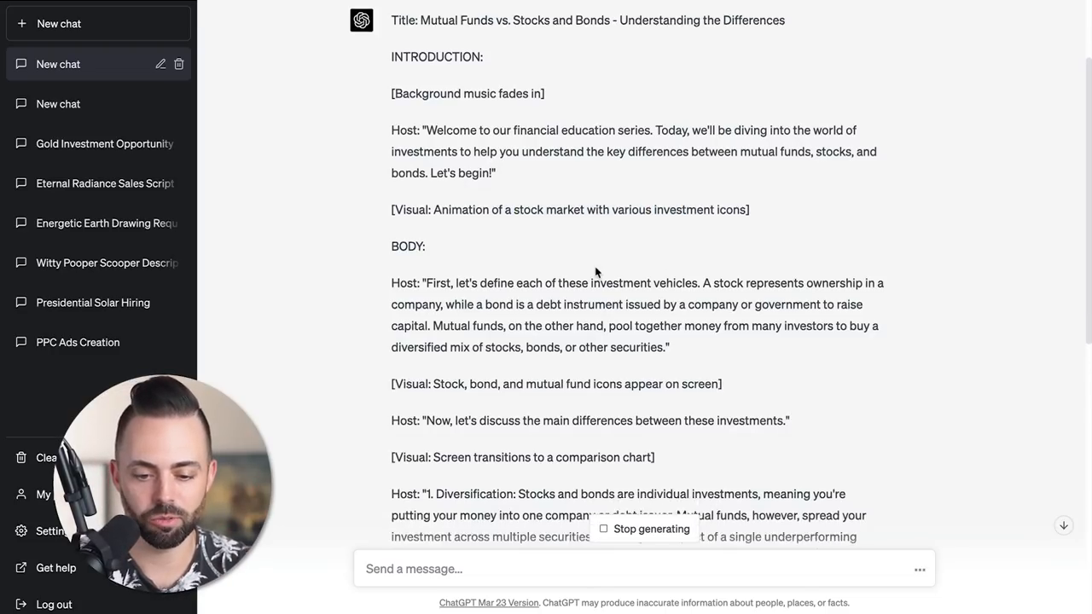
{"action": "scroll", "scroll_direction": "down", "scroll_amount": 3}
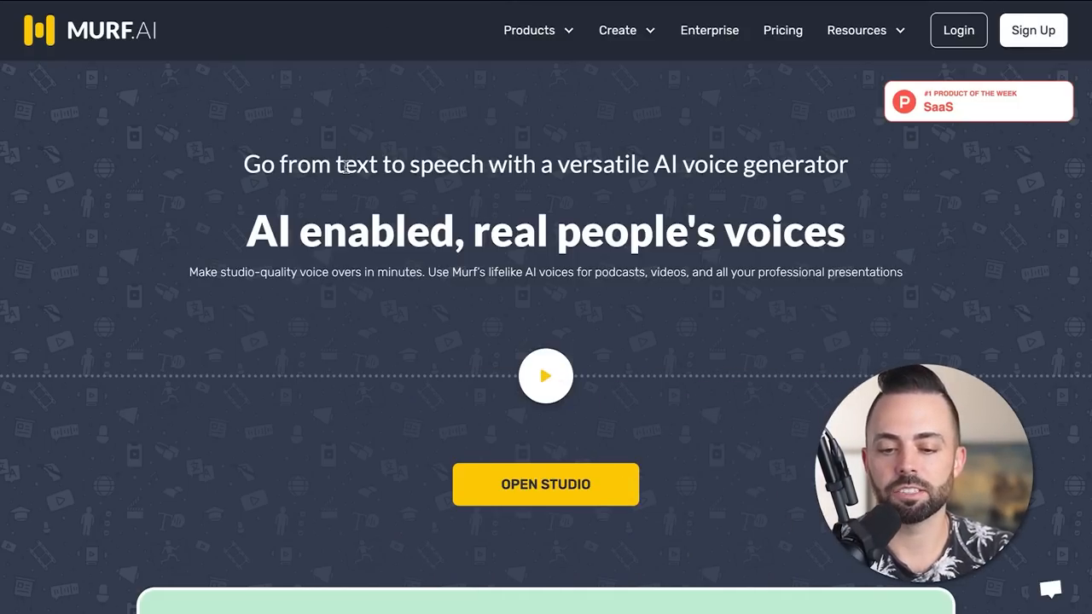
{"action": "mouse_move", "coordinate": [699, 157]}
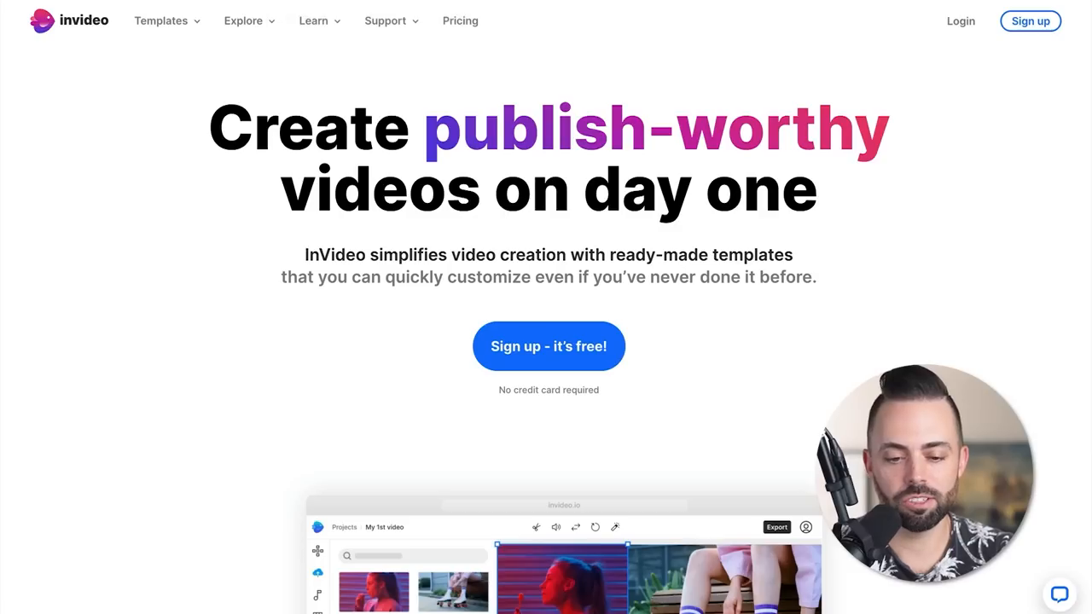
Play the InVideo homepage's video-editor demo.
{"action": "scroll", "scroll_direction": "down", "scroll_amount": 3}
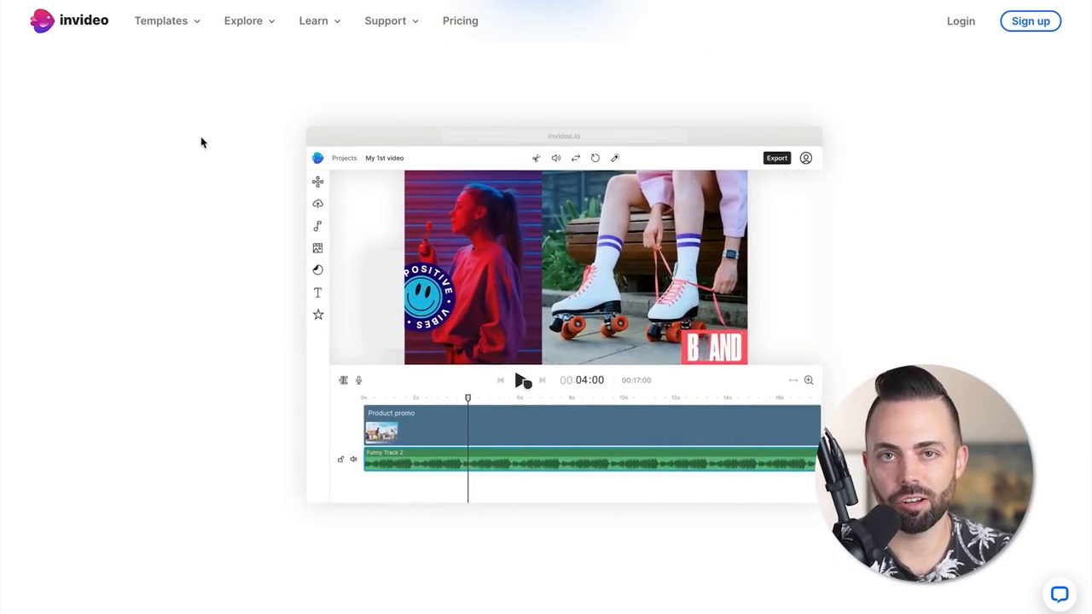
{"action": "left_click", "coordinate": [522, 378]}
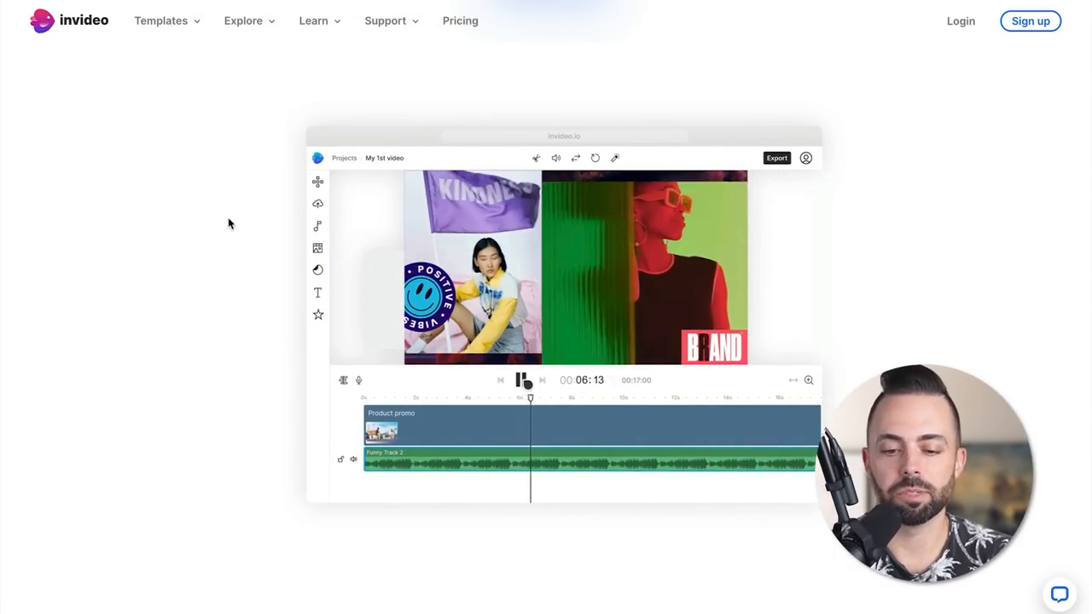
{"action": "left_click", "coordinate": [523, 379]}
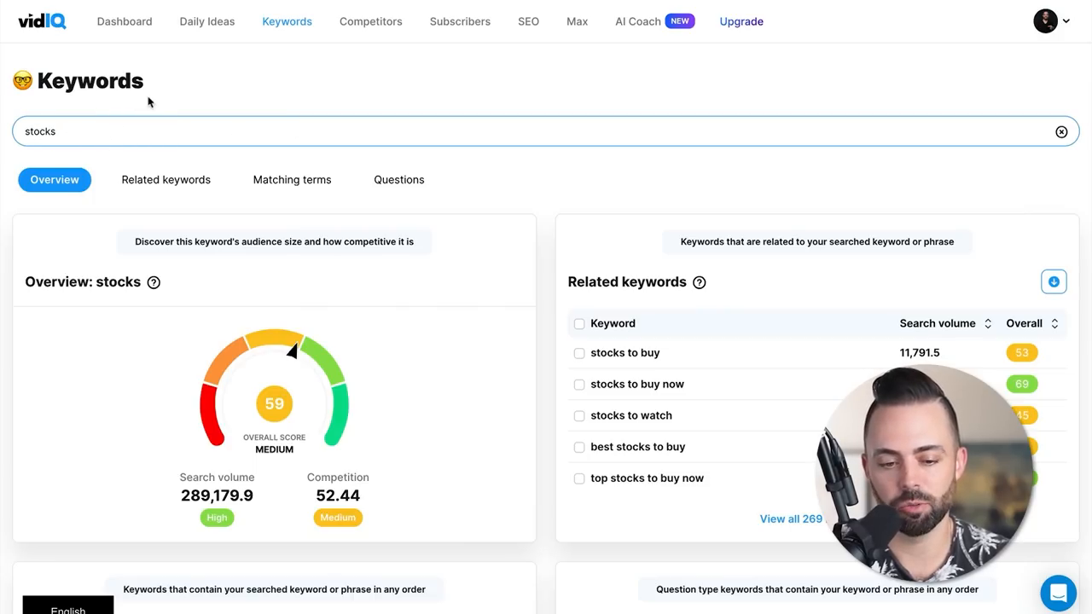
Show the stocks matching-terms list sorted by overall score and scroll through the related keywords.
{"action": "left_click", "coordinate": [292, 179]}
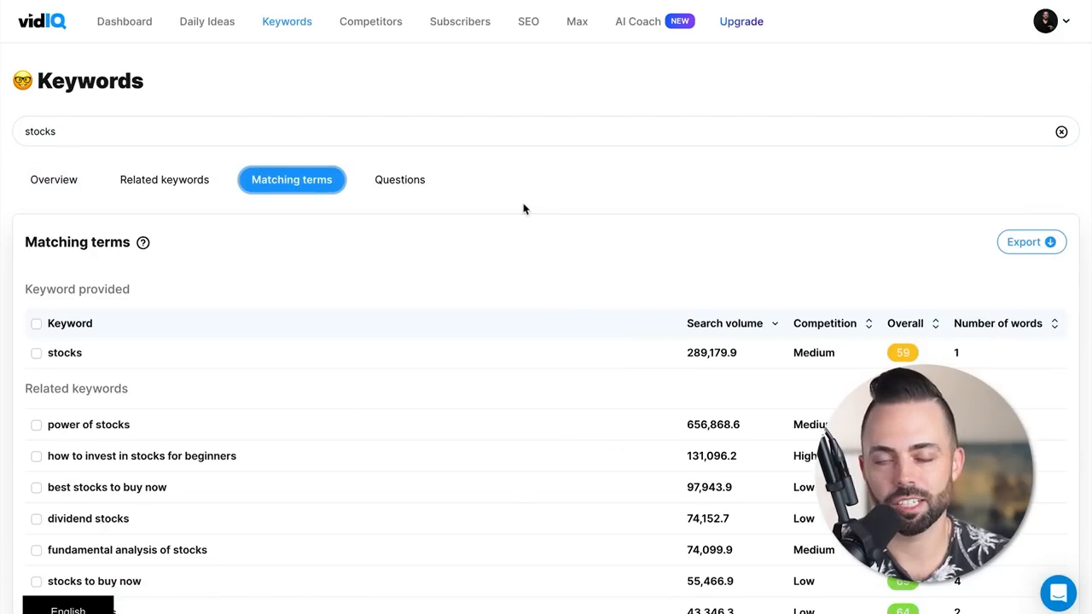
{"action": "mouse_move", "coordinate": [560, 251]}
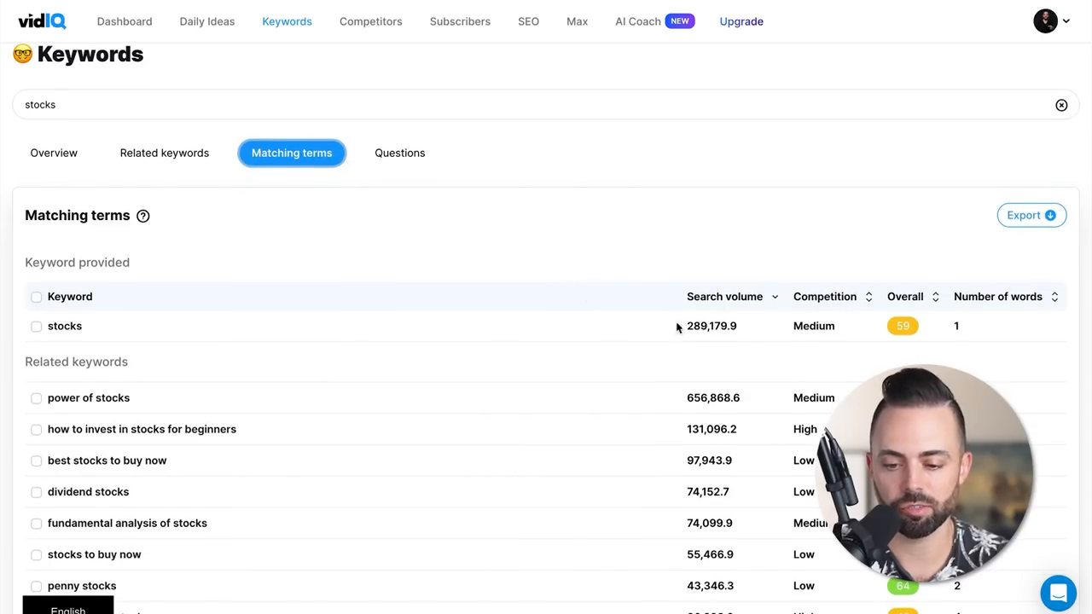
{"action": "mouse_move", "coordinate": [720, 201]}
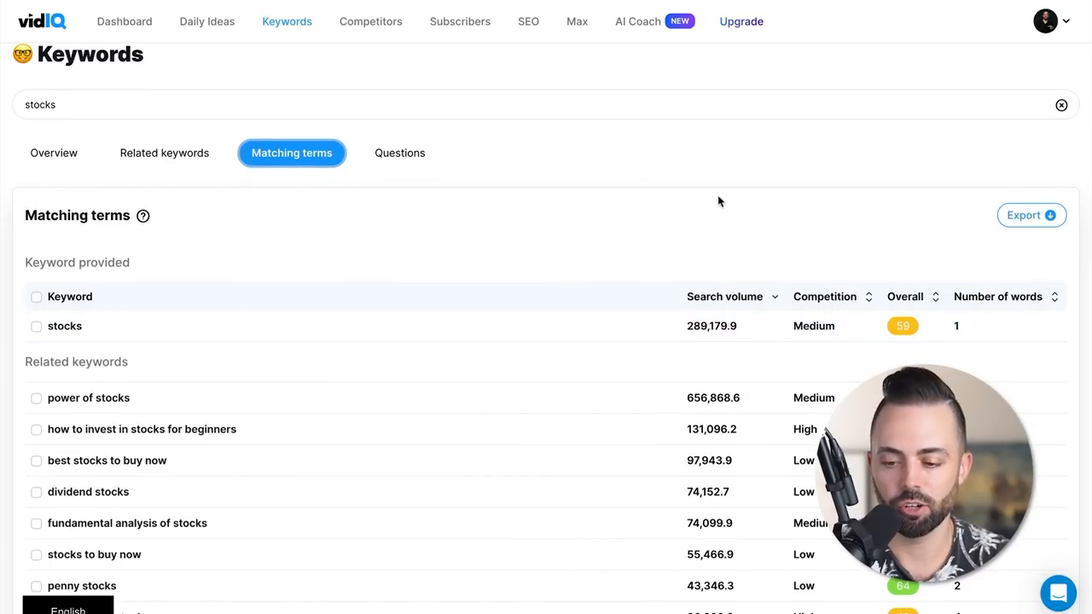
{"action": "scroll", "scroll_direction": "down", "scroll_amount": 3}
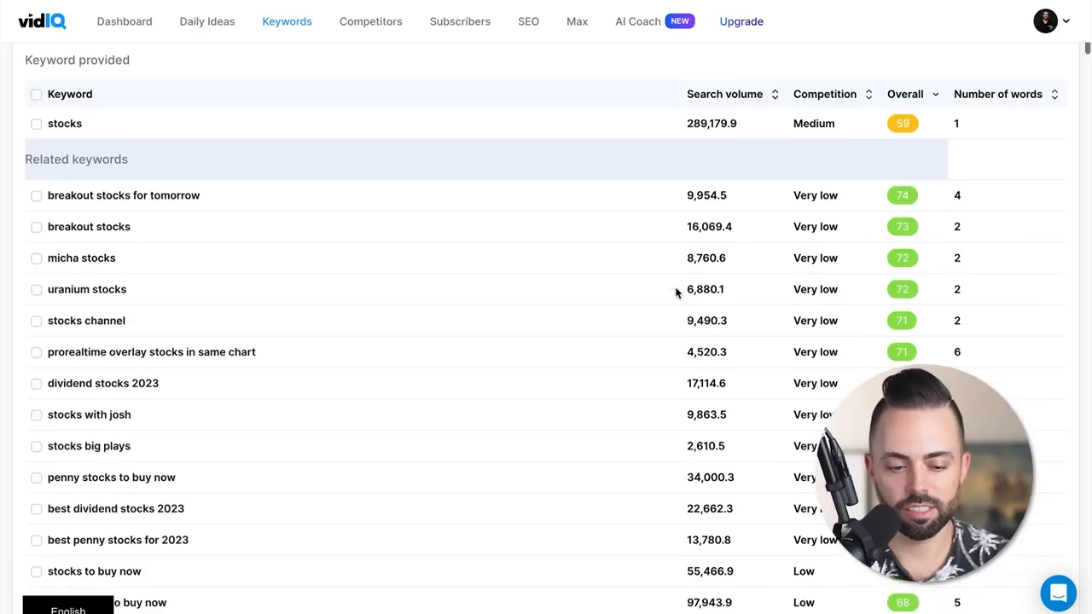
{"action": "scroll", "scroll_direction": "down", "scroll_amount": 3}
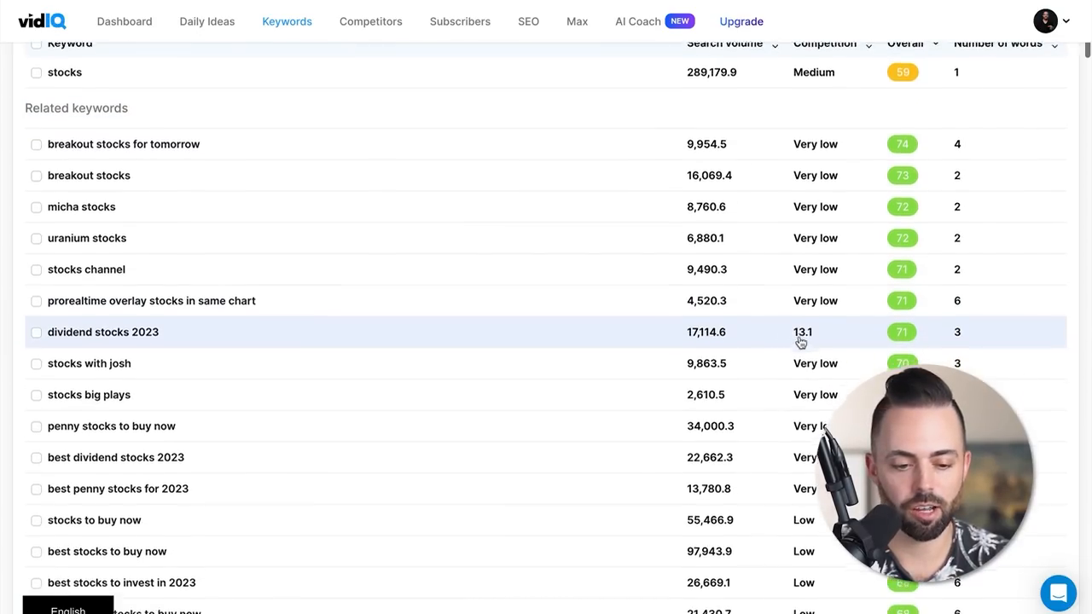
{"action": "scroll", "scroll_direction": "down", "scroll_amount": 3}
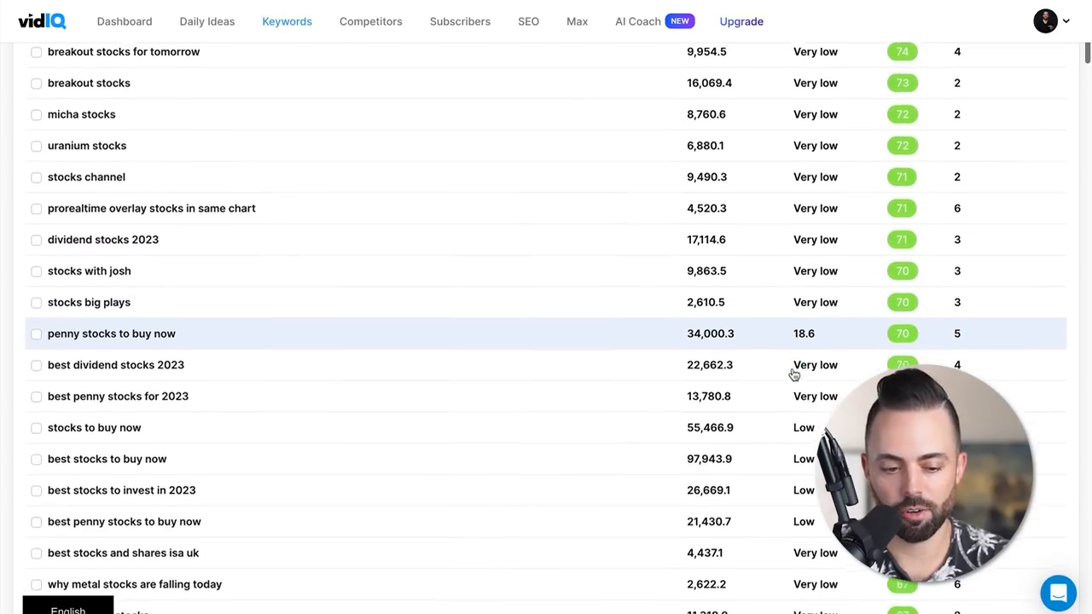
{"action": "scroll", "scroll_direction": "down", "scroll_amount": 3}
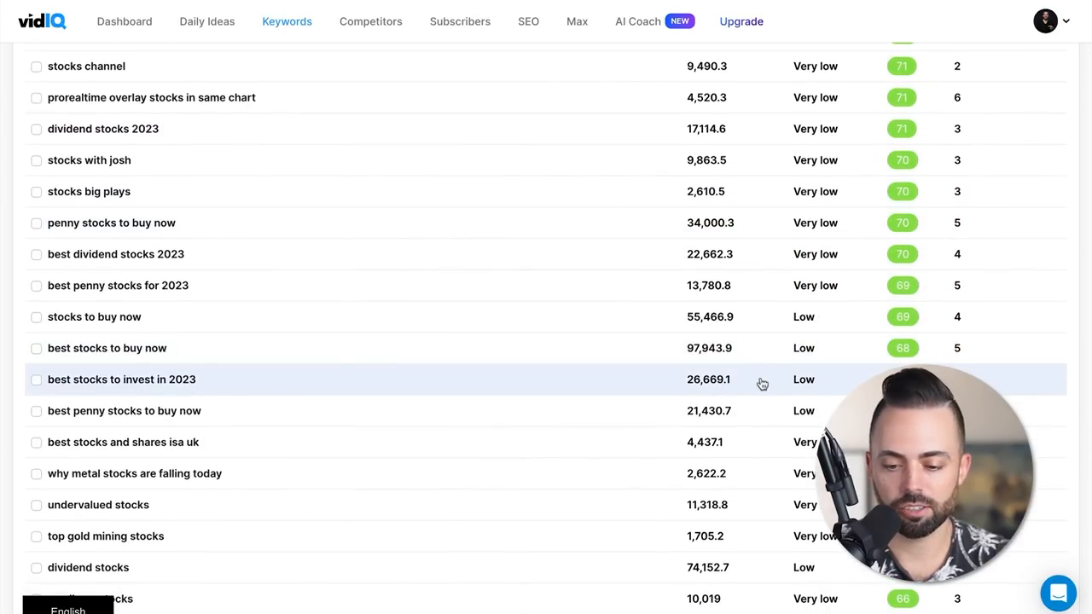
{"action": "scroll", "scroll_direction": "down", "scroll_amount": 3}
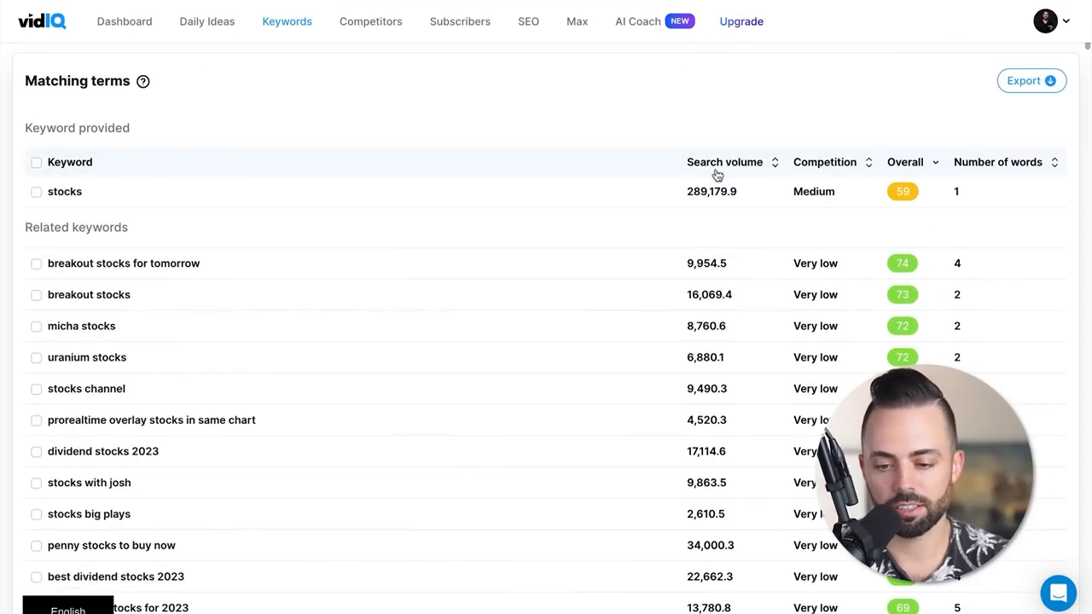
{"action": "mouse_move", "coordinate": [515, 140]}
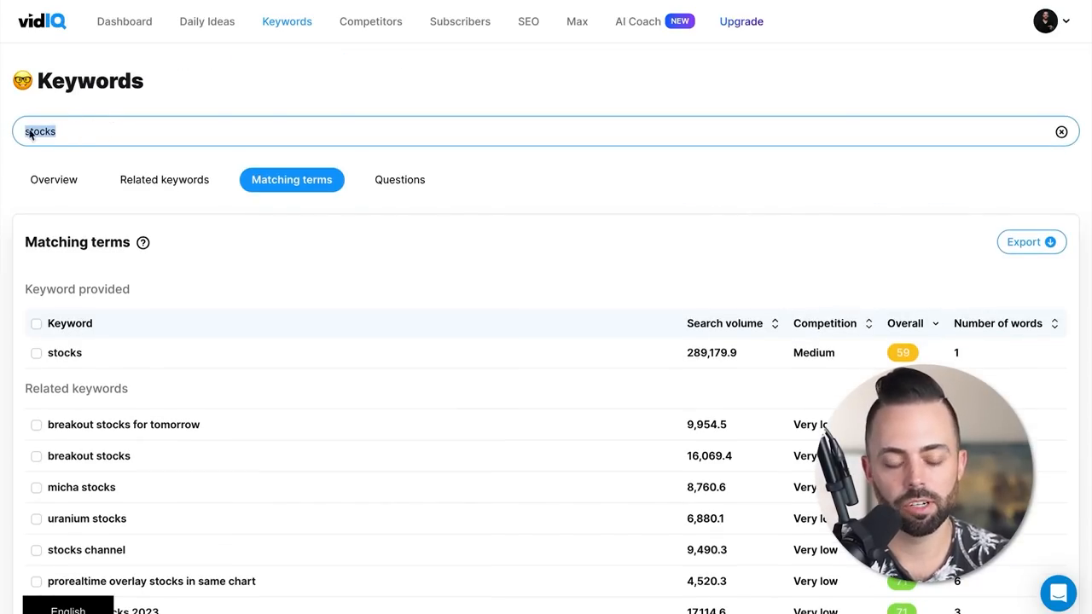
{"action": "mouse_move", "coordinate": [670, 203]}
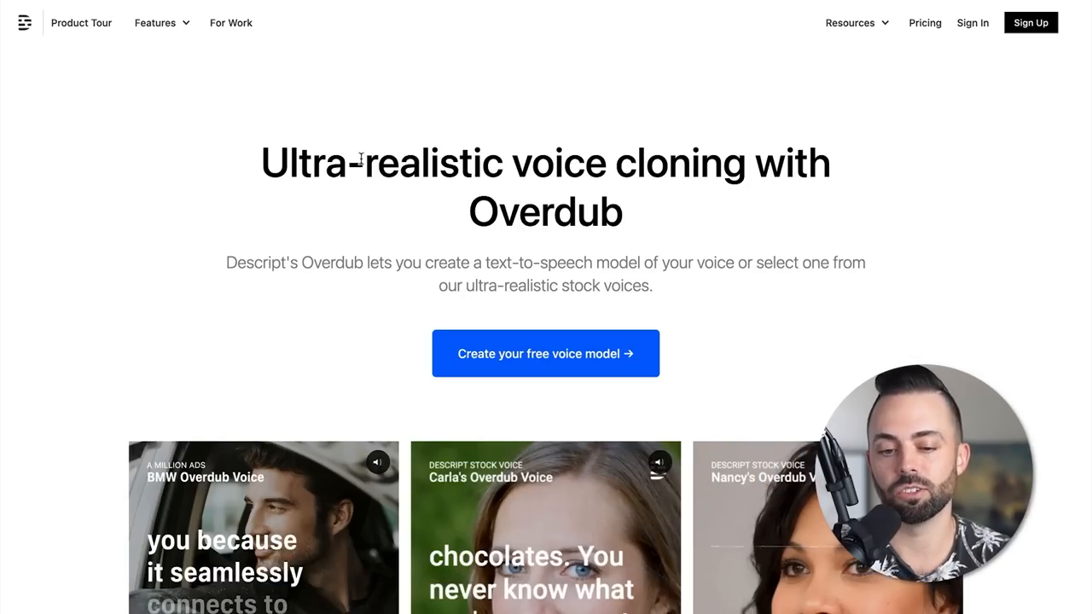
Scroll down Descript's Overdub voice-cloning product page.
{"action": "scroll", "scroll_direction": "down", "scroll_amount": 3}
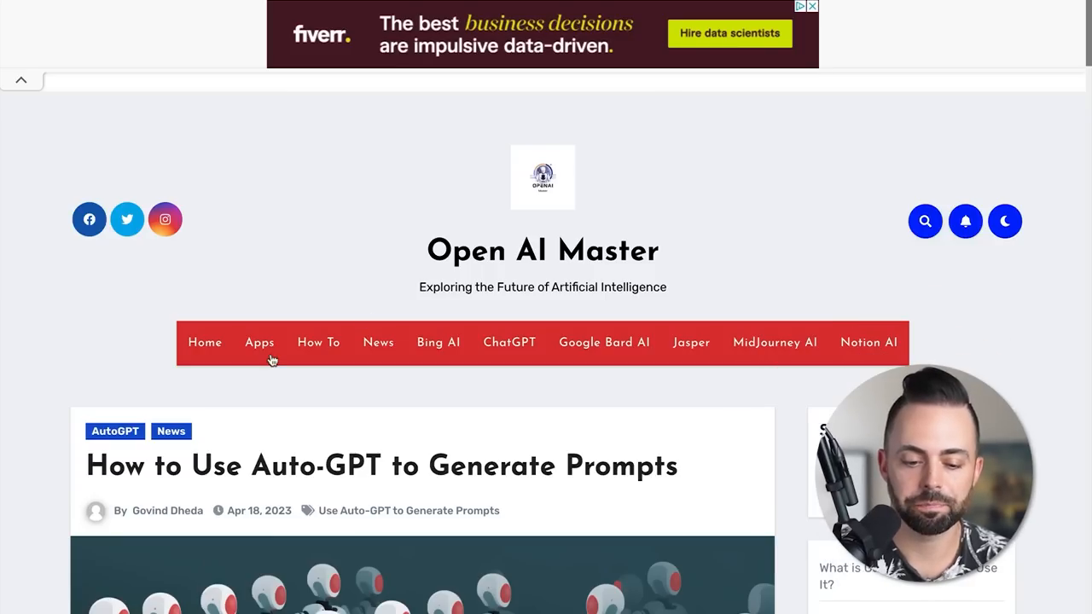
Scroll the Auto-GPT prompts article down to its installation and setup steps.
{"action": "scroll", "scroll_direction": "down", "scroll_amount": 3}
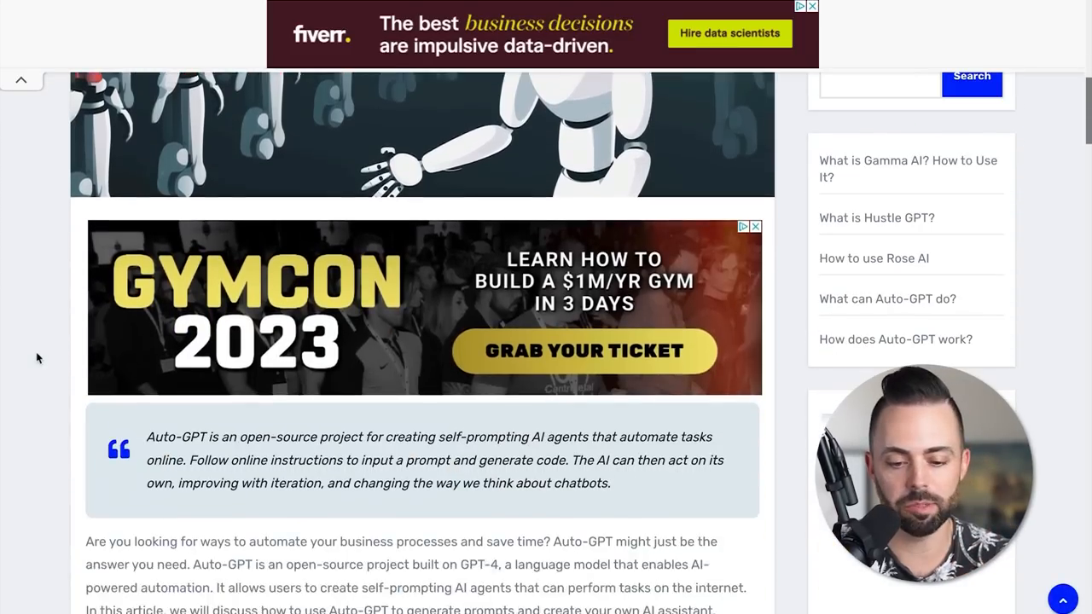
{"action": "scroll", "scroll_direction": "down", "scroll_amount": 3}
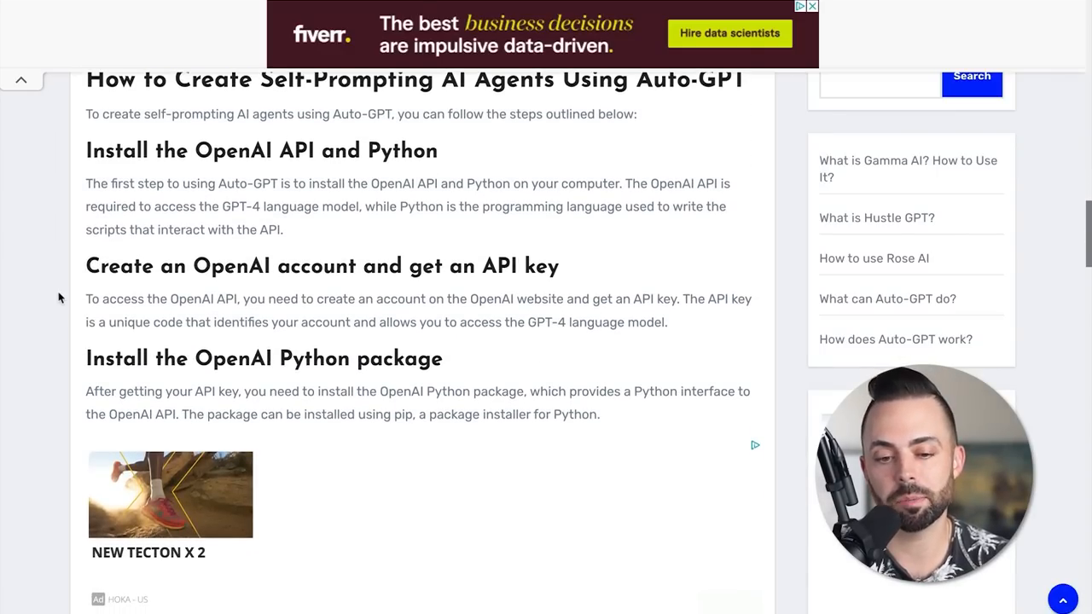
{"action": "scroll", "scroll_direction": "down", "scroll_amount": 3}
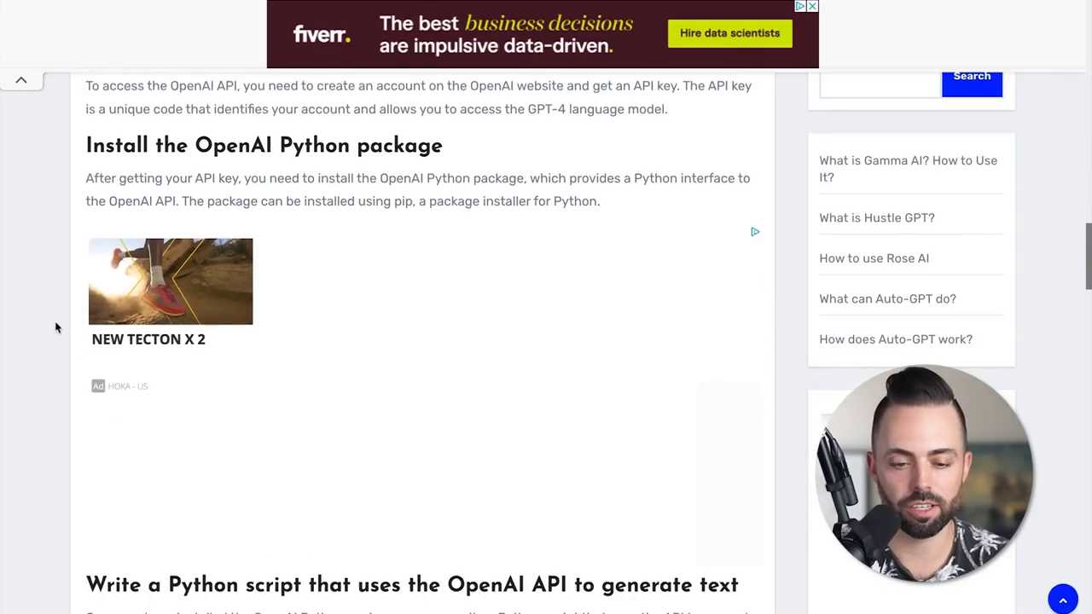
{"action": "scroll", "scroll_direction": "down", "scroll_amount": 3}
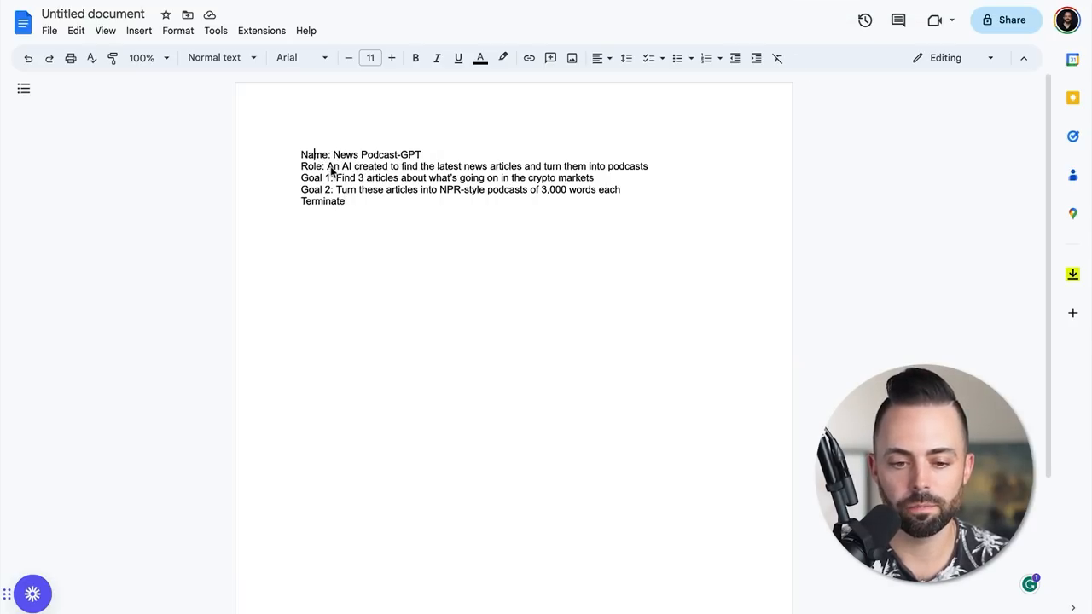
Highlight the News Podcast-GPT agent's role description, then clear the highlight.
{"action": "left_click_drag", "start_coordinate": [326, 167], "coordinate": [520, 167]}
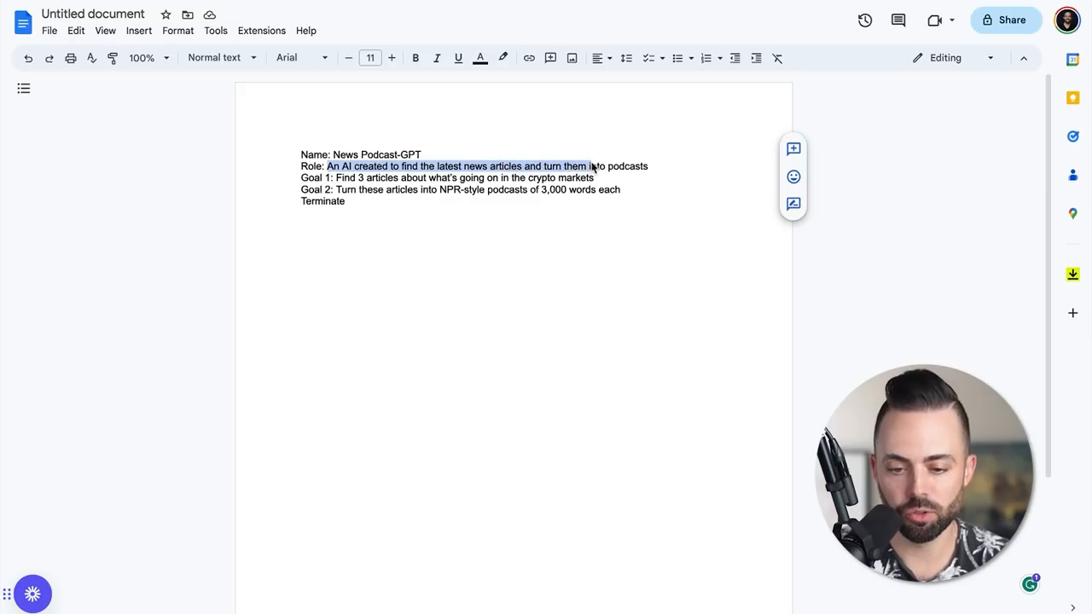
{"action": "left_click", "coordinate": [604, 177]}
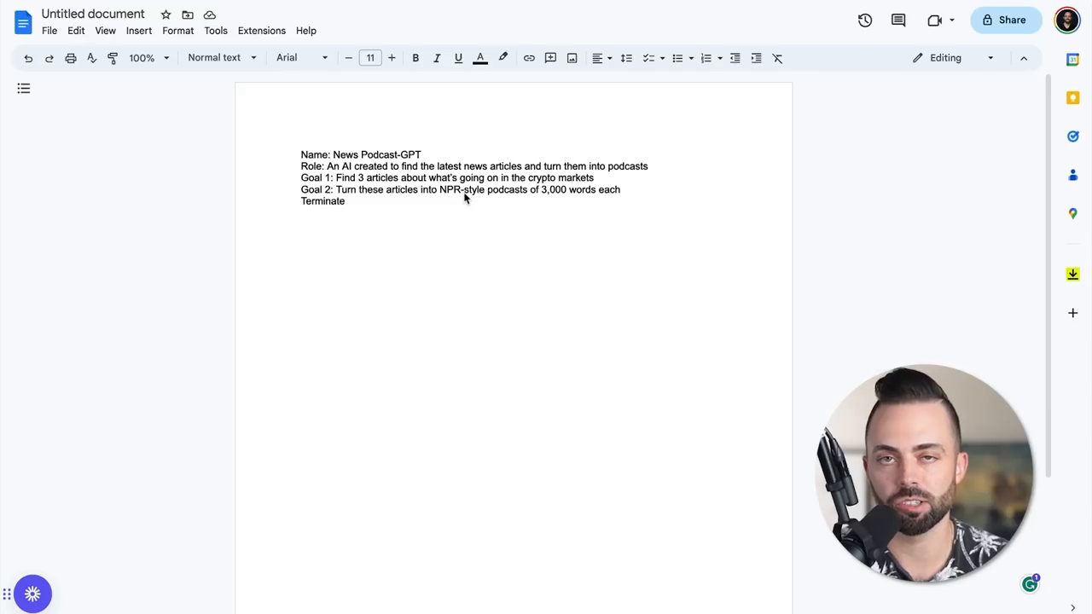
{"action": "mouse_move", "coordinate": [618, 171]}
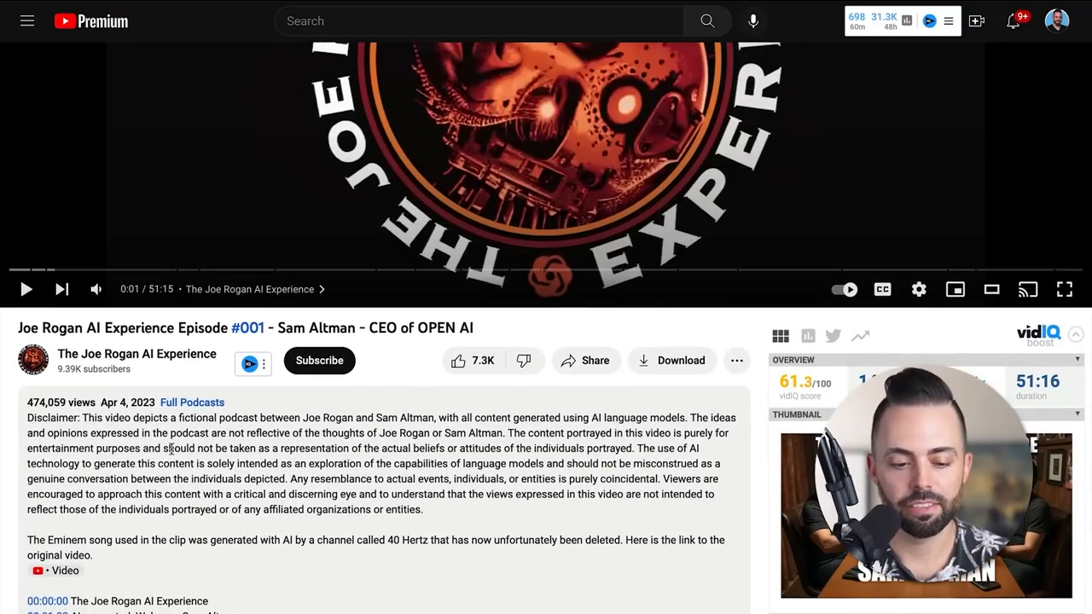
{"action": "mouse_move", "coordinate": [26, 272]}
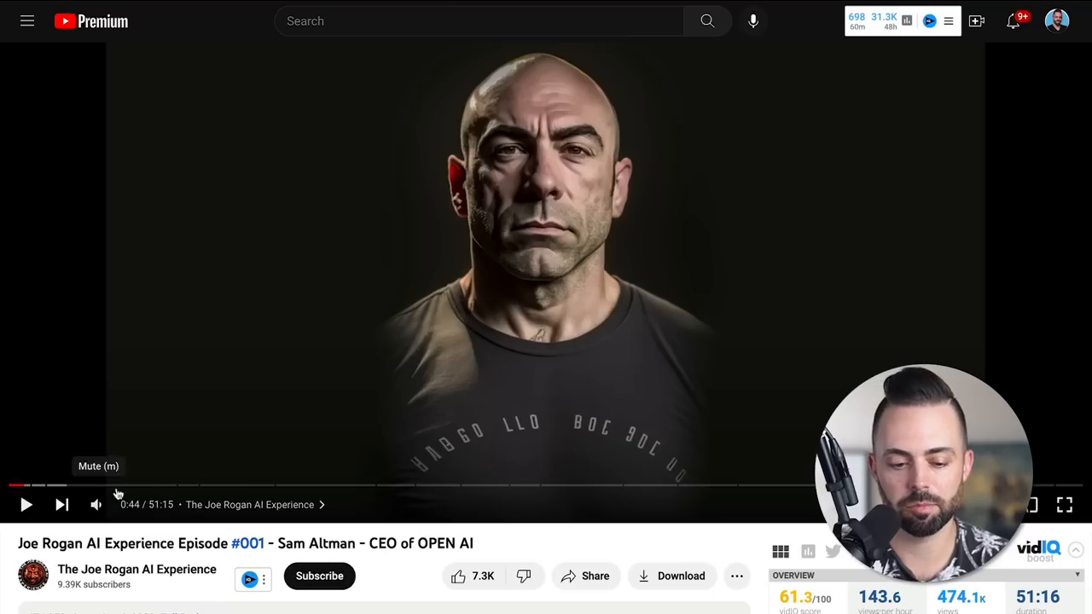
{"action": "mouse_move", "coordinate": [128, 485]}
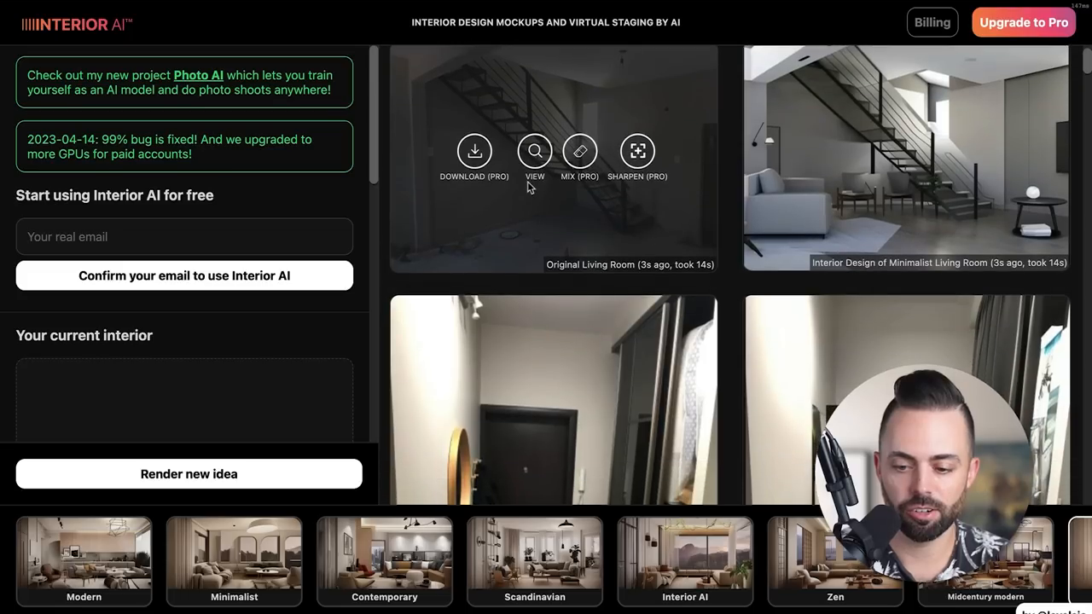
Scroll the Interior AI feed to the original exhibition-space hallway photo and its redesign.
{"action": "scroll", "scroll_direction": "down", "scroll_amount": 3}
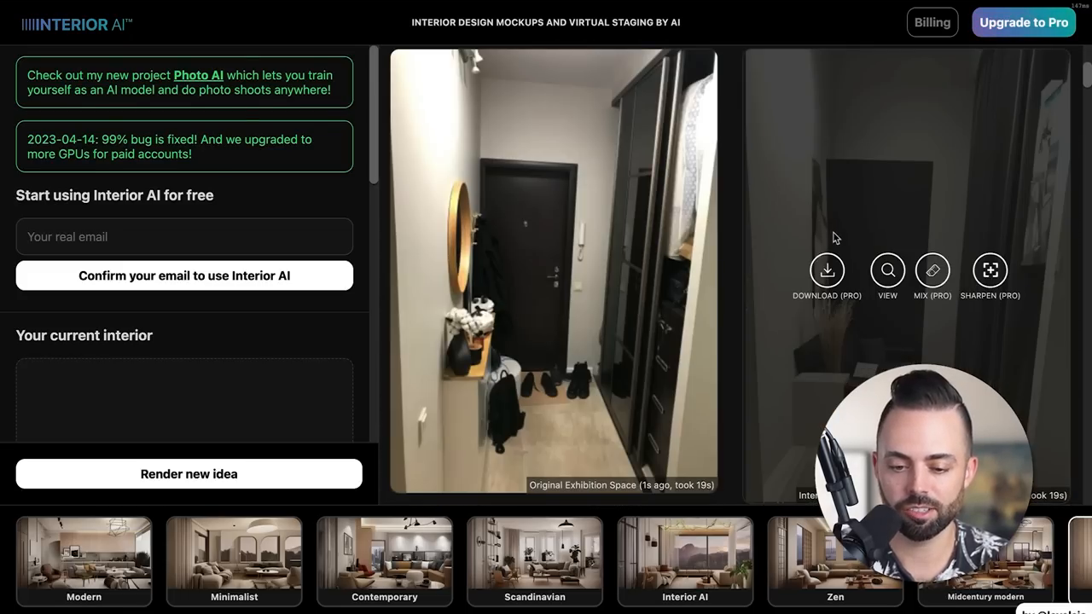
{"action": "mouse_move", "coordinate": [912, 223]}
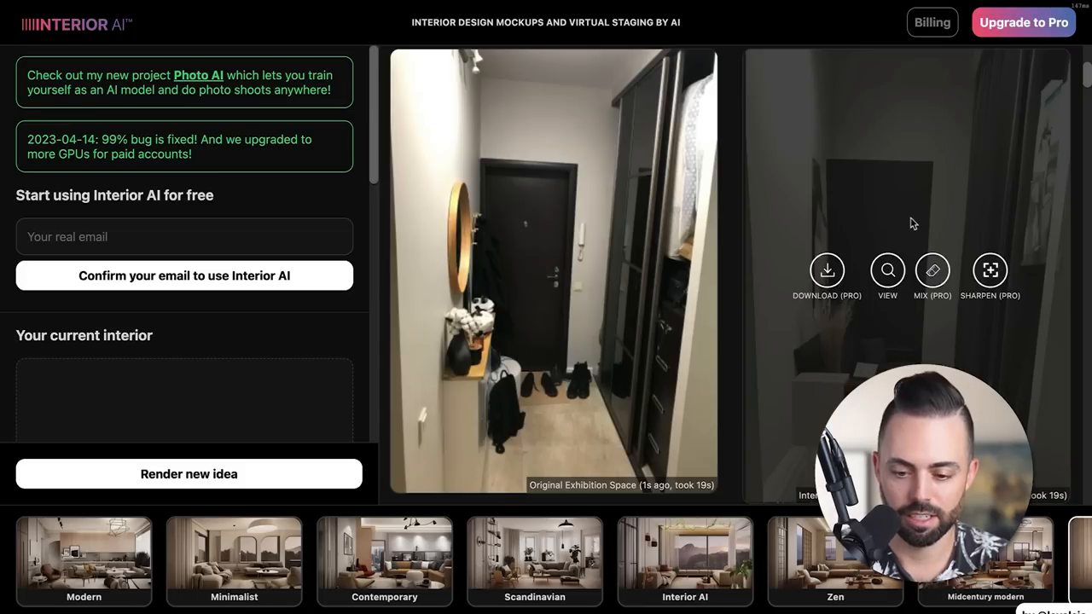
Go to the Photo AI site and scroll through its gallery of AI-generated portrait photos.
{"action": "left_click", "coordinate": [198, 75]}
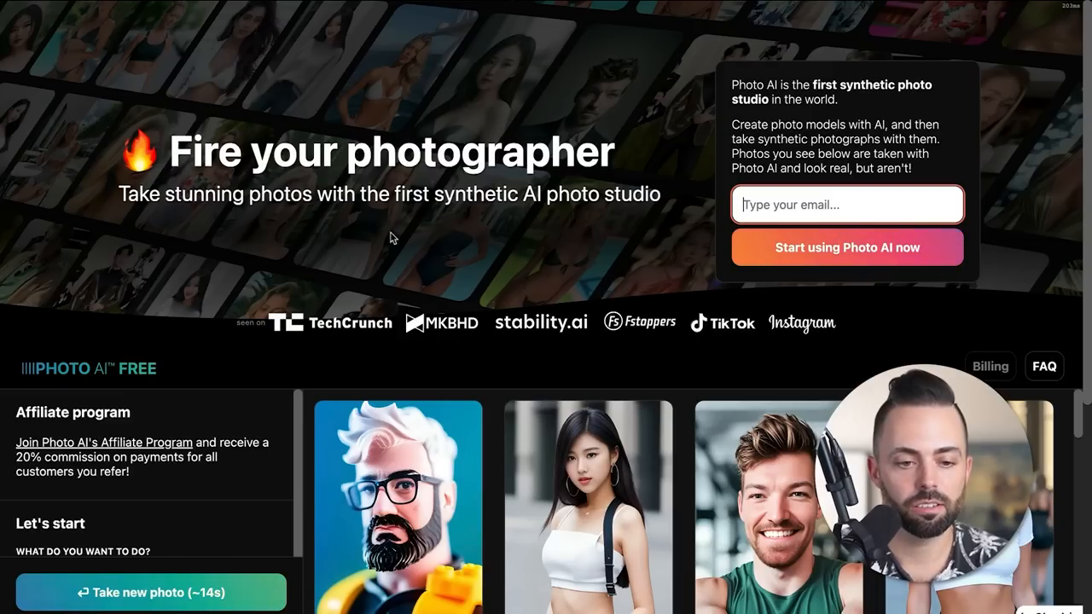
{"action": "scroll", "scroll_direction": "down", "scroll_amount": 3}
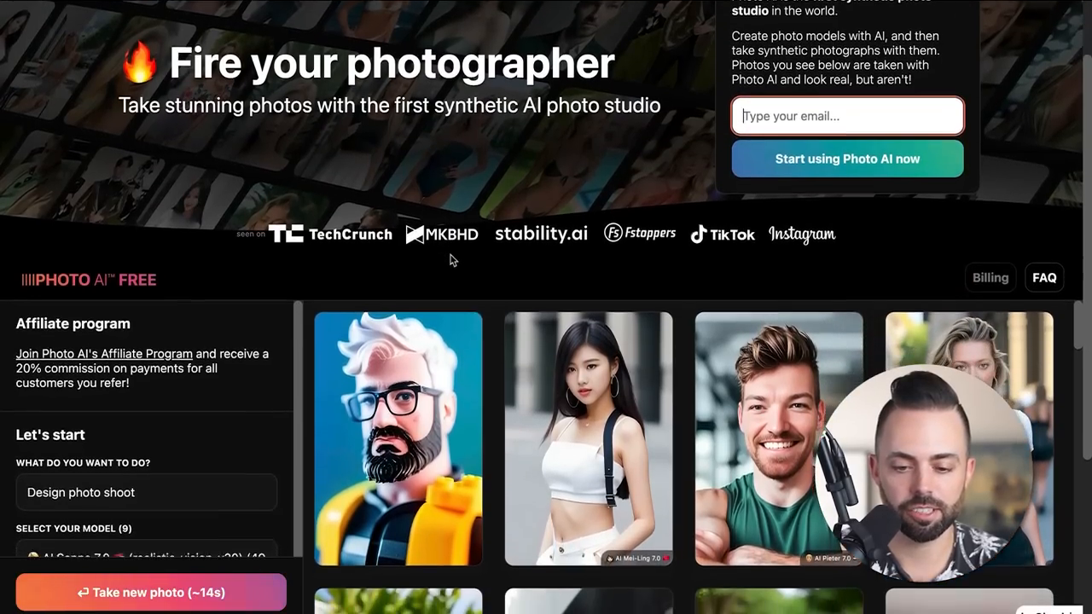
{"action": "scroll", "scroll_direction": "down", "scroll_amount": 3}
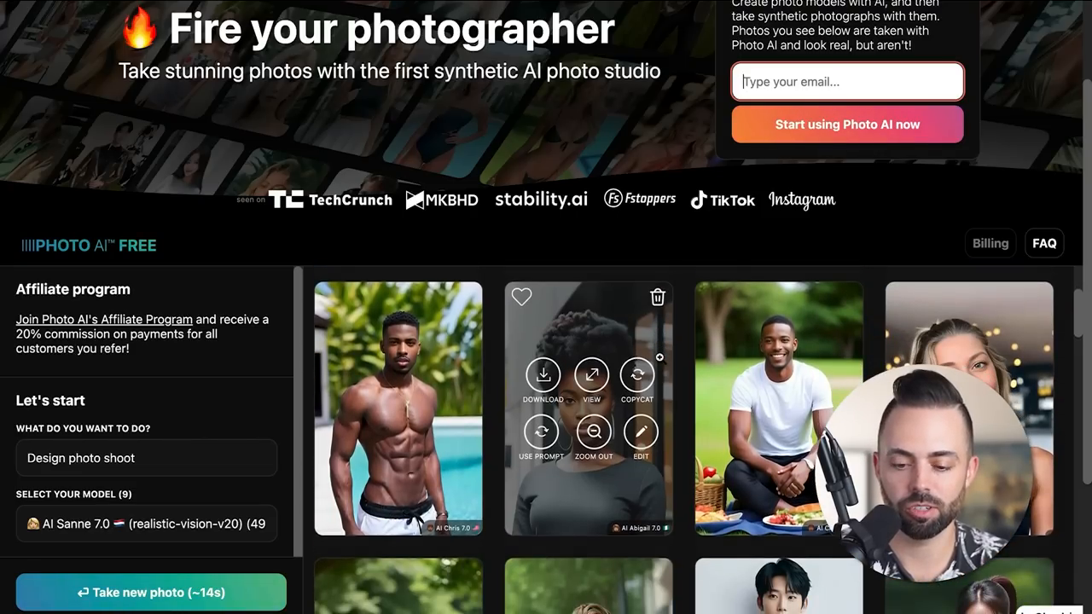
{"action": "scroll", "scroll_direction": "down", "scroll_amount": 3}
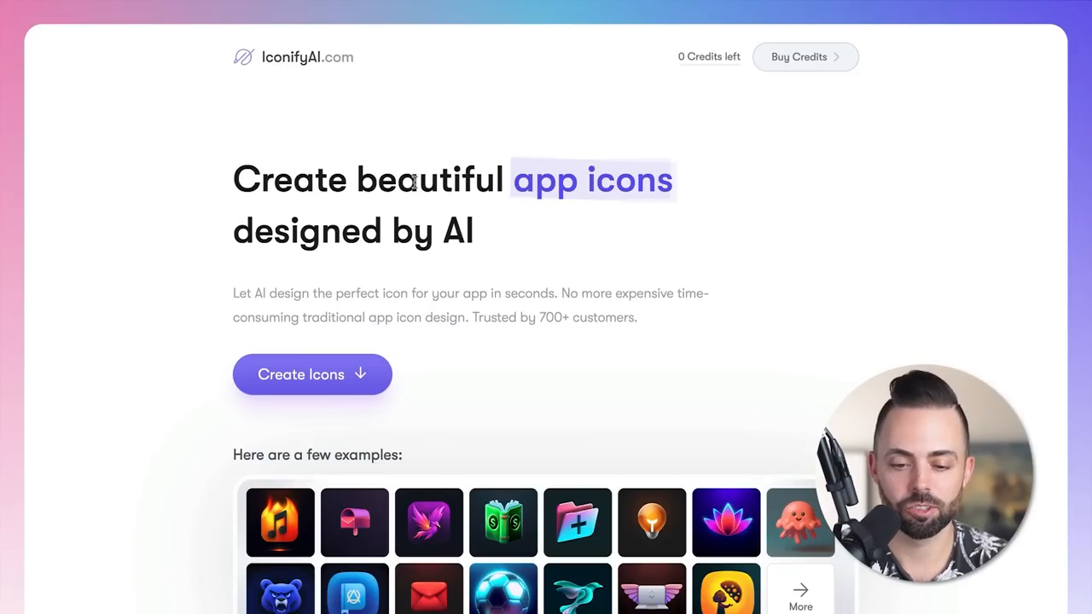
Scroll past IconifyAI's example icons to the Generate Icon form and back up.
{"action": "scroll", "scroll_direction": "down", "scroll_amount": 3}
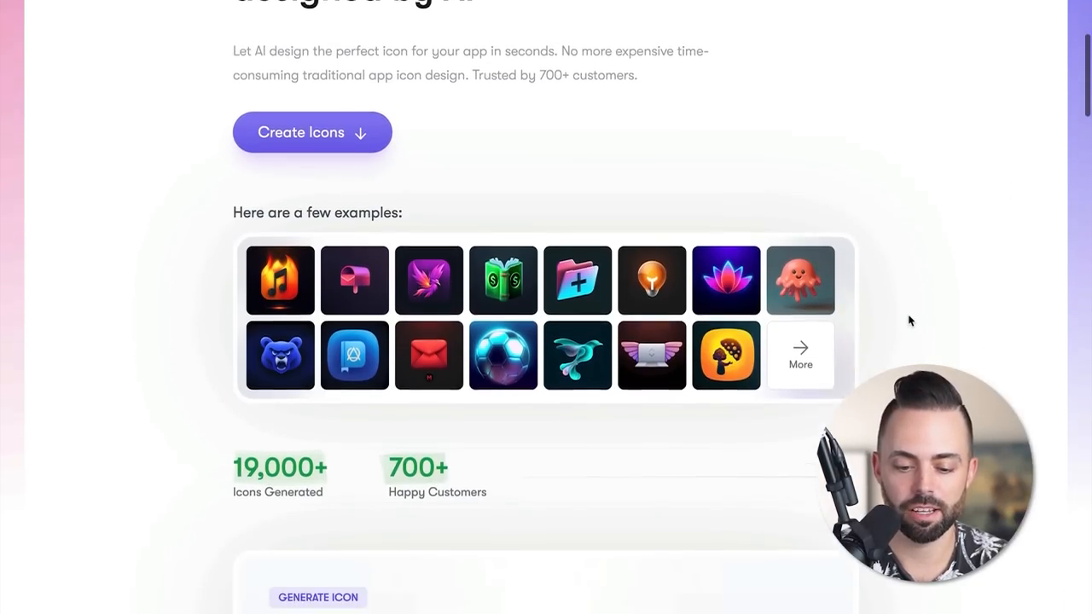
{"action": "scroll", "scroll_direction": "down", "scroll_amount": 3}
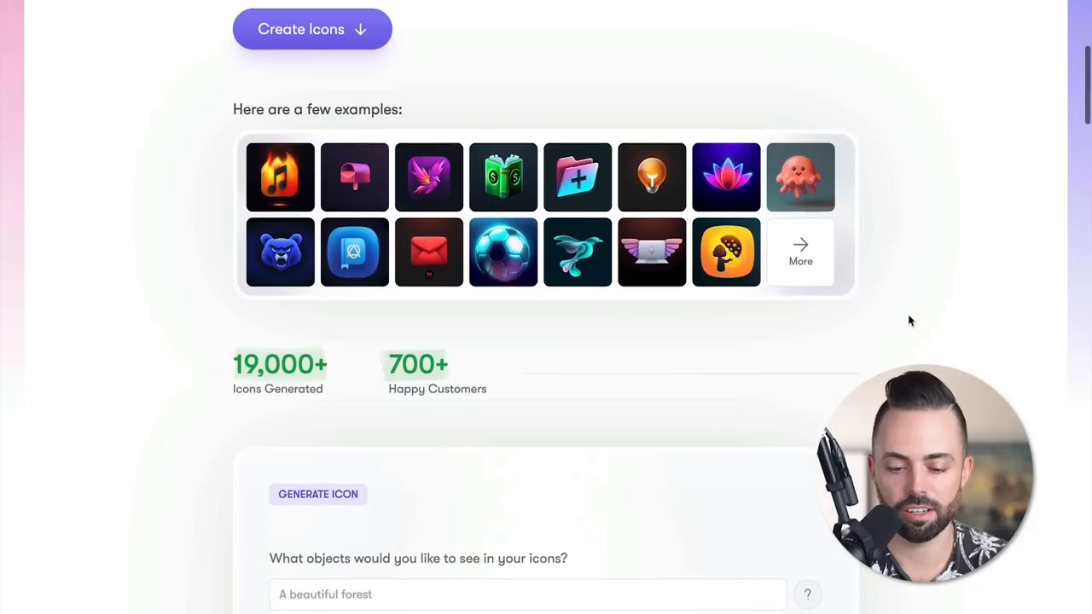
{"action": "scroll", "scroll_direction": "down", "scroll_amount": 3}
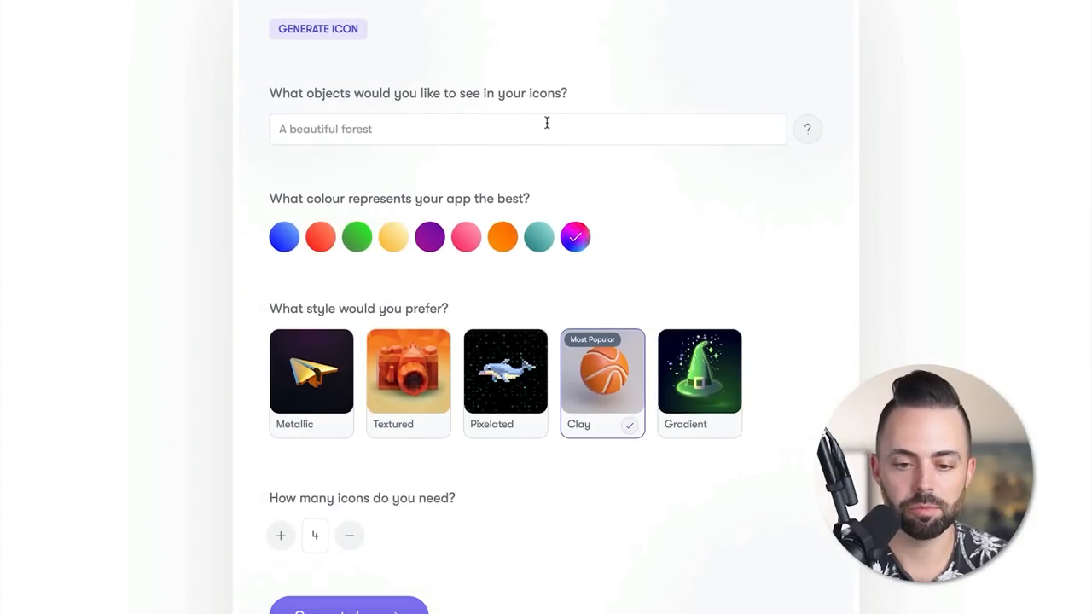
{"action": "mouse_move", "coordinate": [454, 324]}
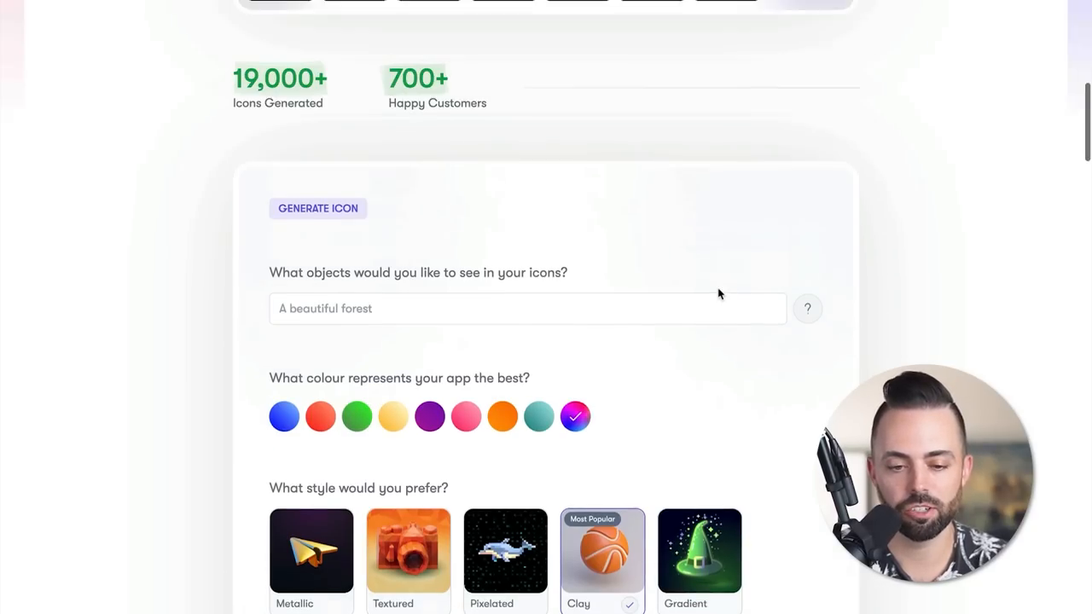
{"action": "scroll", "scroll_direction": "up", "scroll_amount": 3}
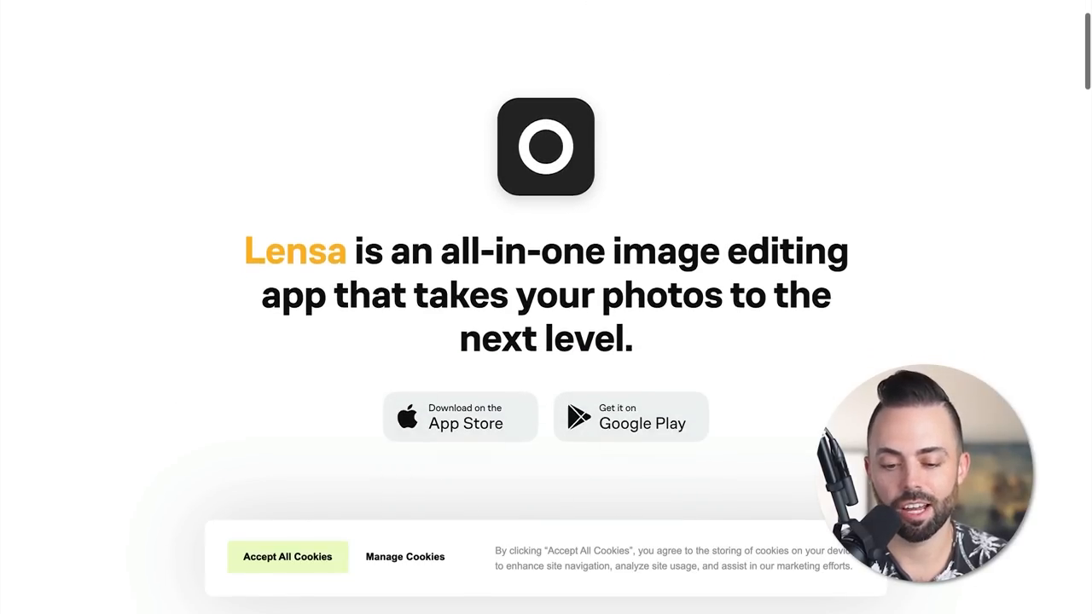
Scroll through Lensa's Magic Correction and facial retouching feature sections.
{"action": "scroll", "scroll_direction": "down", "scroll_amount": 3}
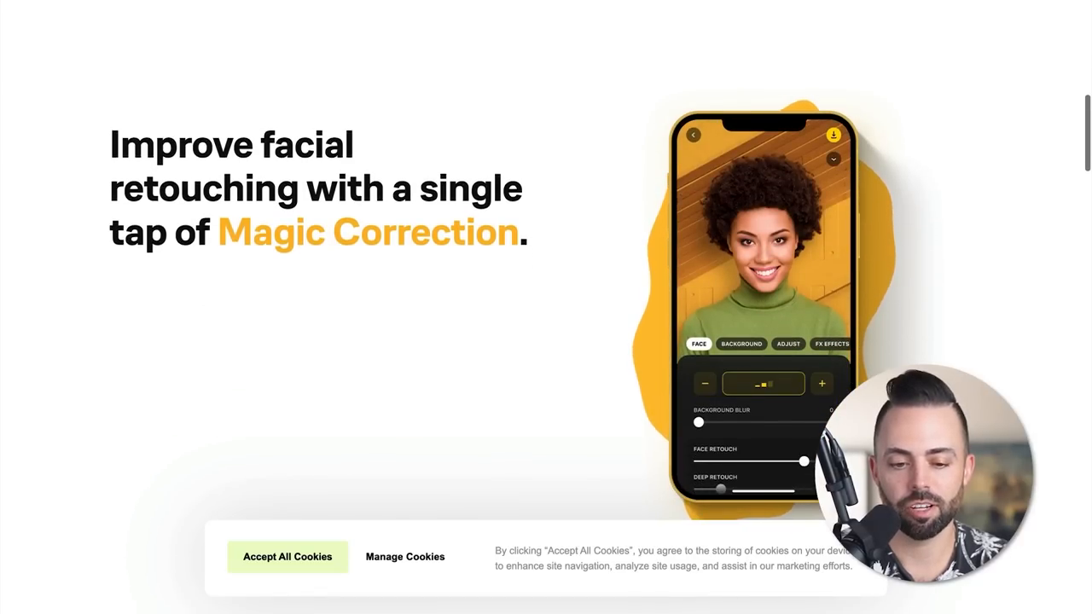
{"action": "scroll", "scroll_direction": "down", "scroll_amount": 3}
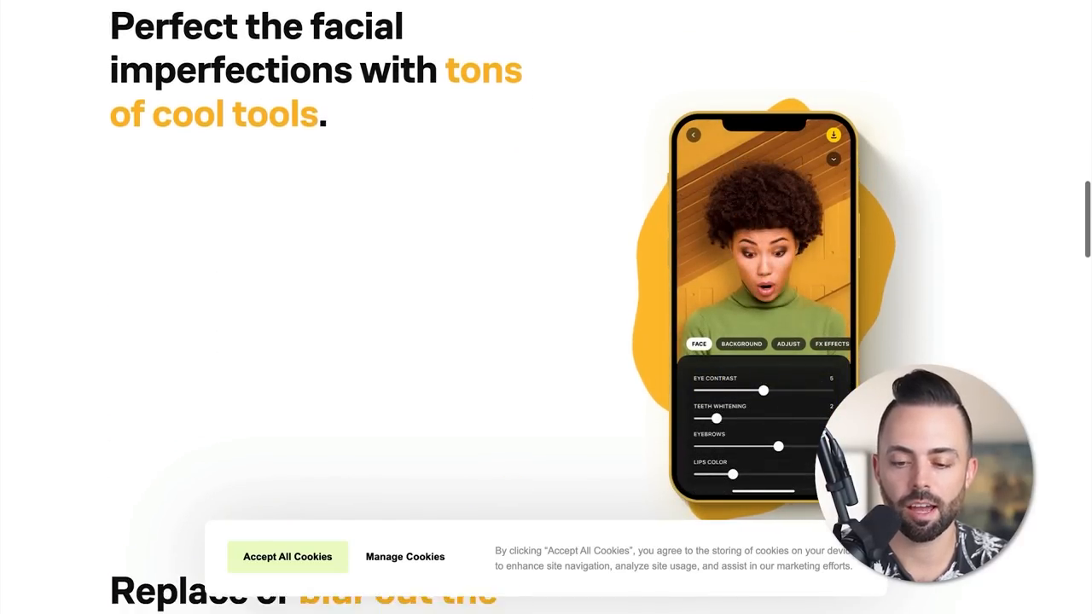
{"action": "scroll", "scroll_direction": "up", "scroll_amount": 3}
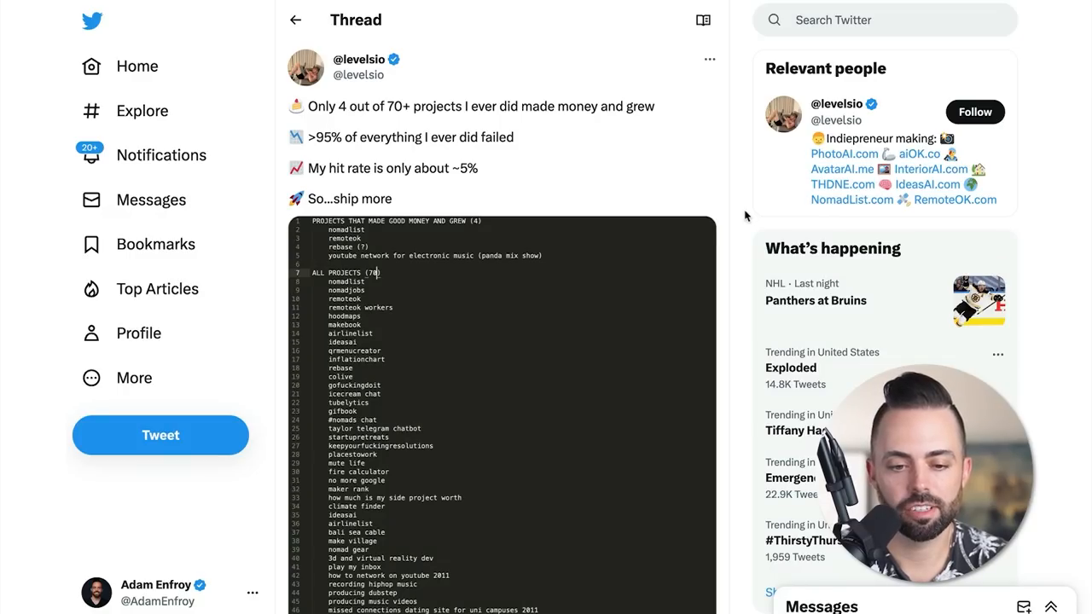
{"action": "scroll", "scroll_direction": "down", "scroll_amount": 3}
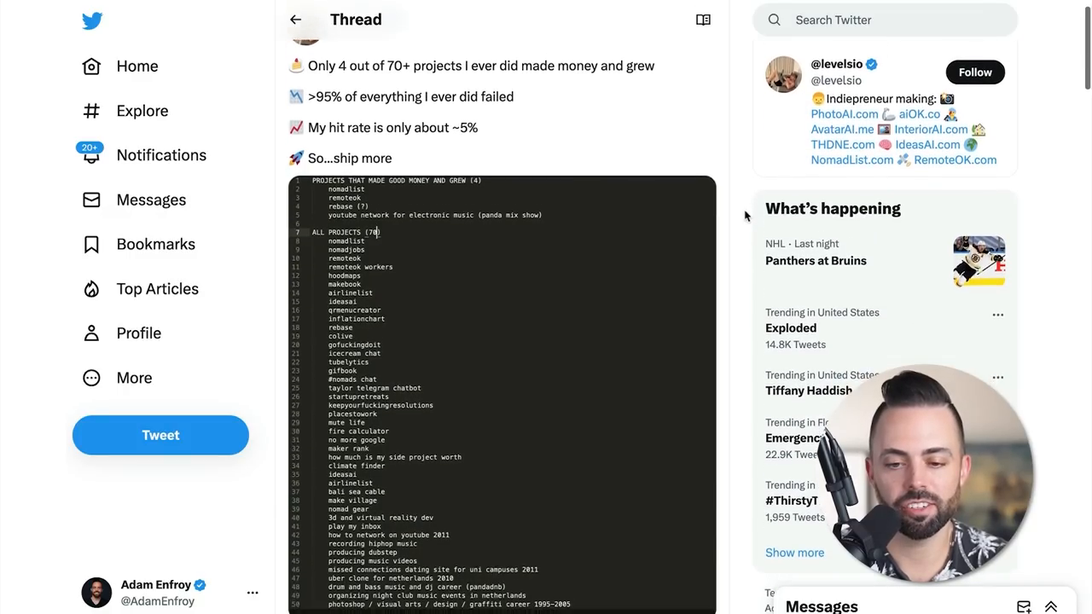
{"action": "scroll", "scroll_direction": "down", "scroll_amount": 3}
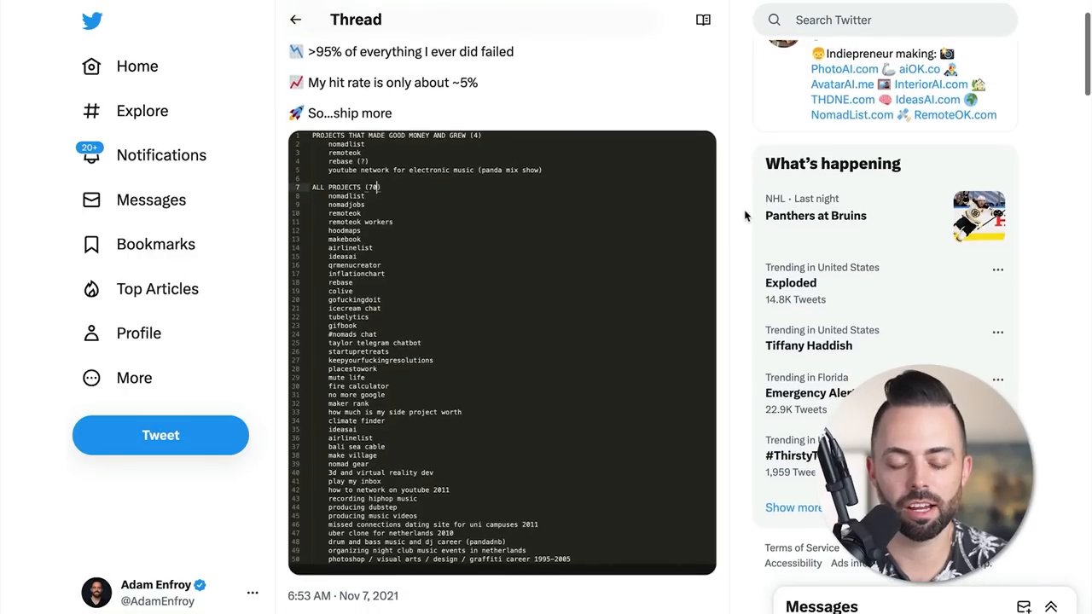
{"action": "scroll", "scroll_direction": "down", "scroll_amount": 3}
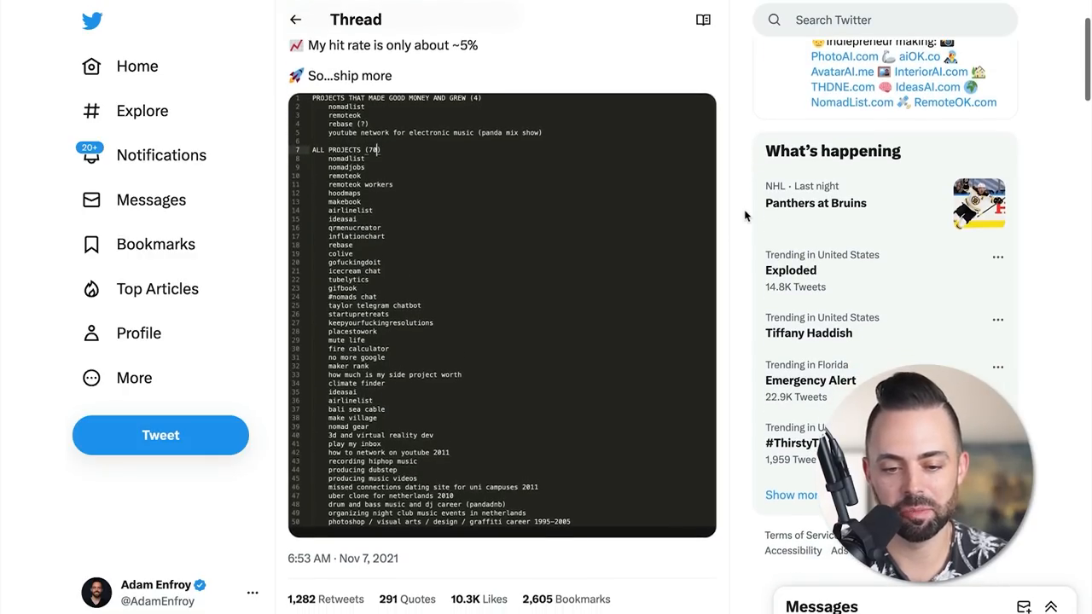
{"action": "scroll", "scroll_direction": "down", "scroll_amount": 3}
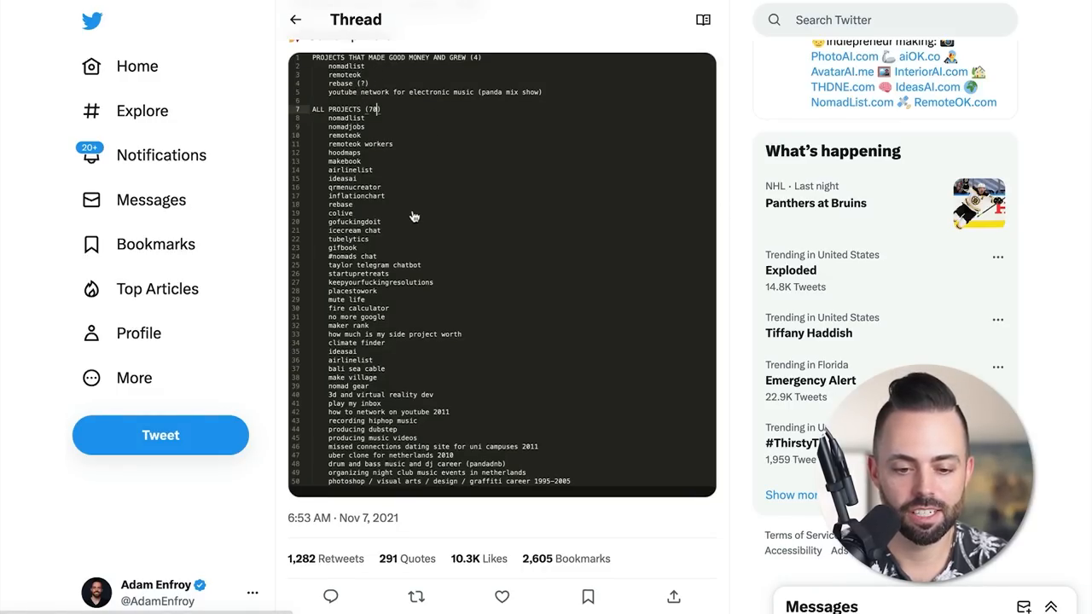
{"action": "mouse_move", "coordinate": [474, 280]}
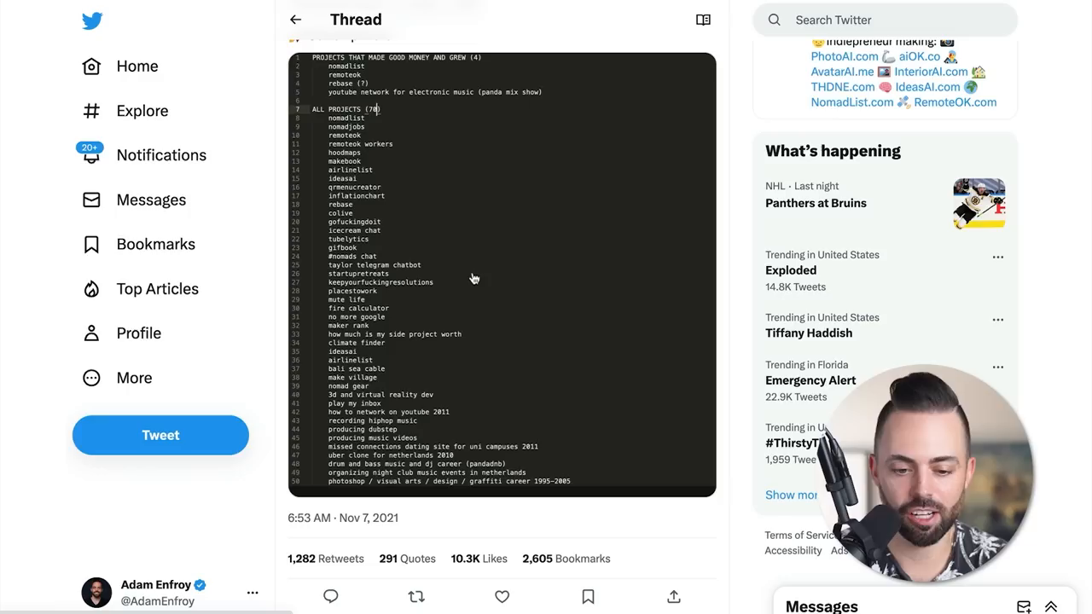
{"action": "mouse_move", "coordinate": [359, 324]}
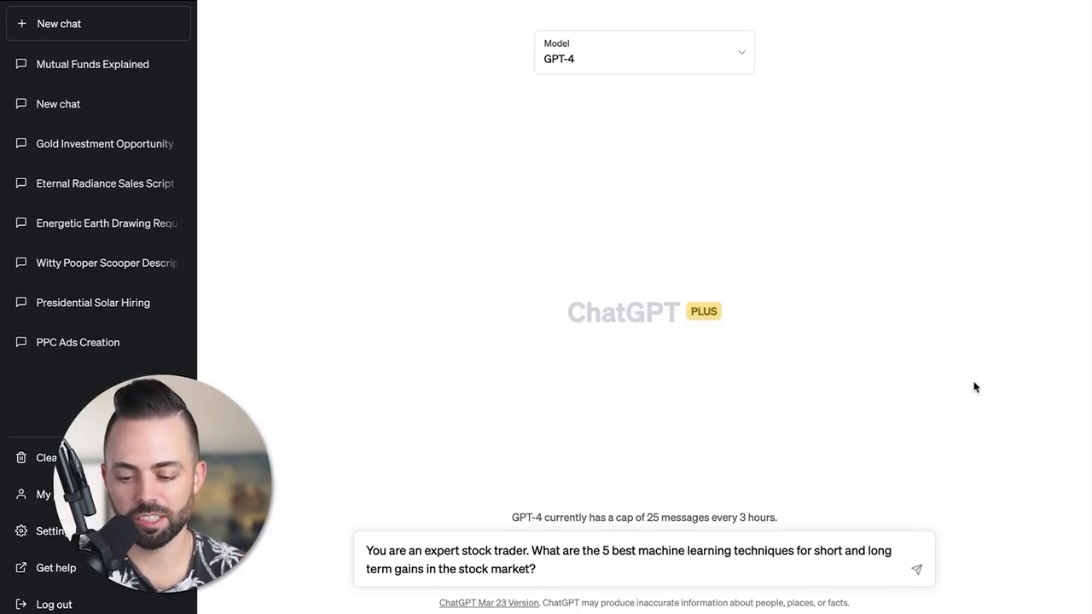
Send the expert stock trader prompt and read GPT-4's five machine learning techniques with CNN code.
{"action": "left_click", "coordinate": [916, 570]}
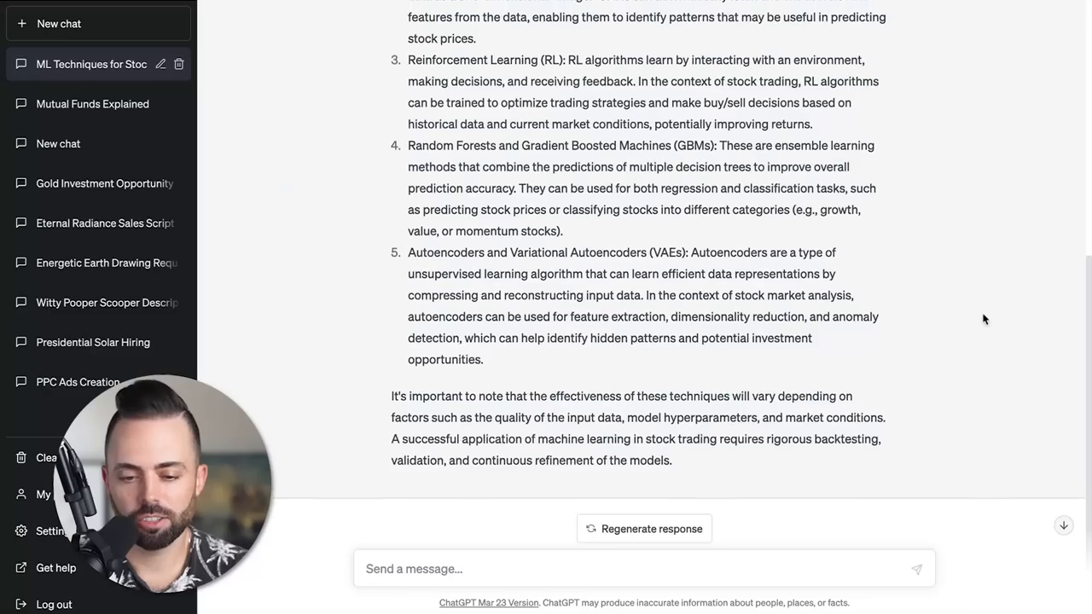
{"action": "scroll", "scroll_direction": "up", "scroll_amount": 3}
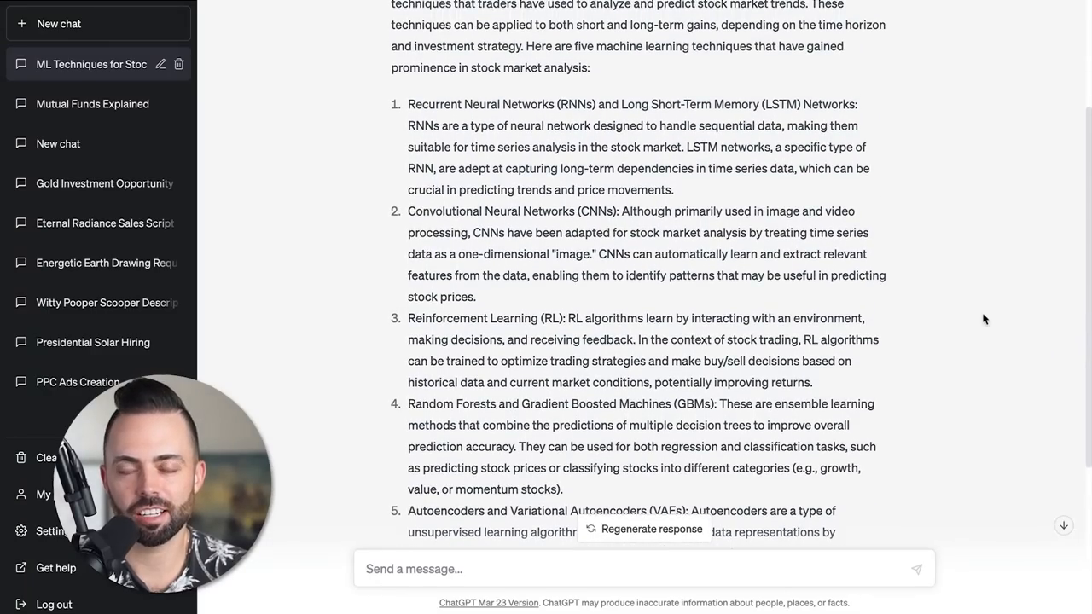
{"action": "scroll", "scroll_direction": "down", "scroll_amount": 3}
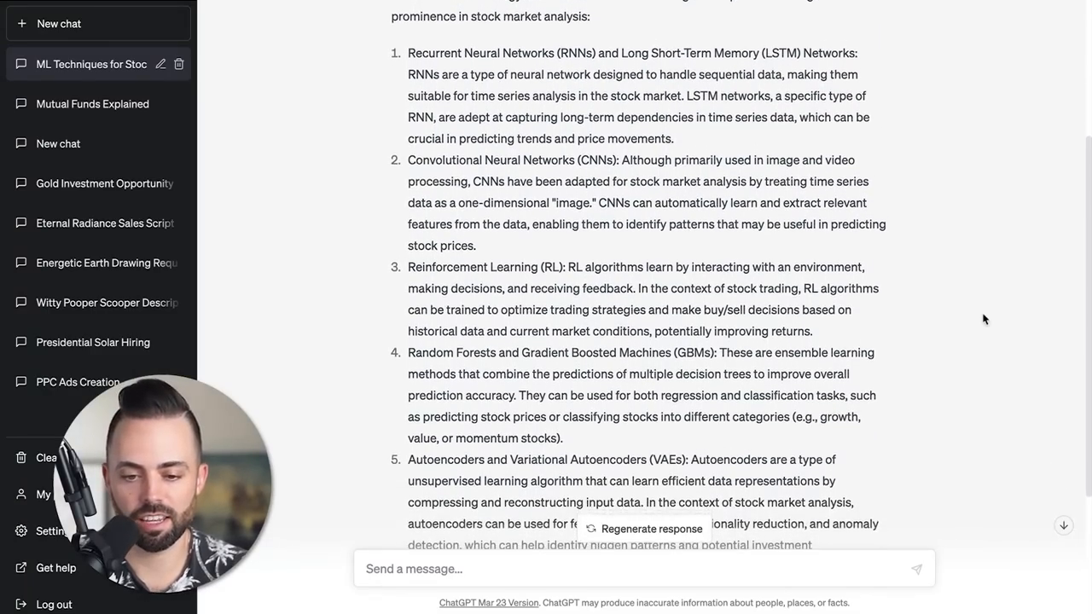
{"action": "scroll", "scroll_direction": "down", "scroll_amount": 3}
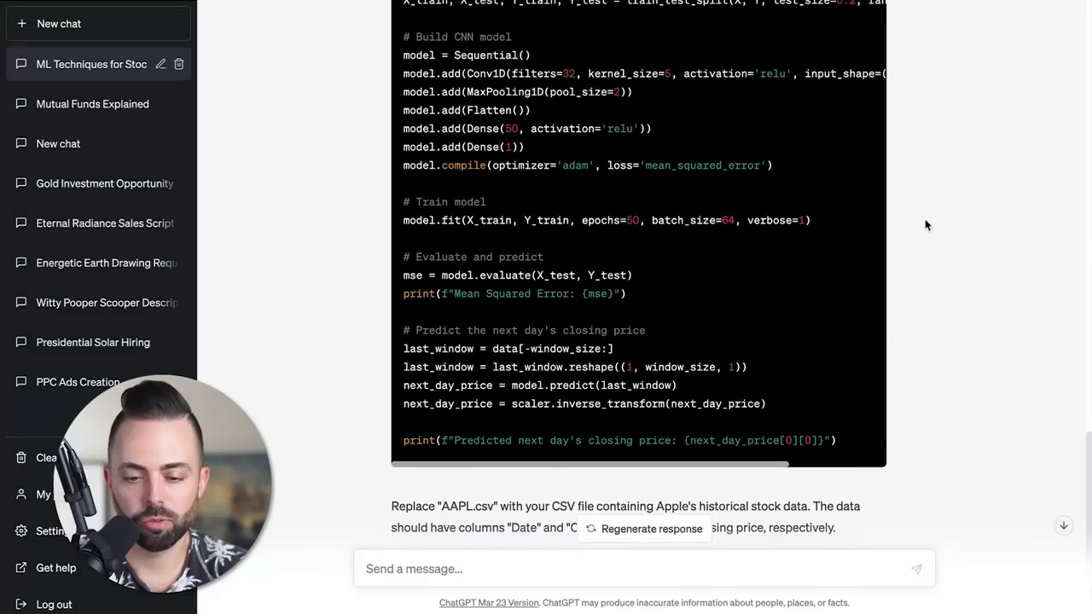
Scroll through the generated Python CNN code for predicting Apple's next-day closing price and its notes.
{"action": "scroll", "scroll_direction": "down", "scroll_amount": 3}
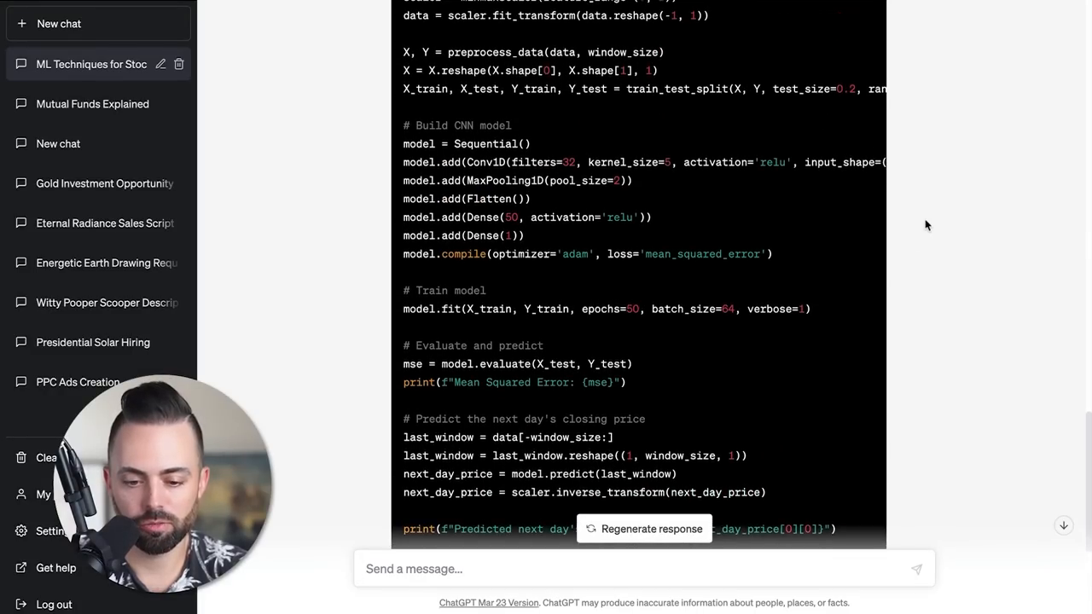
{"action": "scroll", "scroll_direction": "down", "scroll_amount": 3}
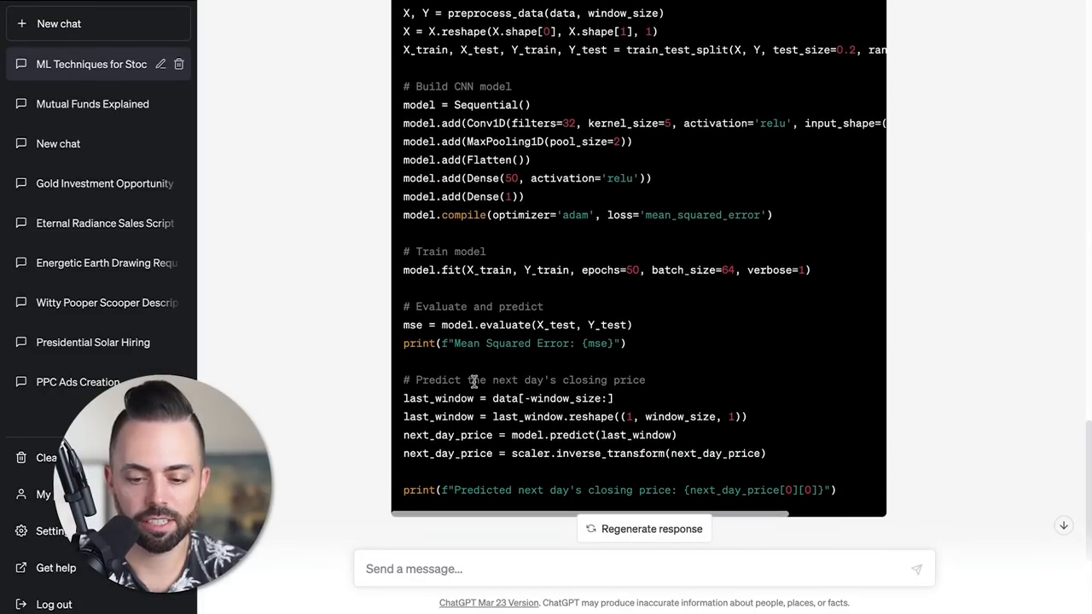
{"action": "scroll", "scroll_direction": "down", "scroll_amount": 3}
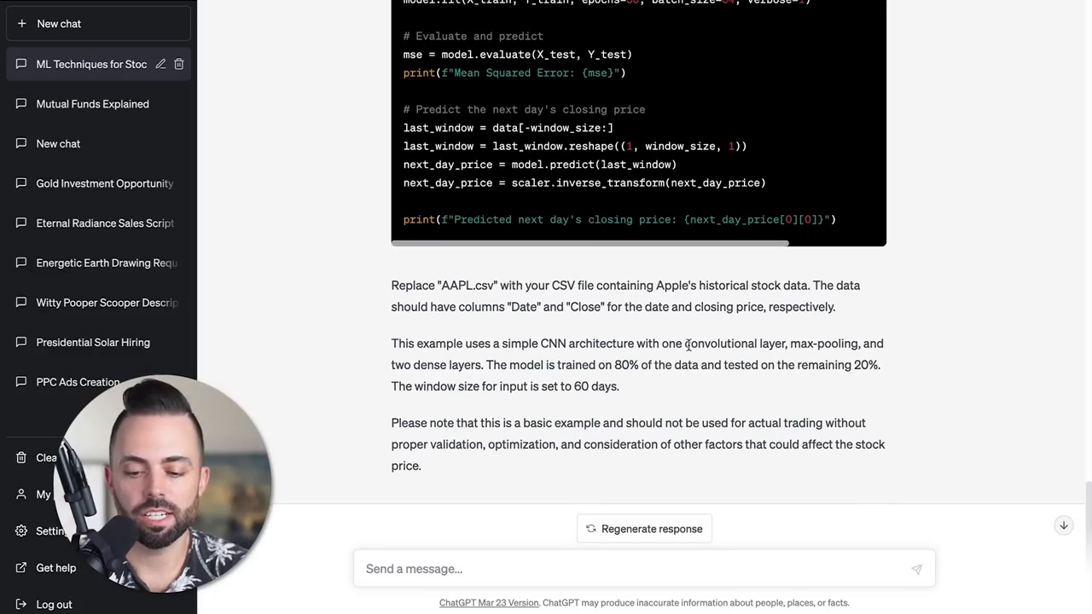
{"action": "scroll", "scroll_direction": "up", "scroll_amount": 3}
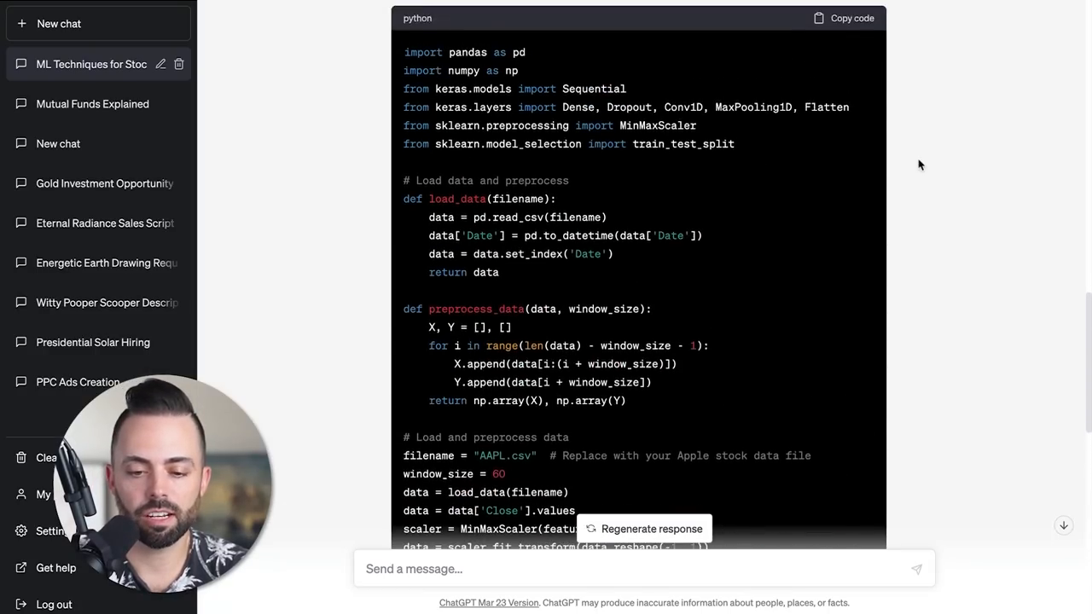
{"action": "scroll", "scroll_direction": "down", "scroll_amount": 3}
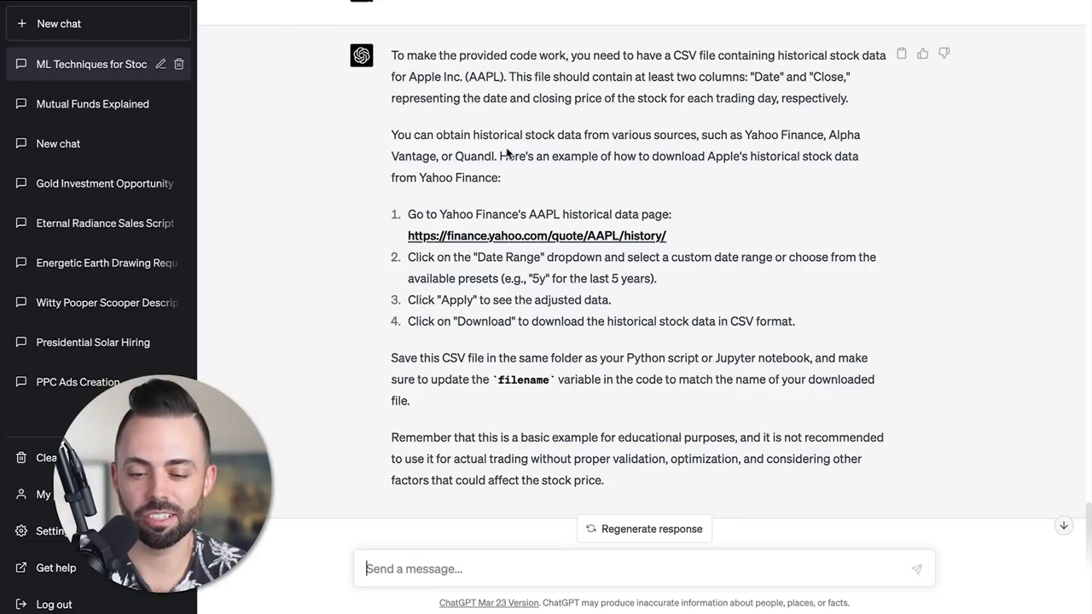
{"action": "mouse_move", "coordinate": [509, 211]}
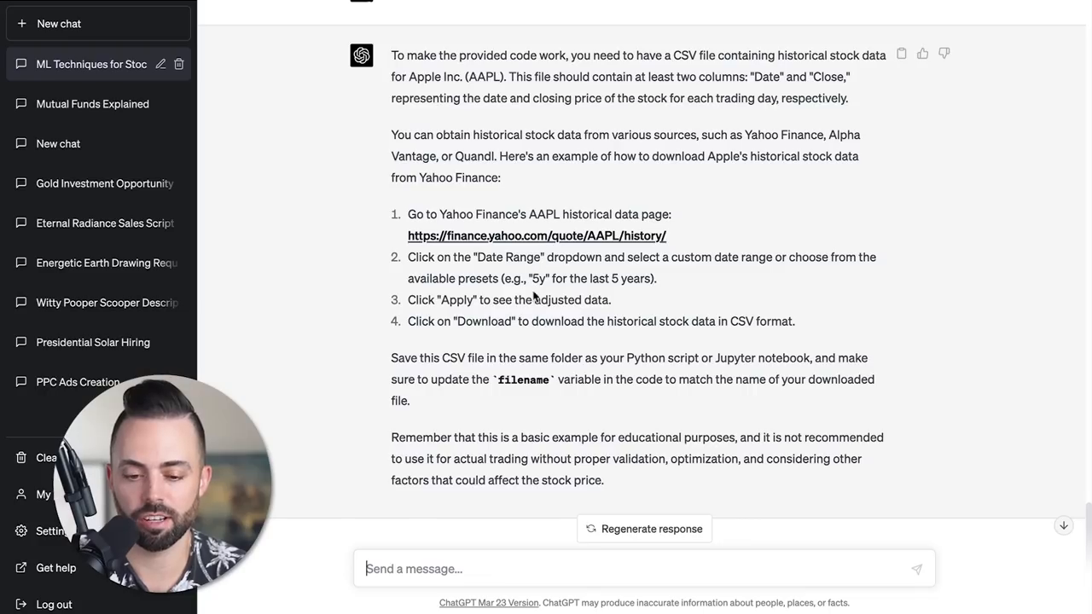
{"action": "mouse_move", "coordinate": [978, 378]}
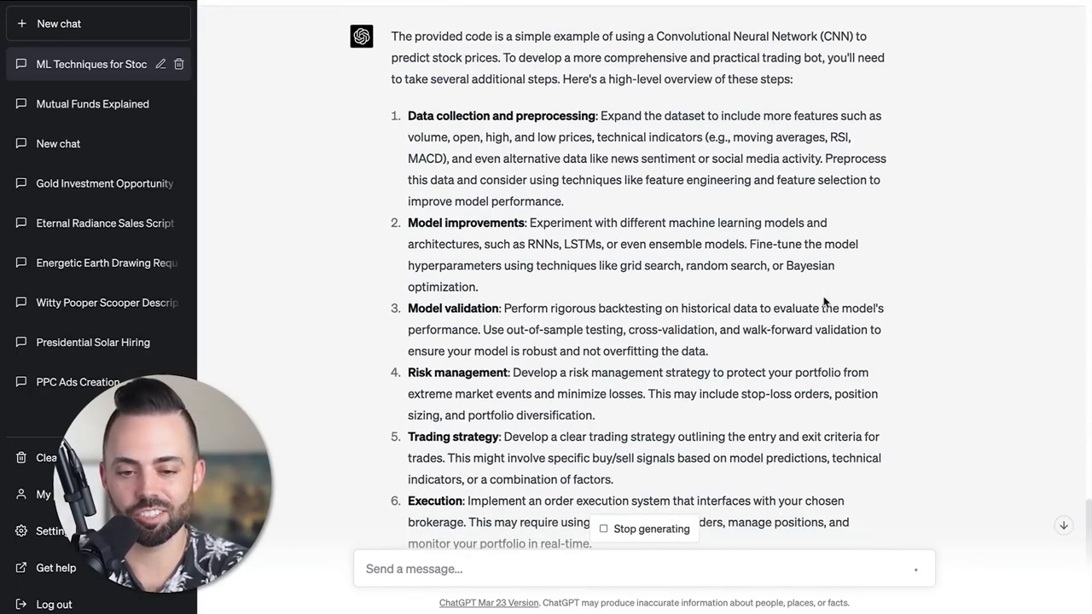
Scroll down through the trading-bot overview before starting the niche finance keyword chat.
{"action": "scroll", "scroll_direction": "down", "scroll_amount": 3}
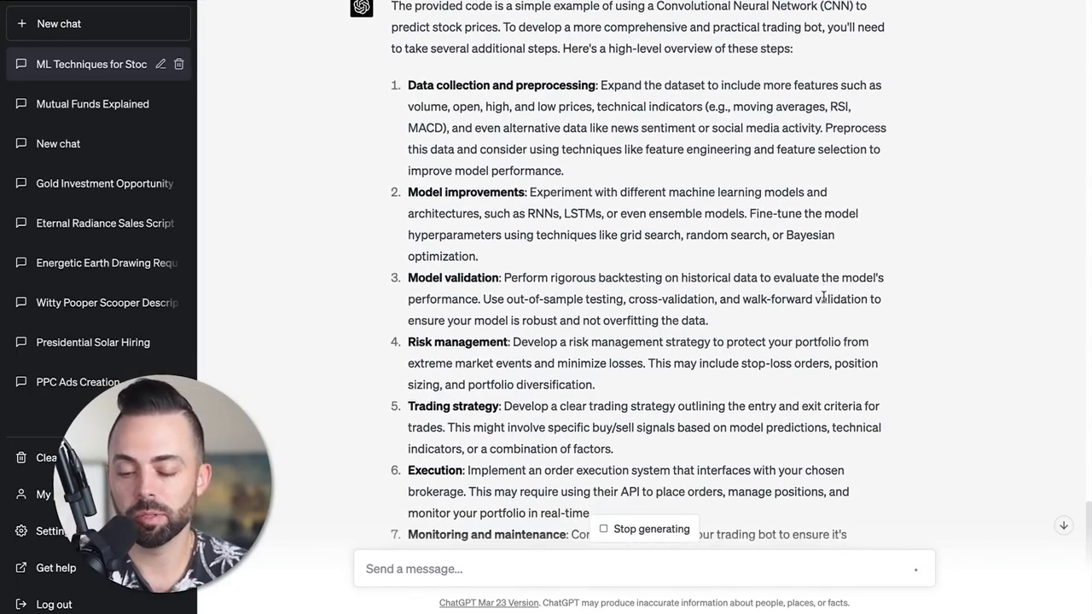
{"action": "scroll", "scroll_direction": "down", "scroll_amount": 3}
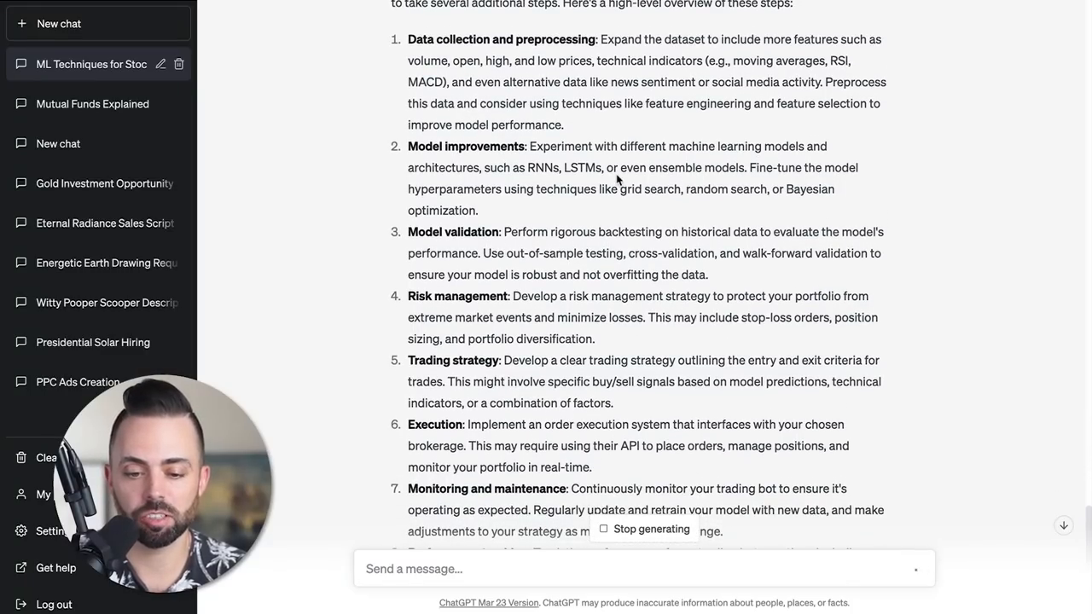
{"action": "scroll", "scroll_direction": "down", "scroll_amount": 3}
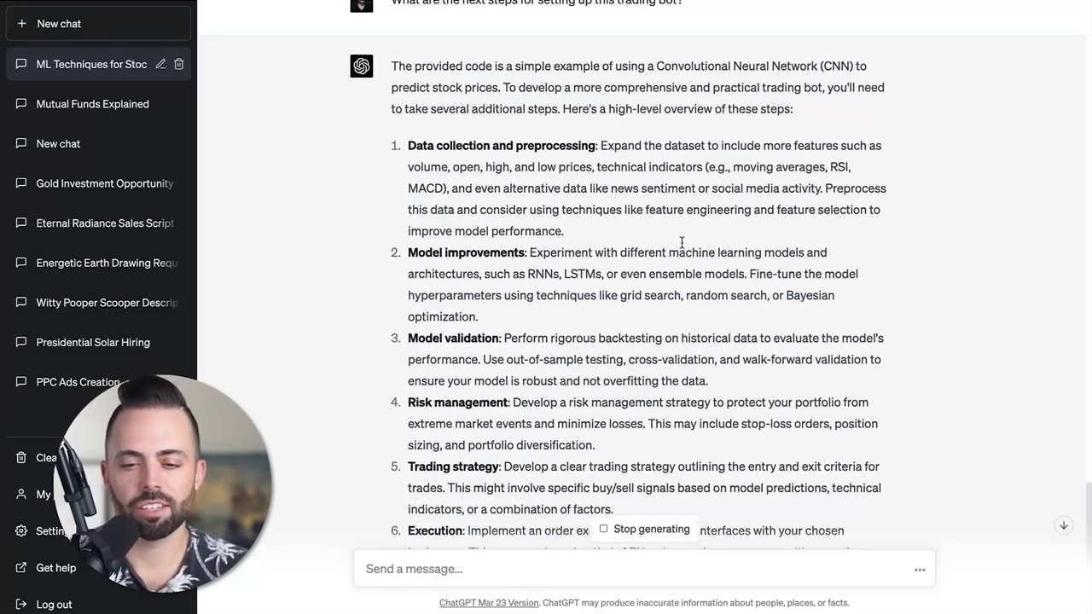
{"action": "scroll", "scroll_direction": "down", "scroll_amount": 3}
{"action": "type", "text": "Give me 10 keyword ideas I can rank for in niche finance topics."}
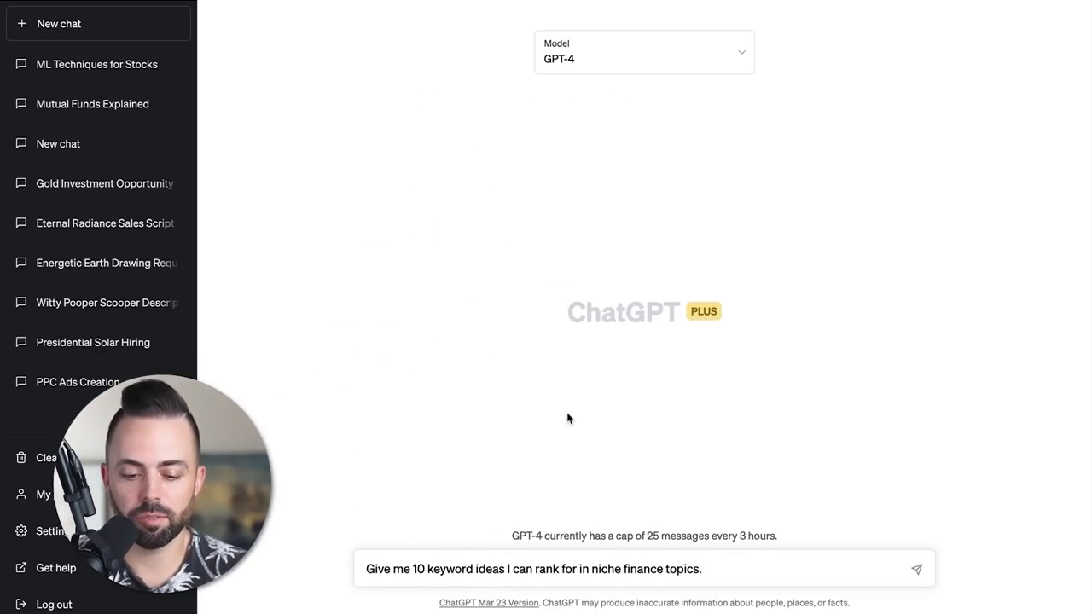
Send the prompt asking for 10 keyword ideas in niche finance topics.
{"action": "left_click", "coordinate": [916, 570]}
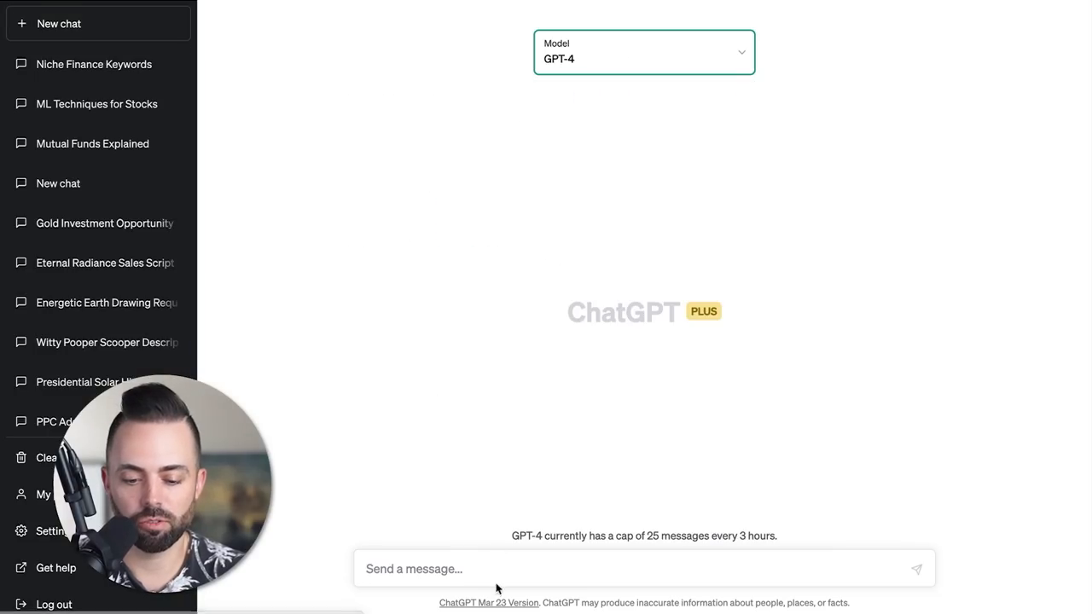
Send a prompt asking for 10 low-competition finance article ideas for affiliate content.
{"action": "type", "text": "Give me 10 article ideas in the finance niche for low competition keywords to make affiliate commissions related to IRAs, mutual funds, and insurance."}
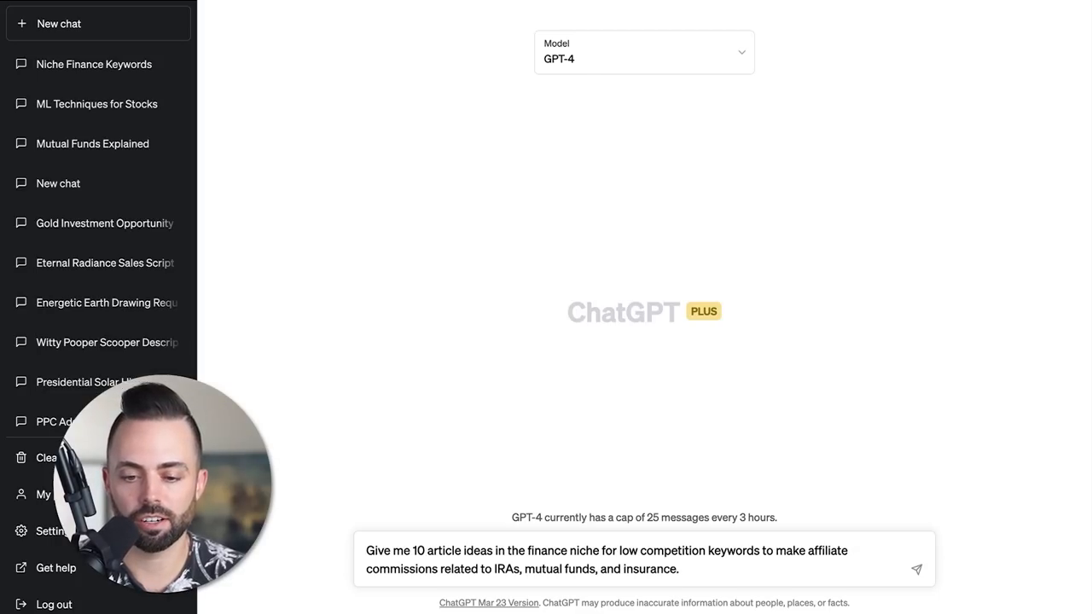
{"action": "left_click", "coordinate": [916, 570]}
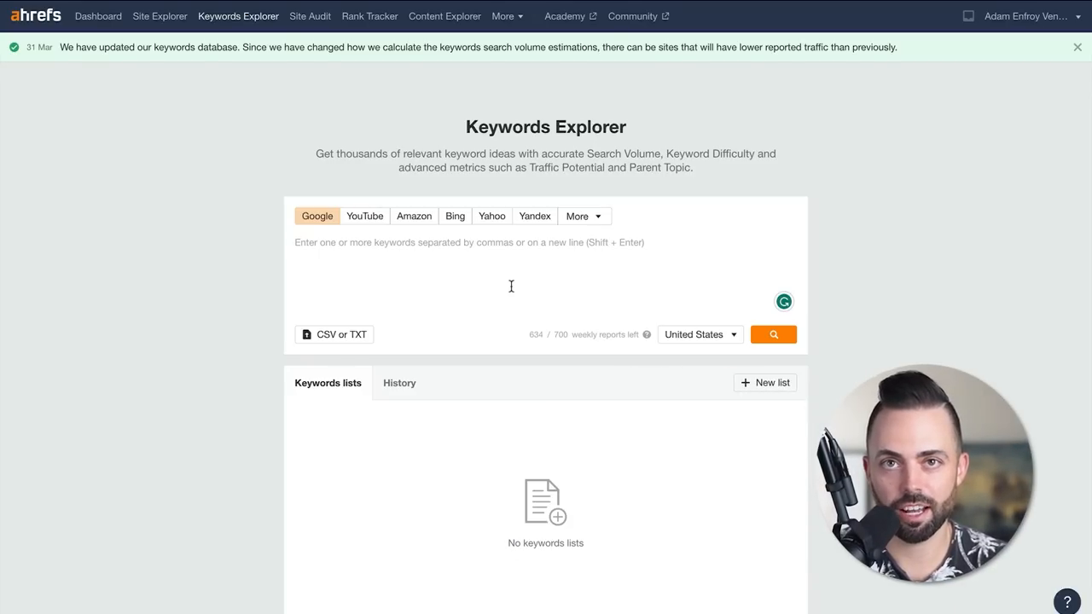
Look up 'best ira' and list all its matching terms.
{"action": "type", "text": "best ira"}
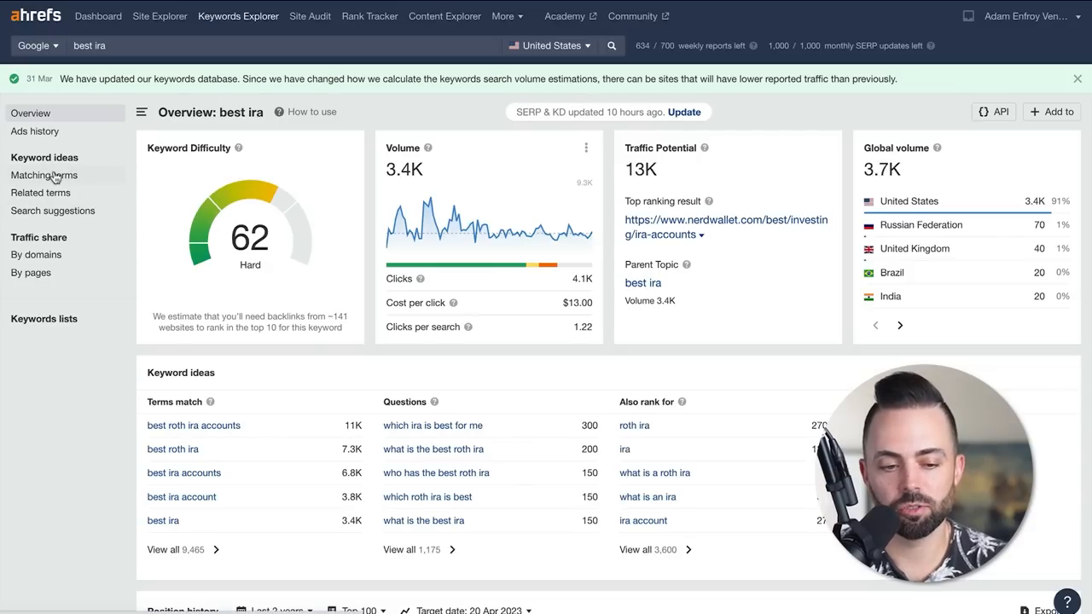
{"action": "left_click", "coordinate": [44, 174]}
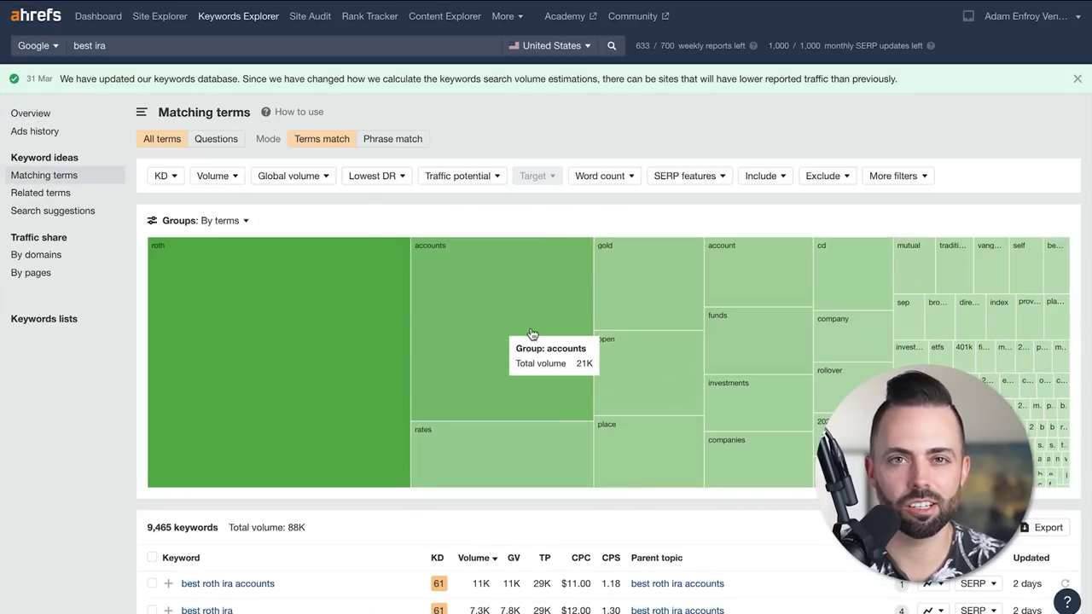
{"action": "scroll", "scroll_direction": "down", "scroll_amount": 3}
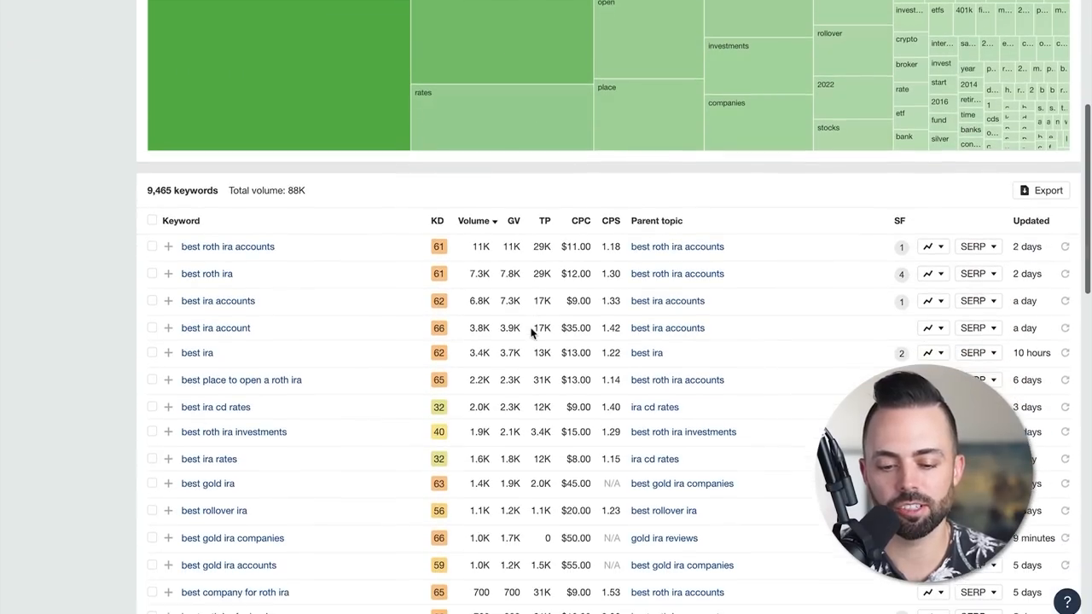
Filter the matching terms to keyword difficulty 30 or lower and review the results.
{"action": "left_click", "coordinate": [164, 176]}
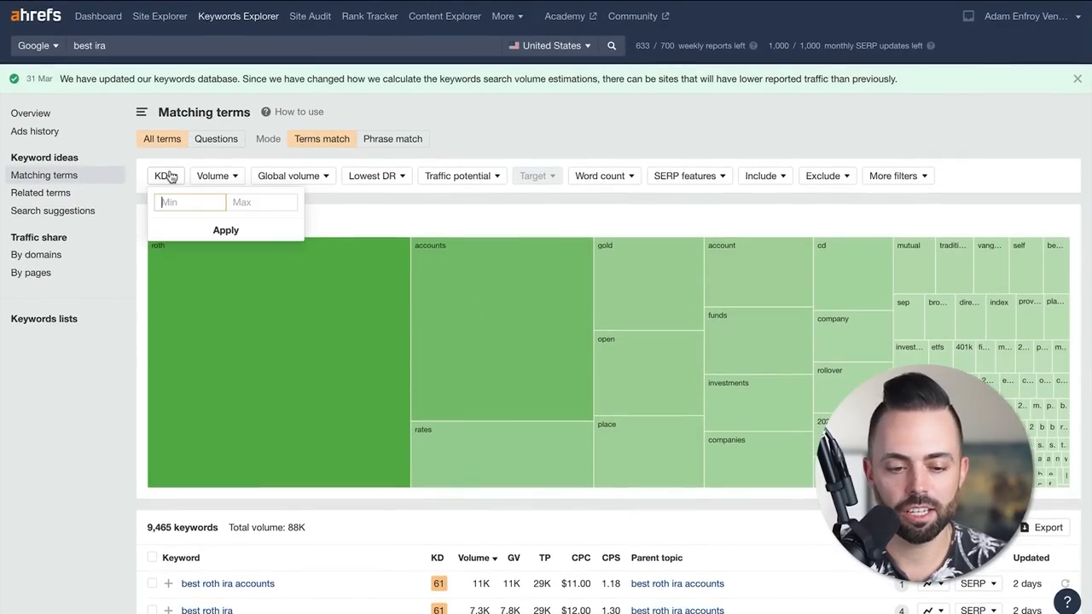
{"action": "type", "text": "30"}
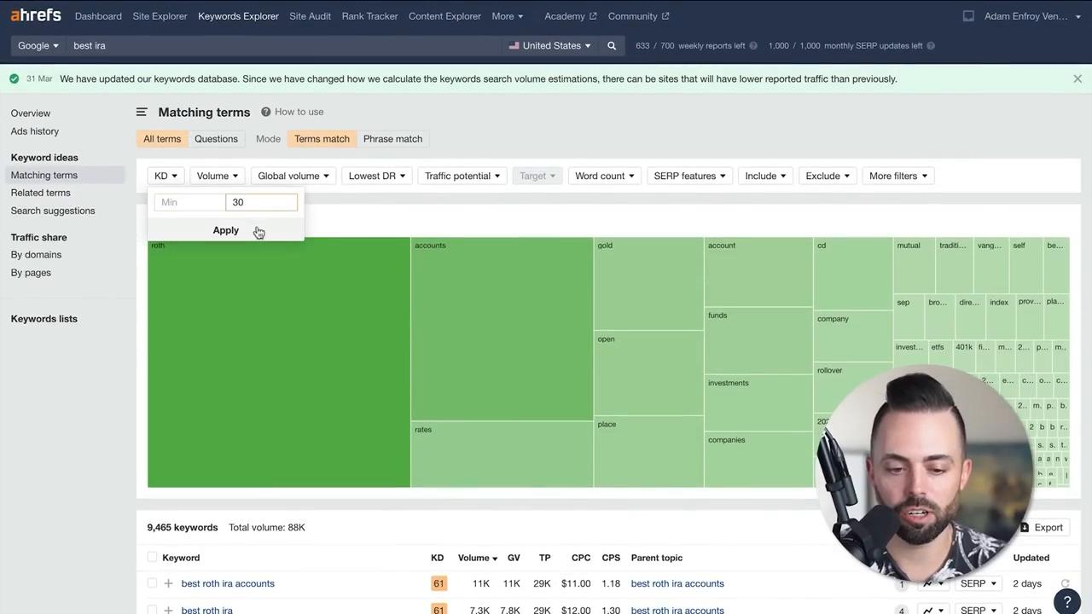
{"action": "left_click", "coordinate": [225, 230]}
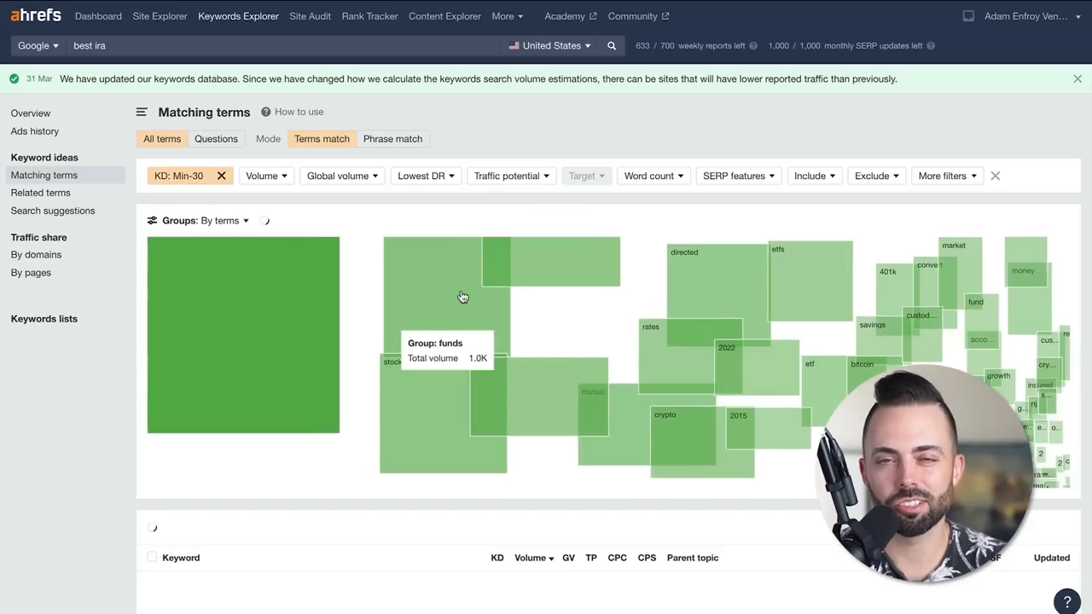
{"action": "scroll", "scroll_direction": "down", "scroll_amount": 3}
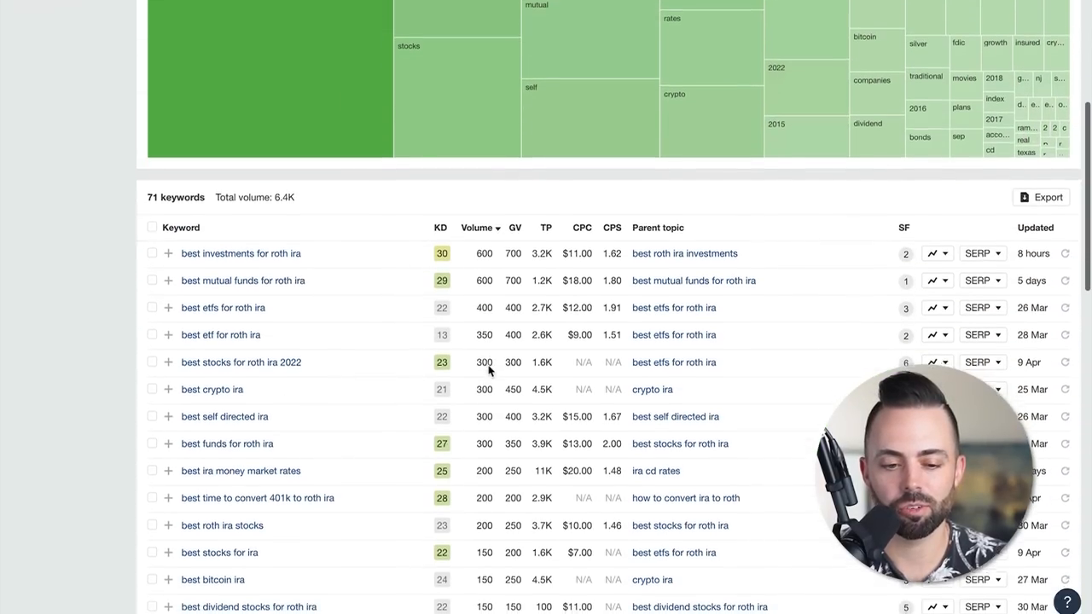
{"action": "scroll", "scroll_direction": "down", "scroll_amount": 3}
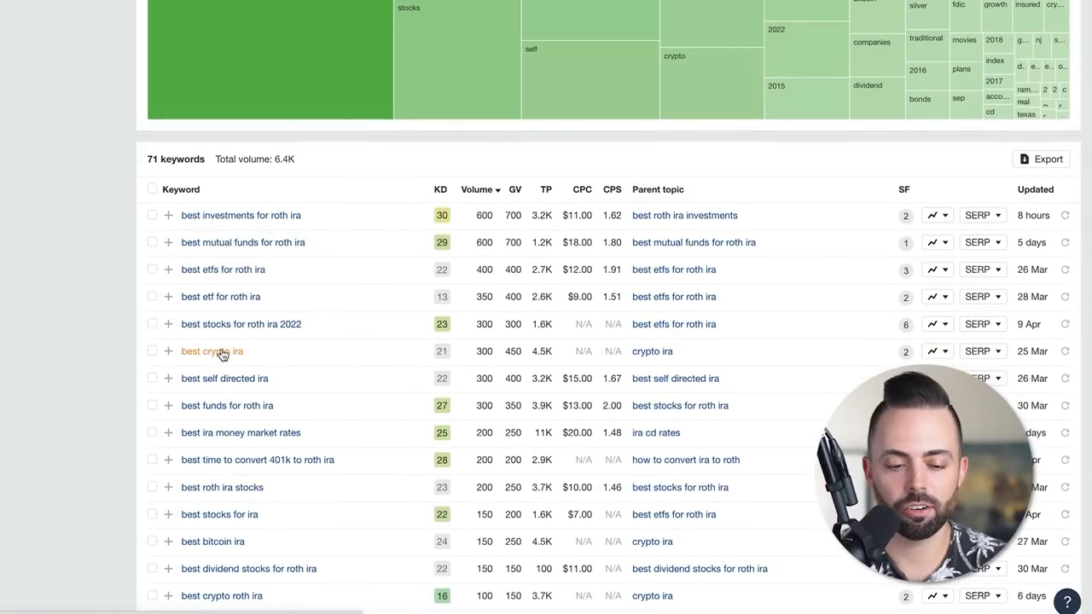
{"action": "mouse_move", "coordinate": [212, 352]}
{"action": "type", "text": "best biking"}
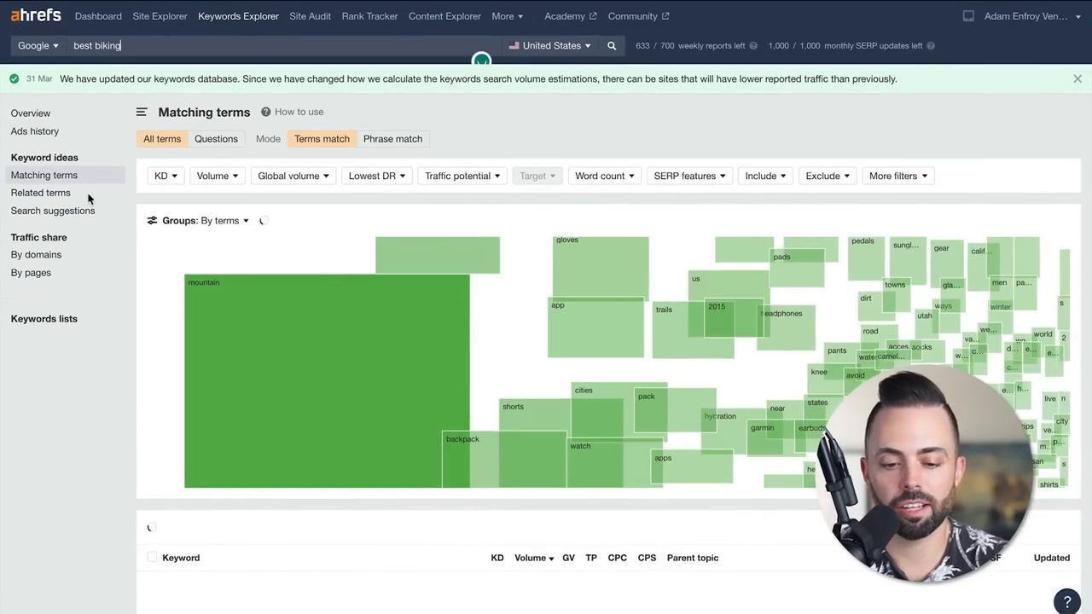
Scroll through the matching terms for 'best biking' and then 'best fishing'.
{"action": "scroll", "scroll_direction": "down", "scroll_amount": 3}
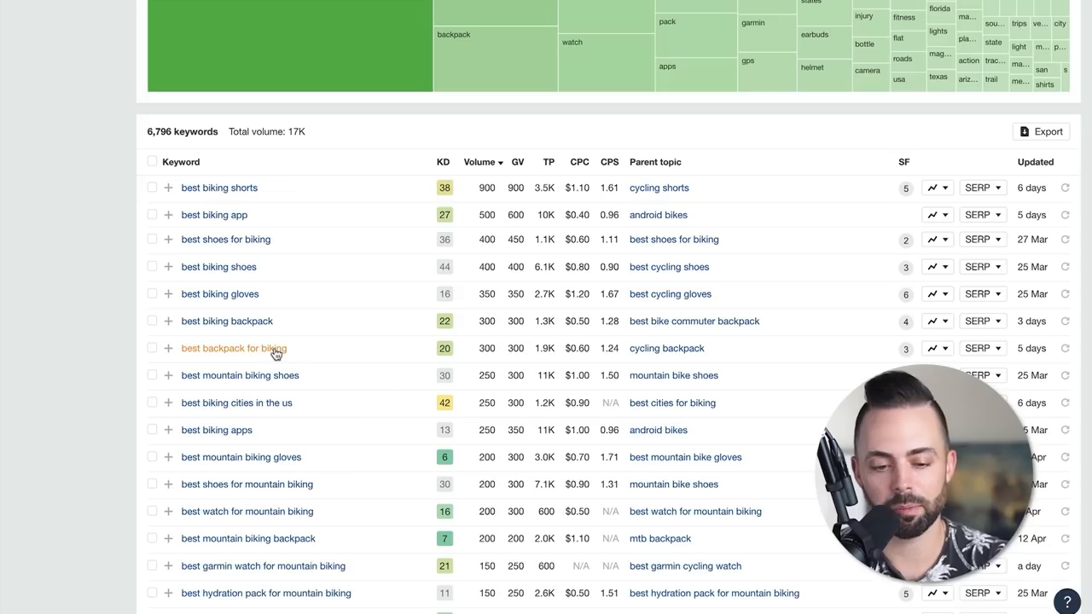
{"action": "mouse_move", "coordinate": [225, 320]}
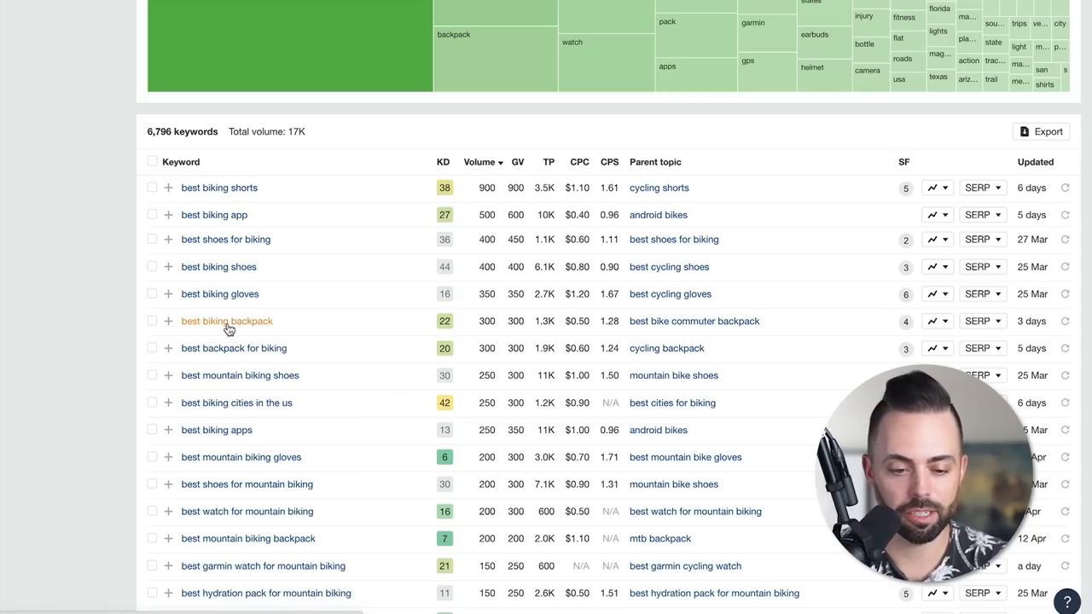
{"action": "mouse_move", "coordinate": [358, 262]}
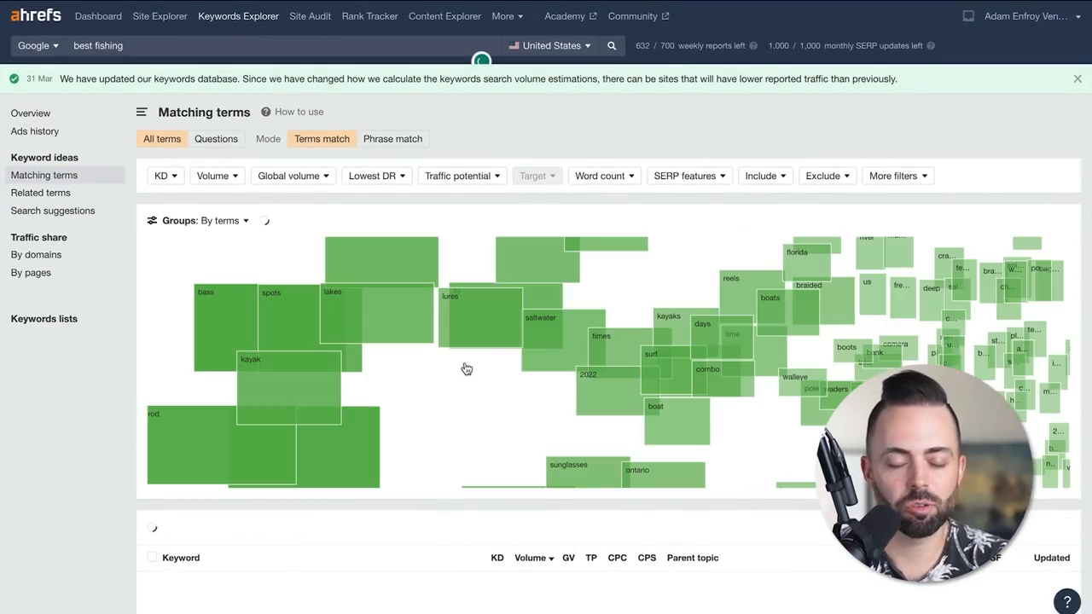
{"action": "scroll", "scroll_direction": "down", "scroll_amount": 3}
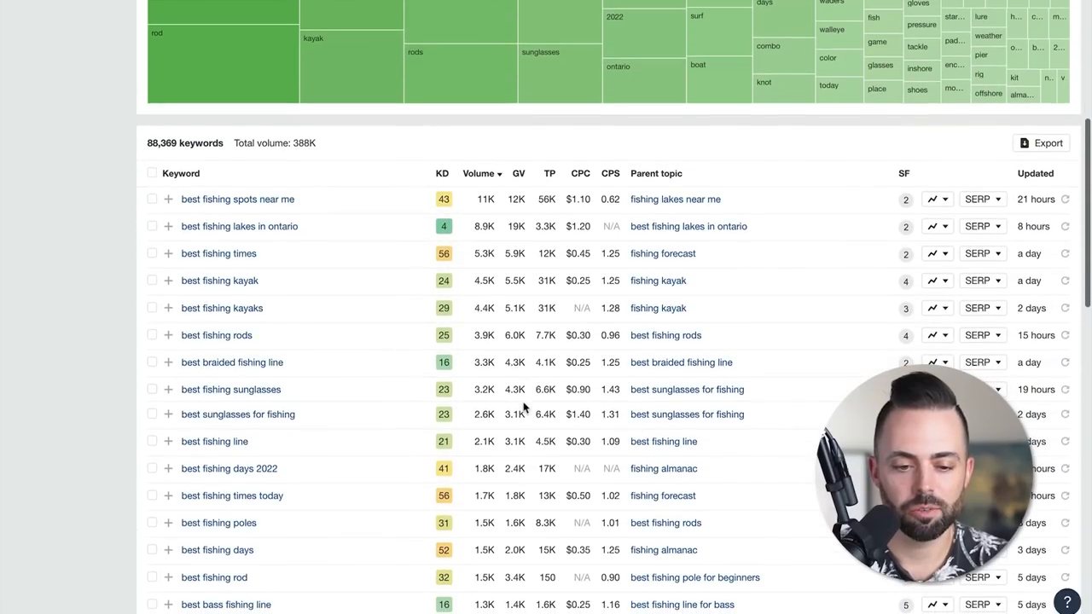
{"action": "mouse_move", "coordinate": [420, 326]}
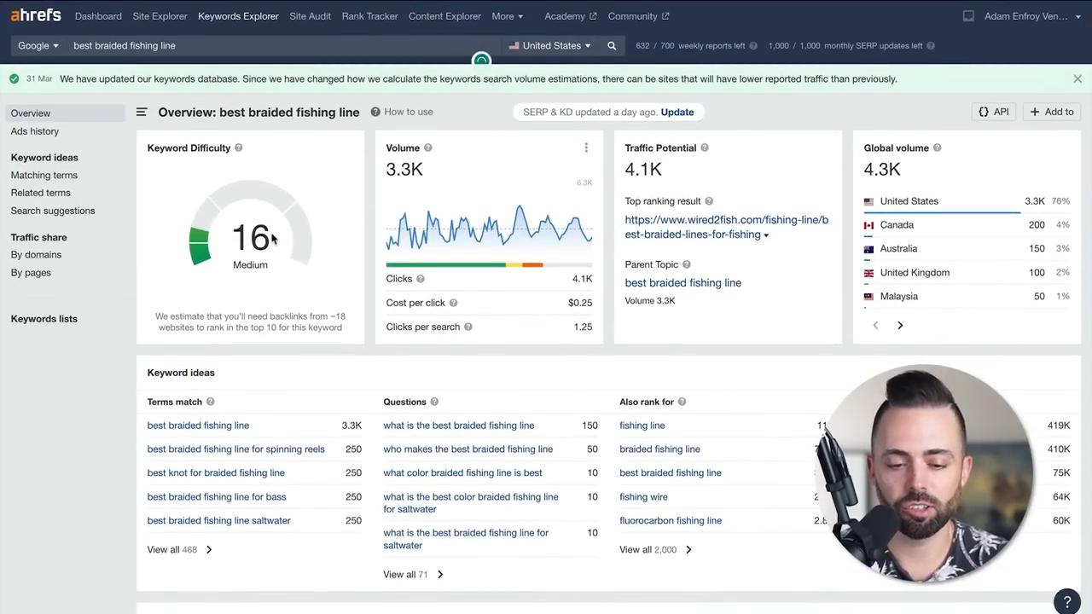
From the SERP overview for 'best braided fishing line', open the BC Fishing Journal comparisons article.
{"action": "scroll", "scroll_direction": "down", "scroll_amount": 3}
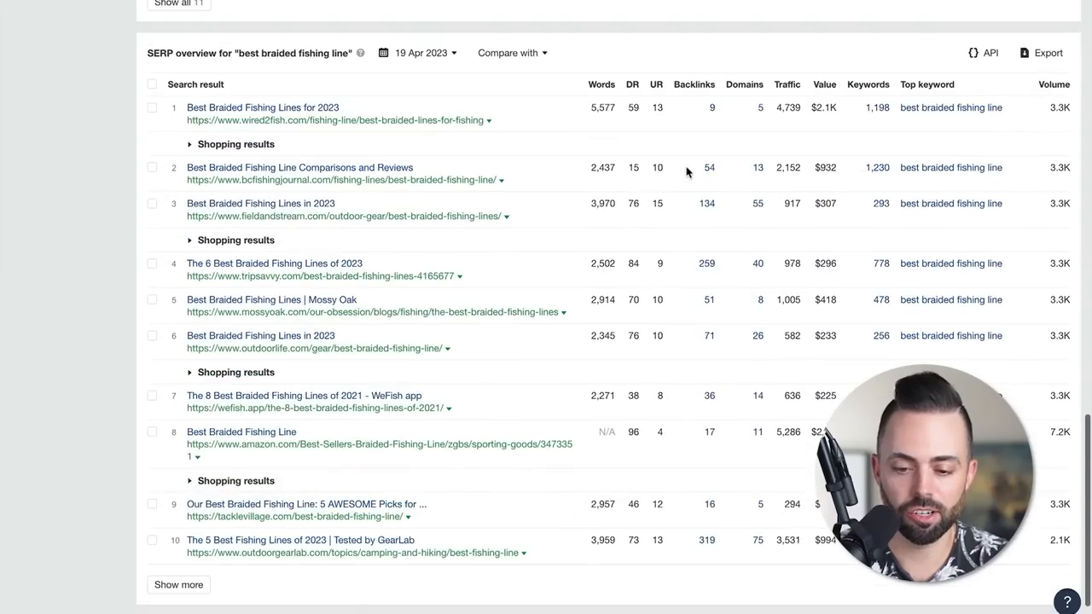
{"action": "scroll", "scroll_direction": "down", "scroll_amount": 3}
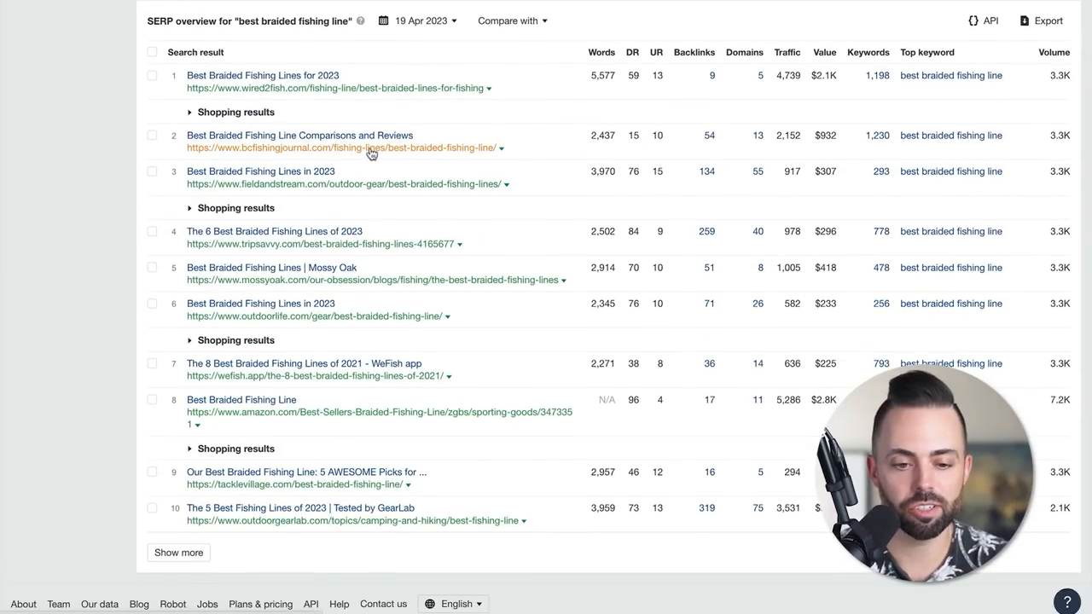
{"action": "left_click", "coordinate": [298, 147]}
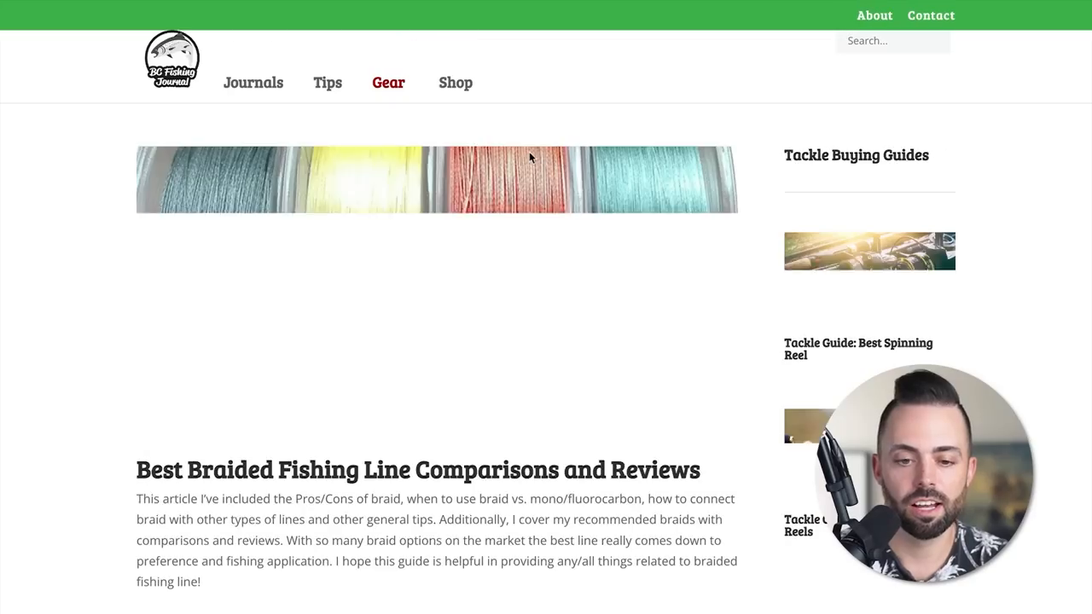
Read down through the Best Braided Fishing Line Comparisons and Reviews article.
{"action": "scroll", "scroll_direction": "down", "scroll_amount": 3}
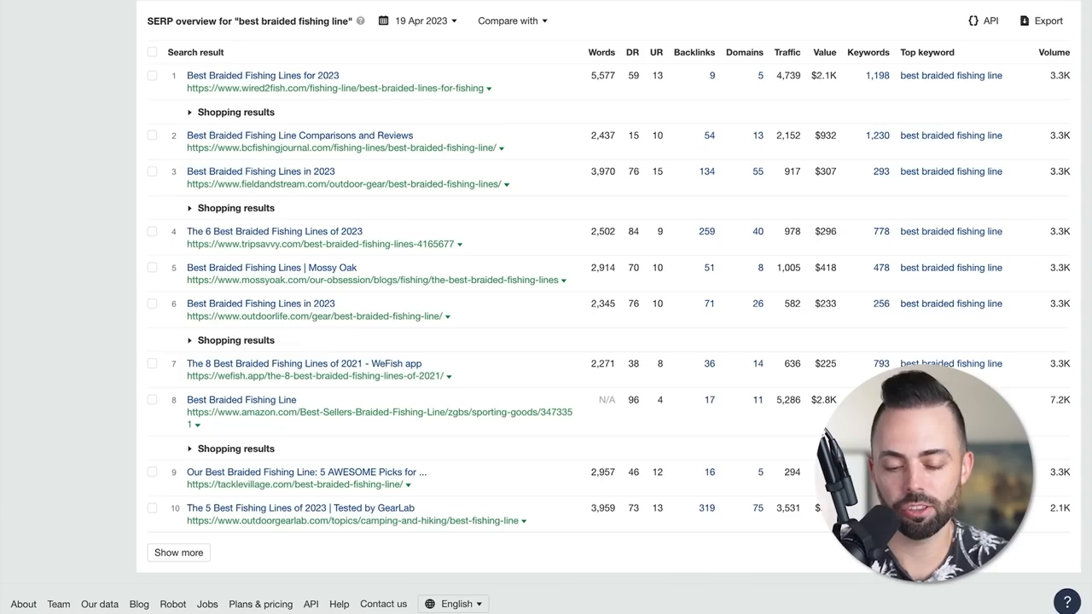
{"action": "mouse_move", "coordinate": [638, 137]}
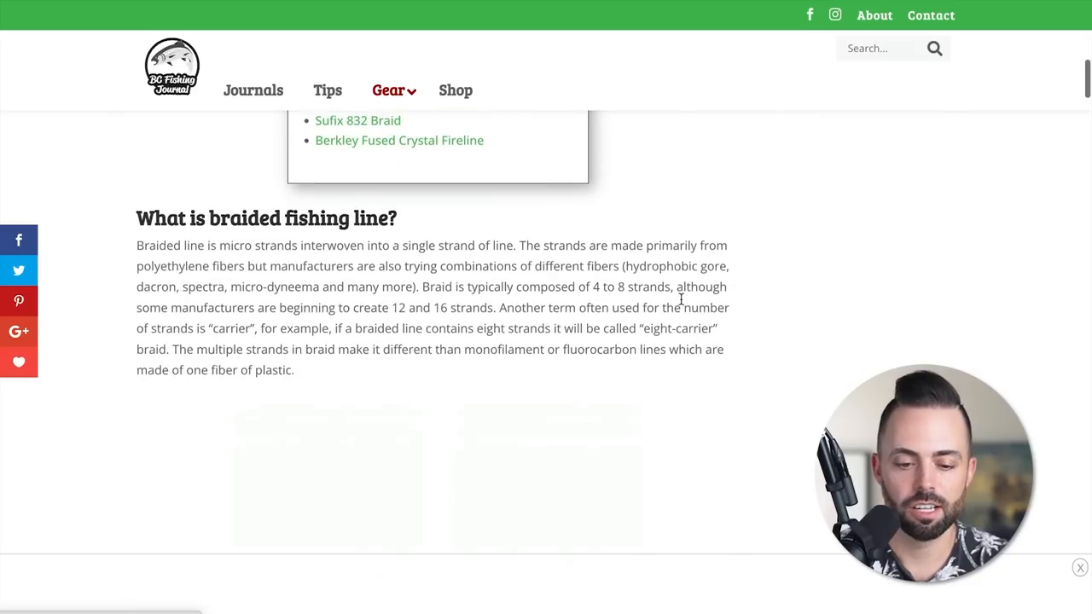
{"action": "scroll", "scroll_direction": "down", "scroll_amount": 3}
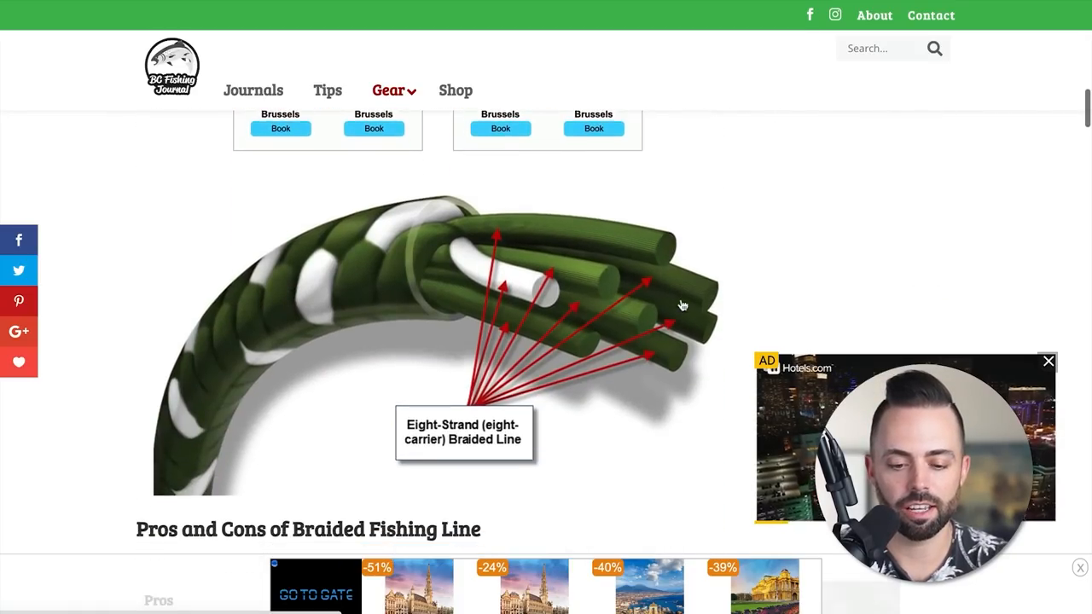
{"action": "scroll", "scroll_direction": "down", "scroll_amount": 3}
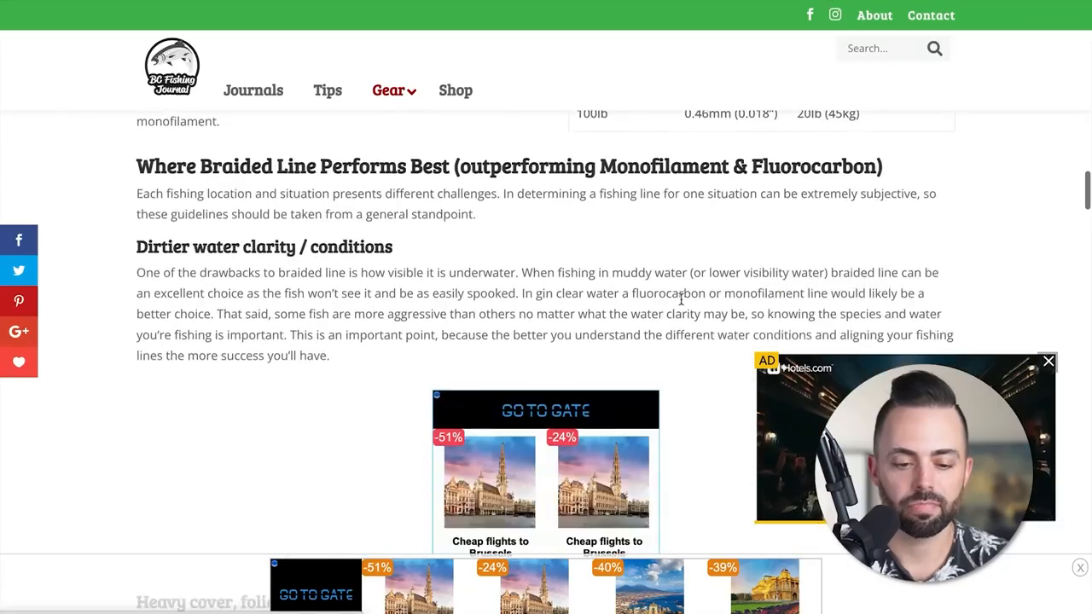
{"action": "scroll", "scroll_direction": "down", "scroll_amount": 3}
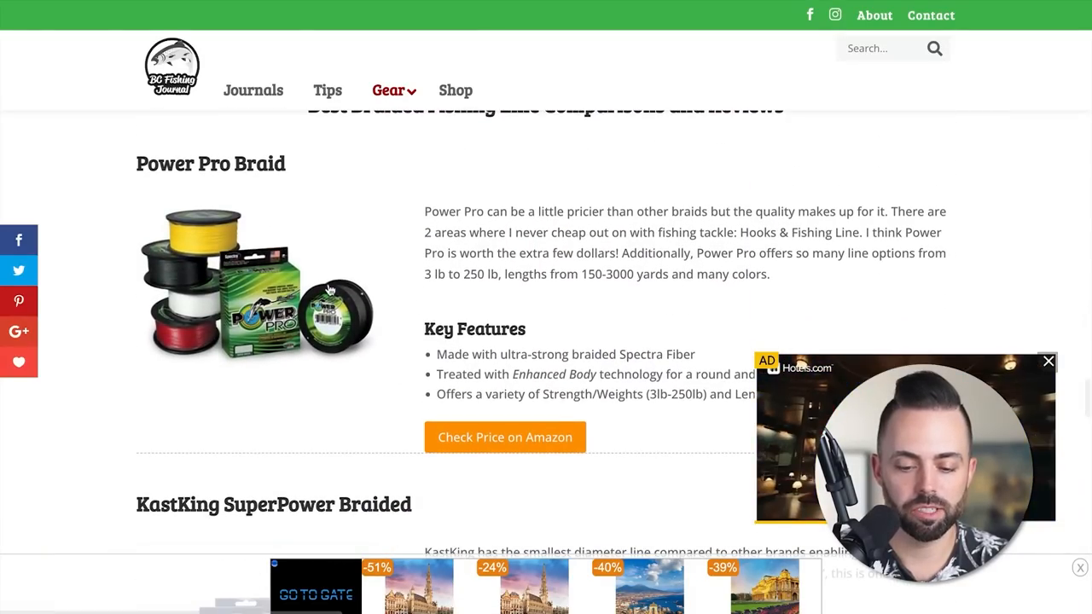
{"action": "scroll", "scroll_direction": "down", "scroll_amount": 3}
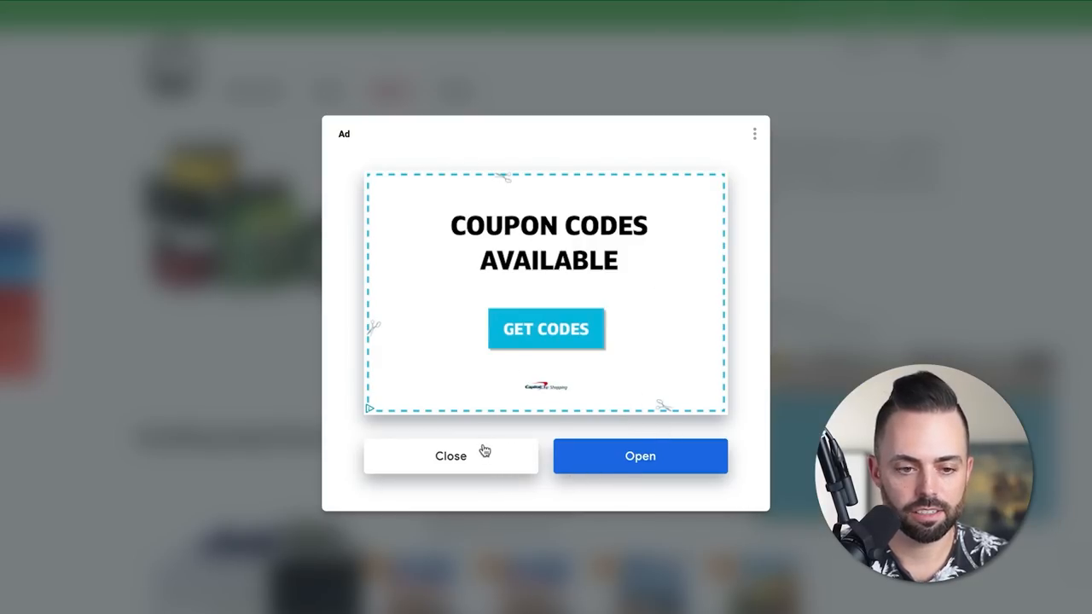
Dismiss the coupon ad and follow ChatGPT's robo-advisor vs financial advisor article as it generates.
{"action": "left_click", "coordinate": [450, 455]}
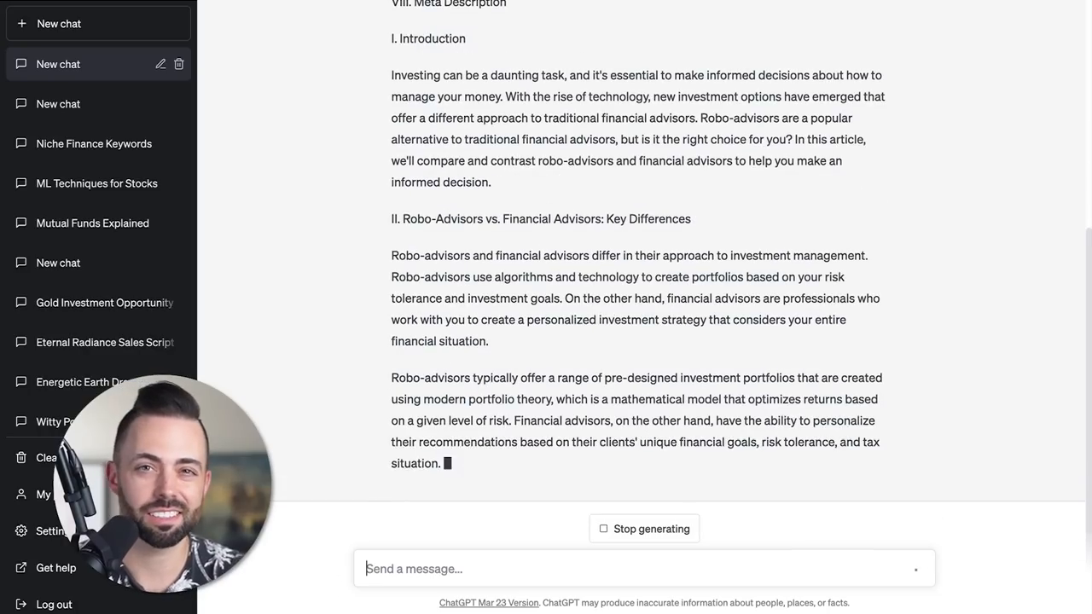
{"action": "scroll", "scroll_direction": "down", "scroll_amount": 3}
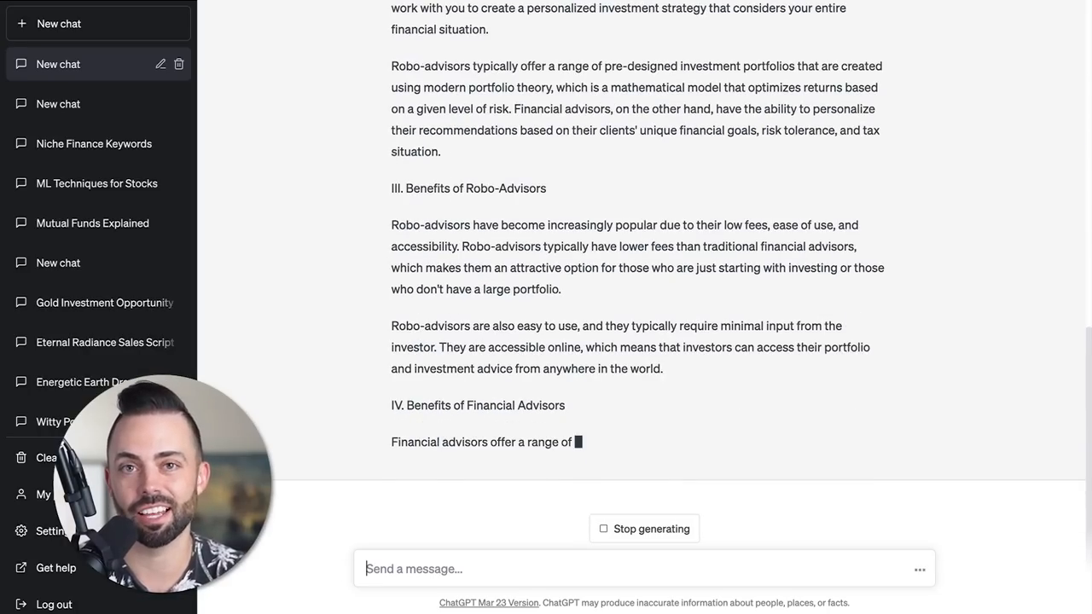